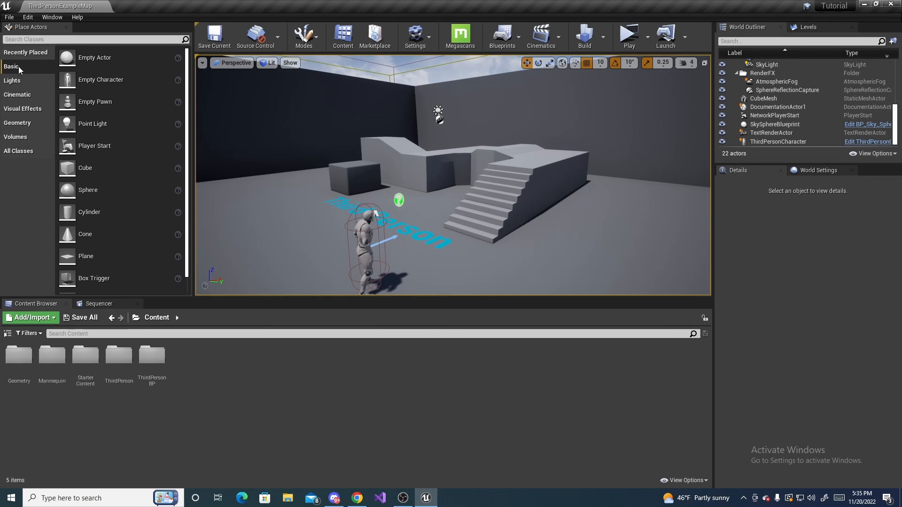
Open Project Settings from the Edit menu.
click(27, 17)
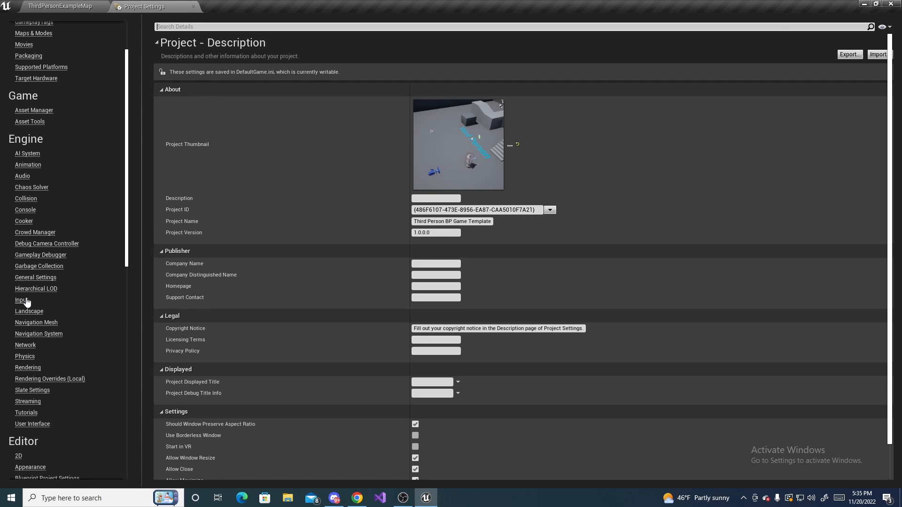
Add an Interact action mapping bound to E, removing the extra empty key slots.
click(21, 300)
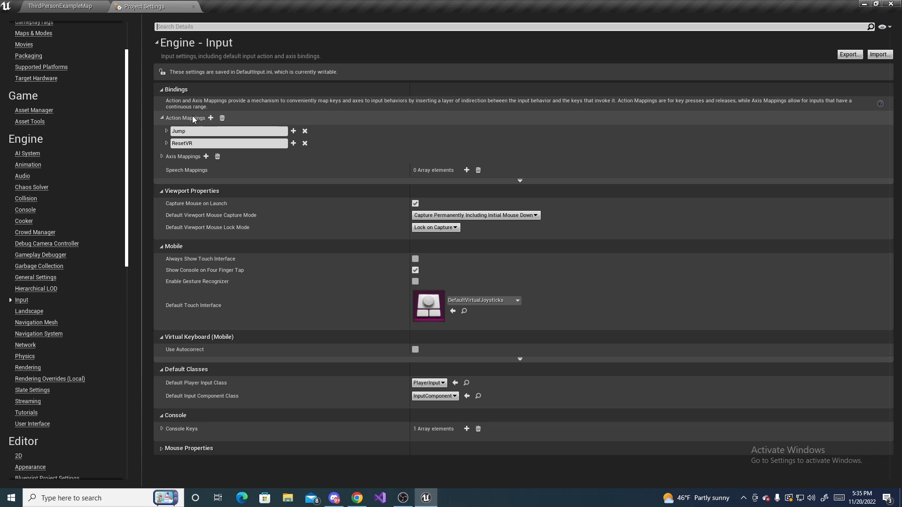
click(211, 118)
text(Interact)
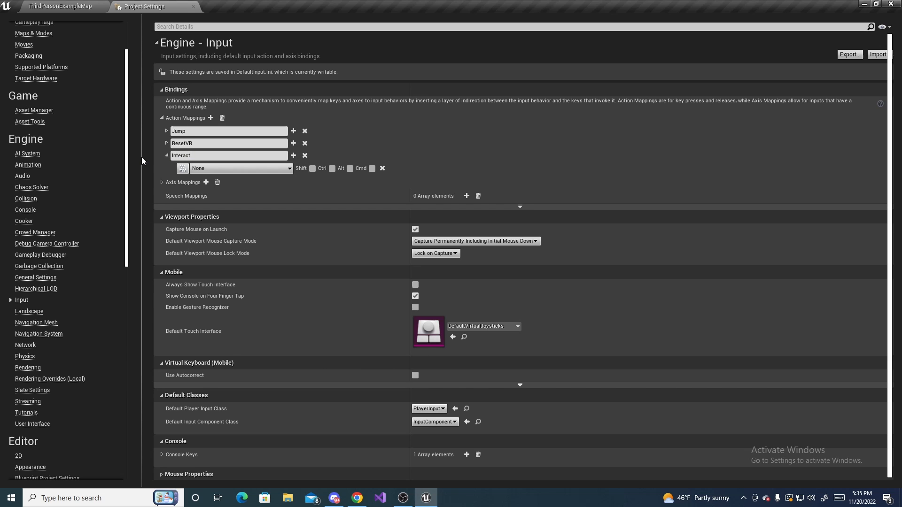
click(239, 168)
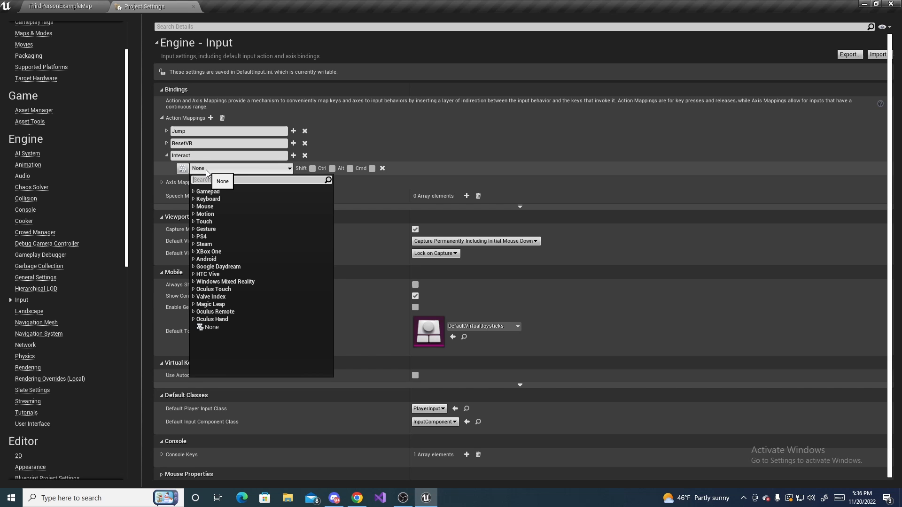
text(e)
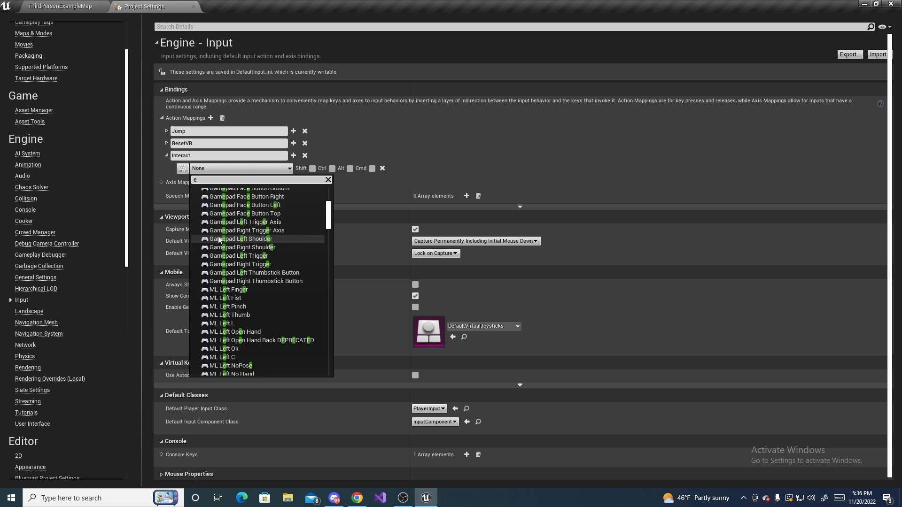
scroll(up, 3)
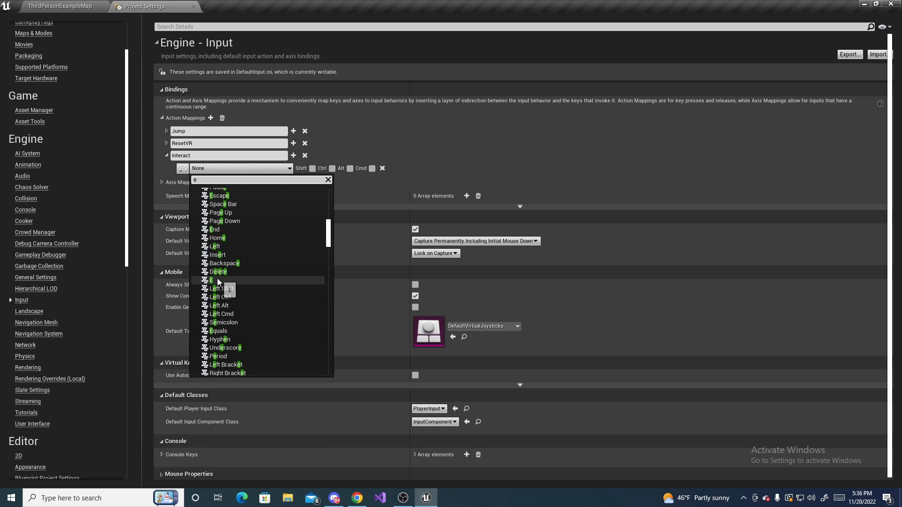
click(211, 280)
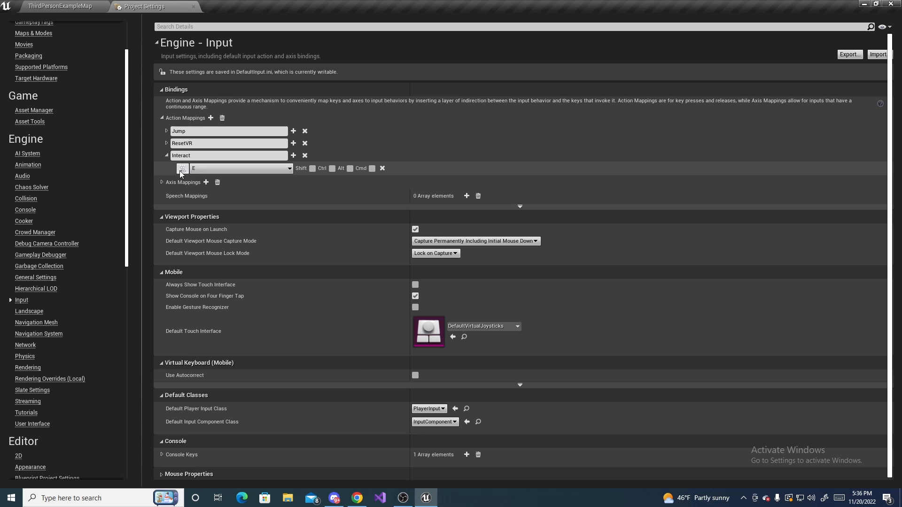
mouse_move(267, 164)
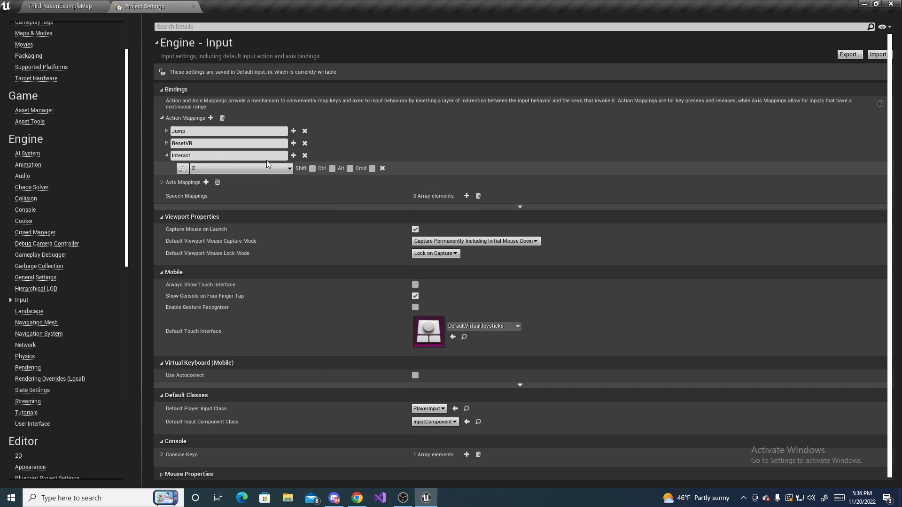
click(292, 156)
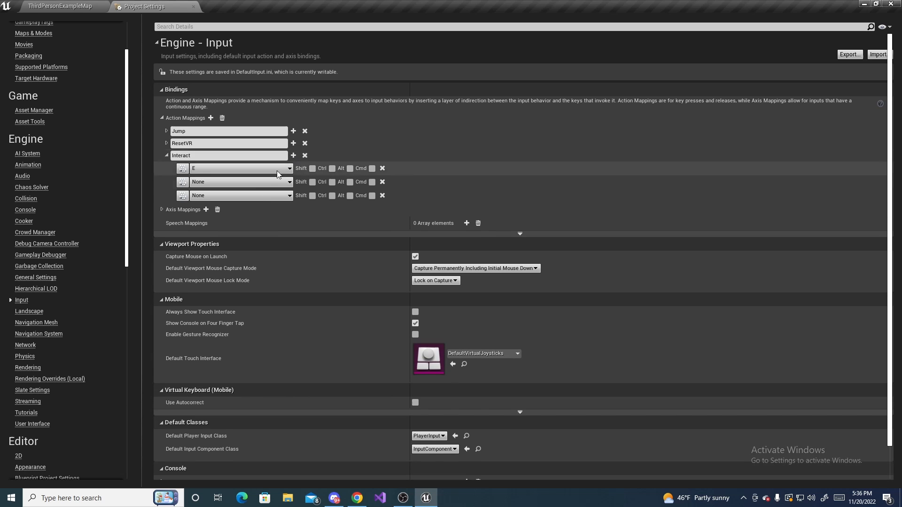
click(382, 195)
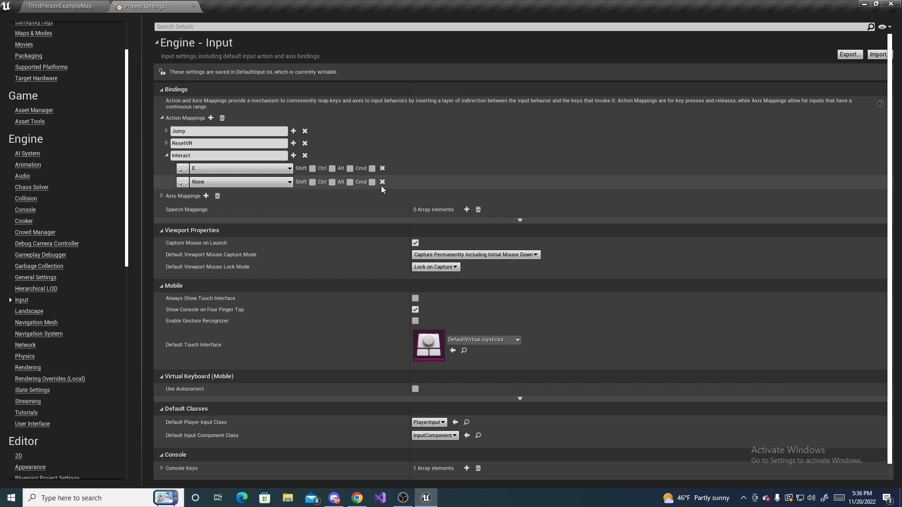
click(382, 182)
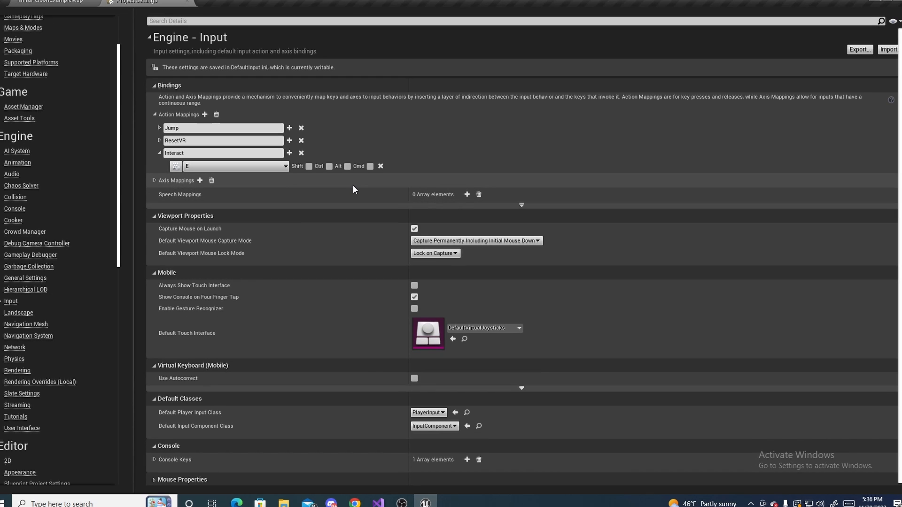
mouse_move(187, 5)
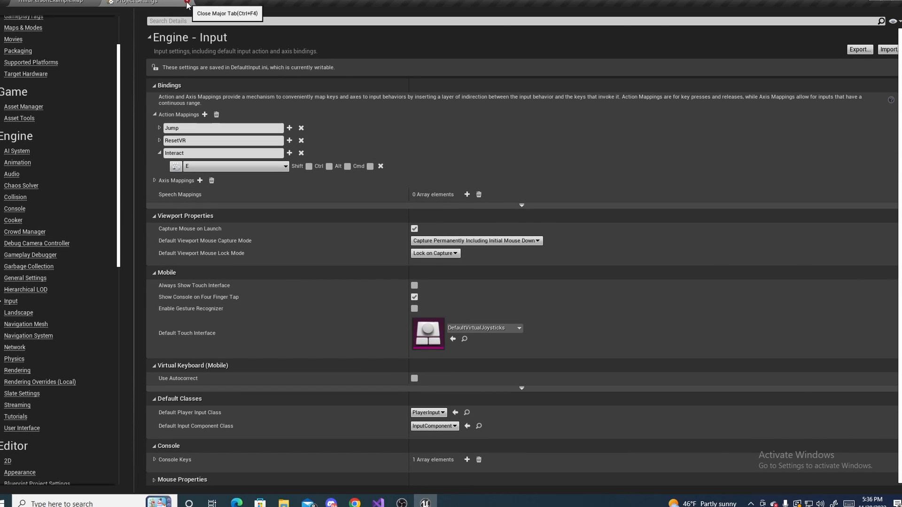
Close Project Settings and create an Actor blueprint named BP_LightSwitch.
click(187, 3)
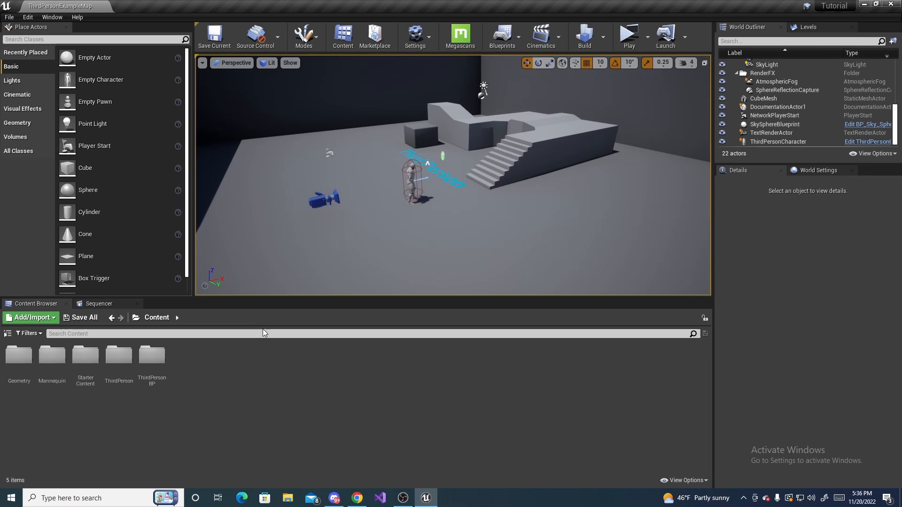
click(30, 317)
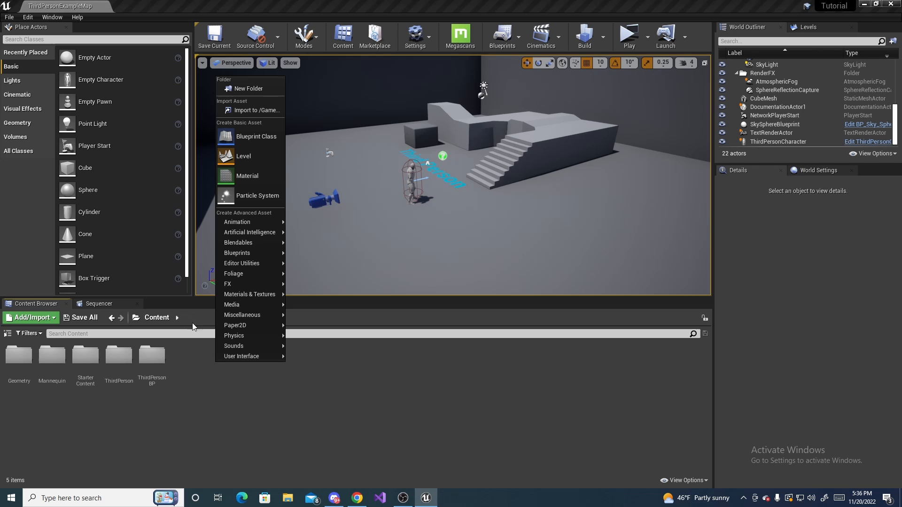
click(249, 136)
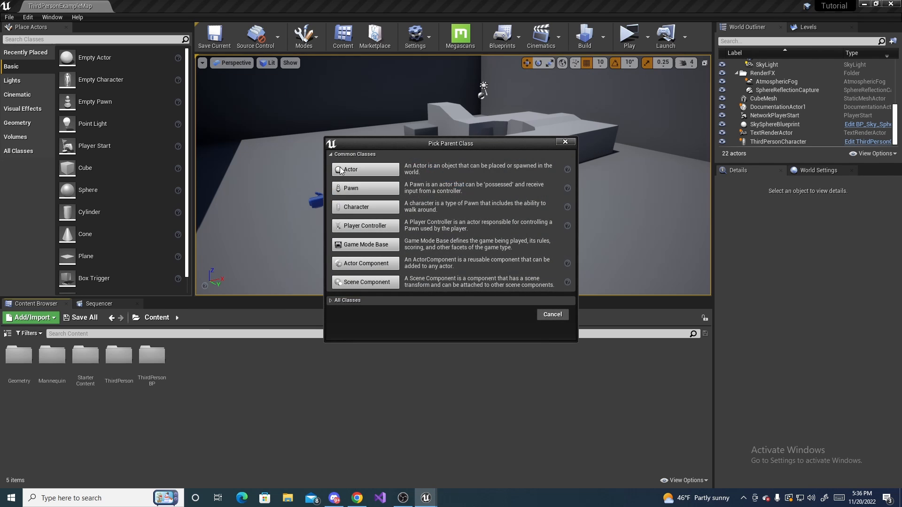
click(349, 169)
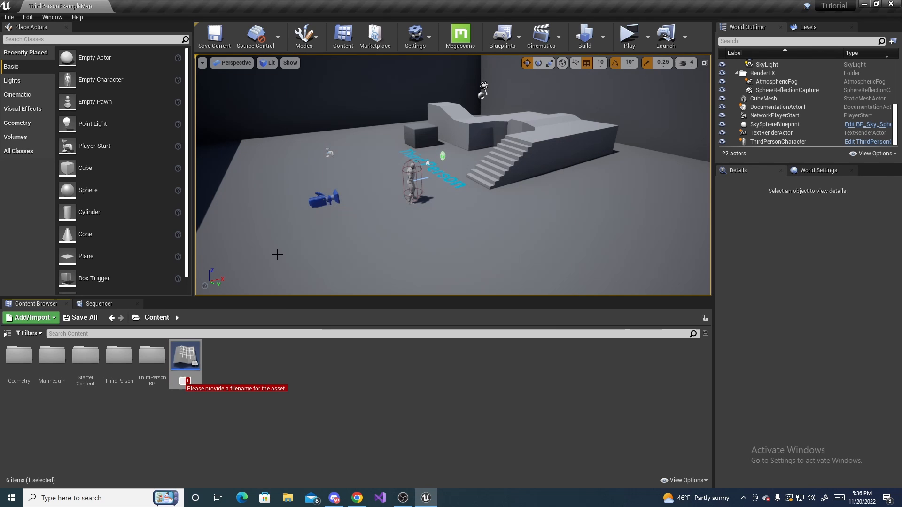
text(BP_LightSwitch)
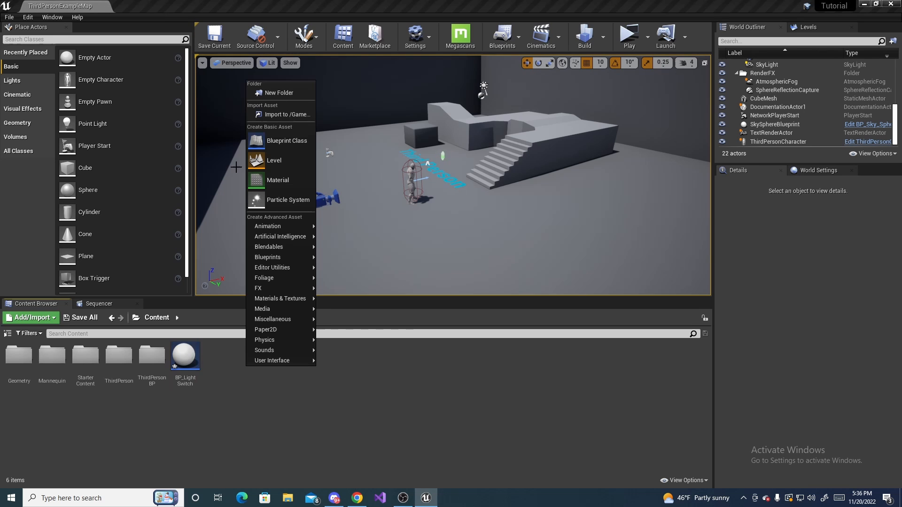
Create a second Actor blueprint class named BP_Light.
click(286, 140)
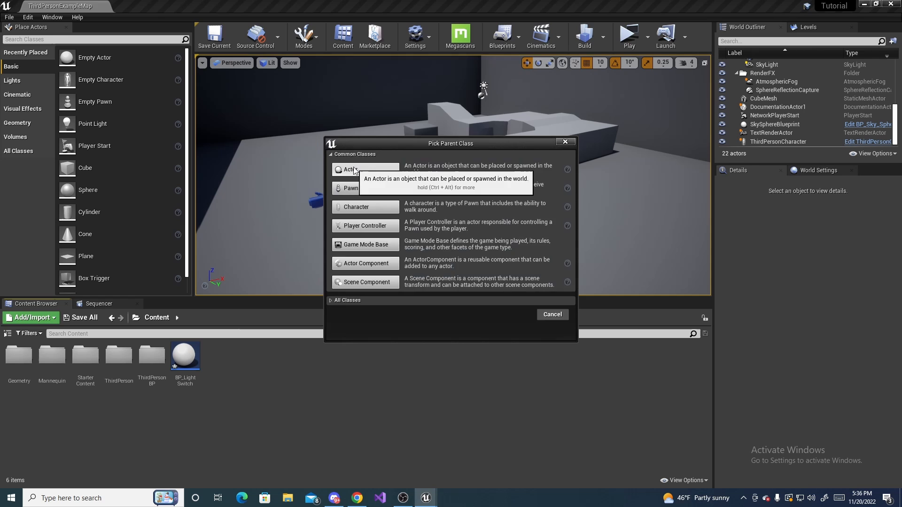
click(350, 169)
text(BP_Light)
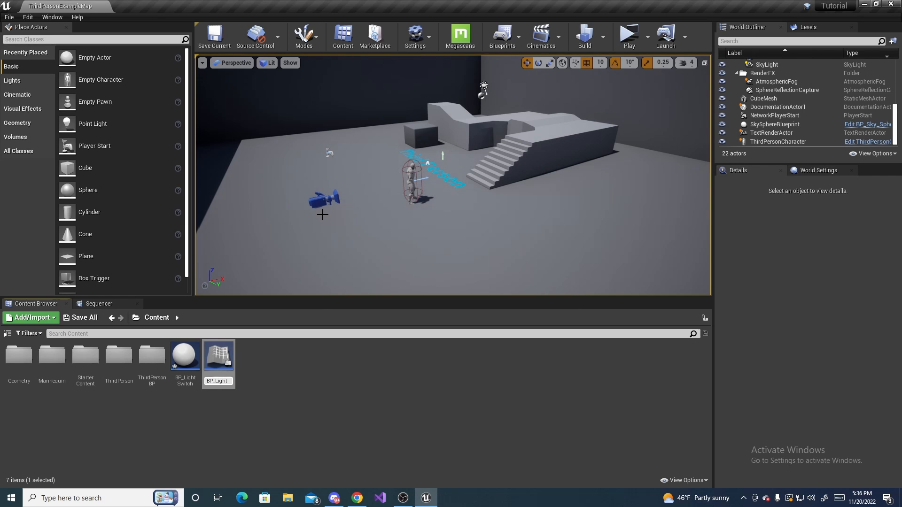
click(185, 354)
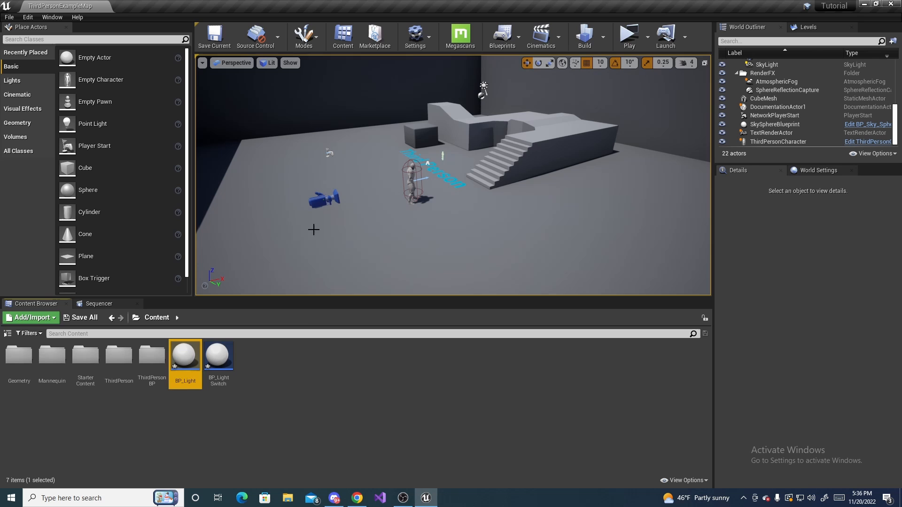
click(164, 421)
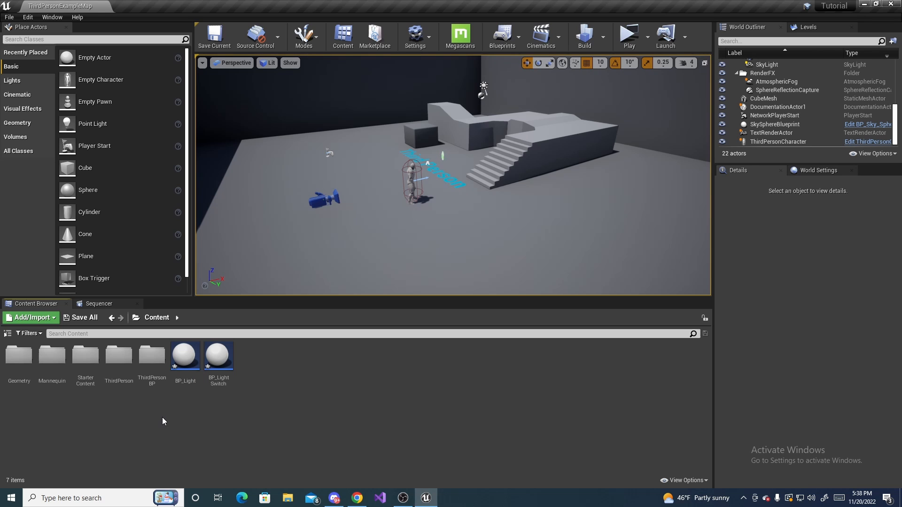
click(217, 356)
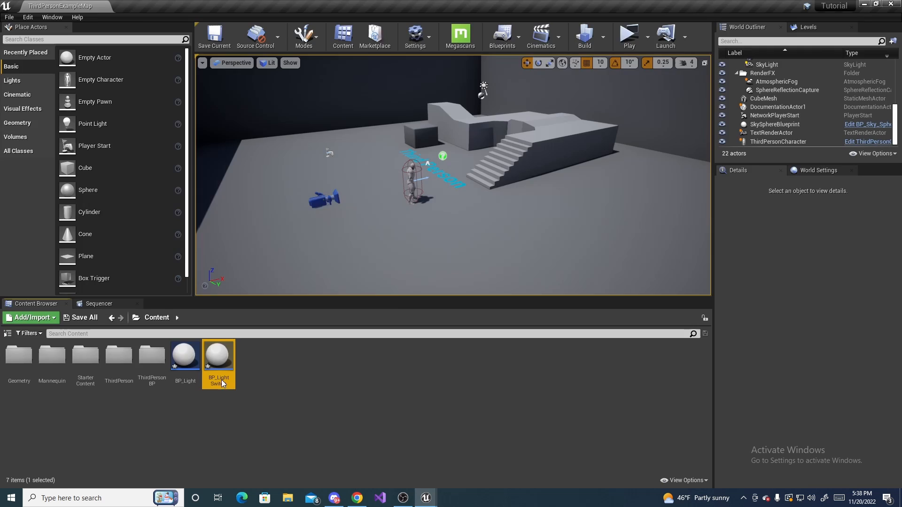
Open BP_LightSwitch and add a Static Mesh component named Switch.
double_click(218, 356)
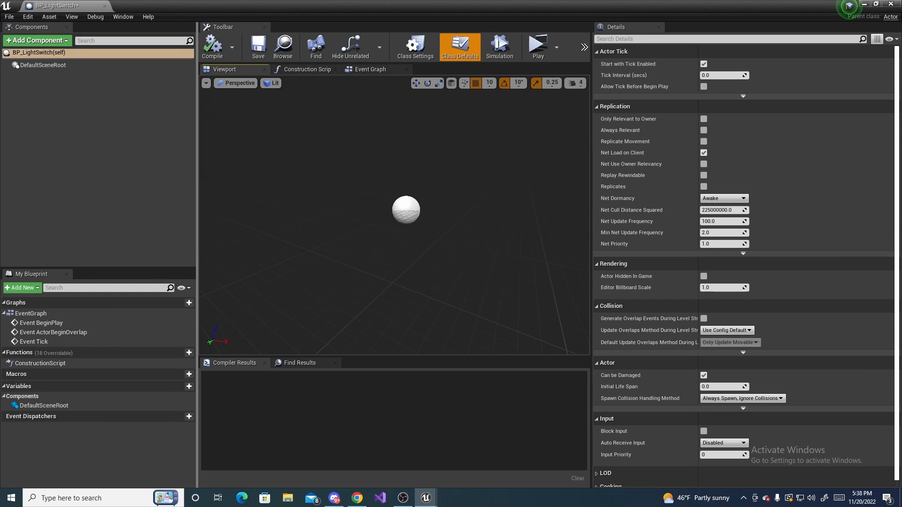
click(36, 40)
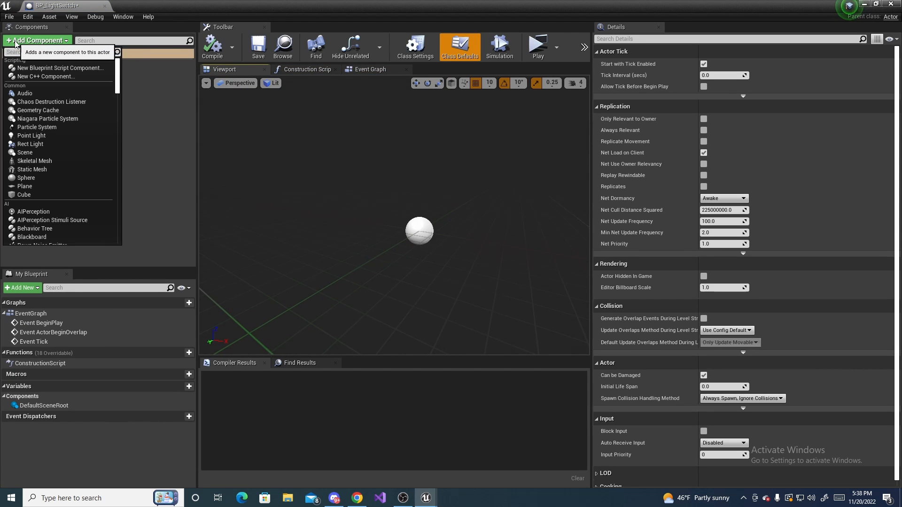
text(static)
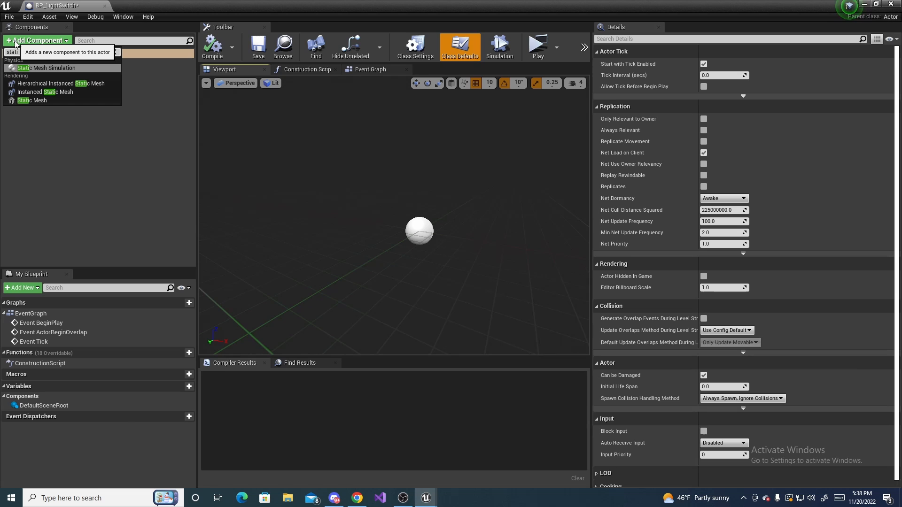
click(33, 100)
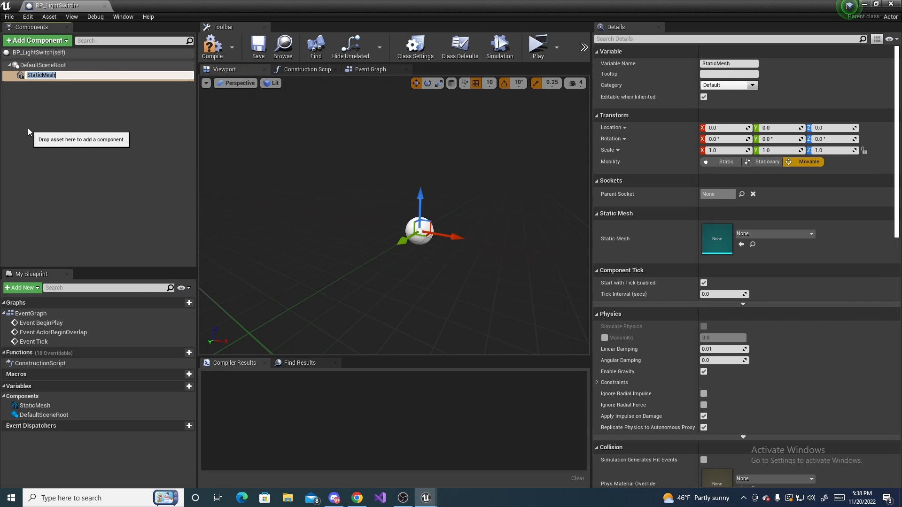
text(Switch)
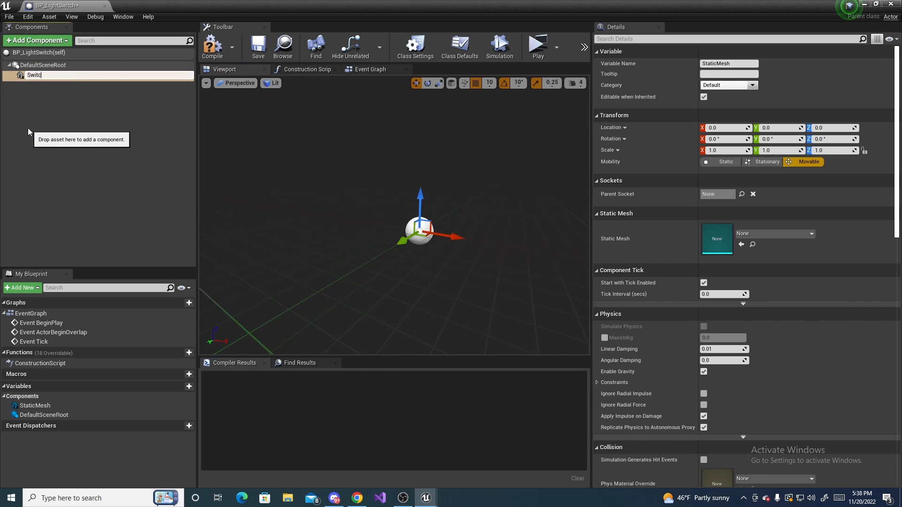
key(Return)
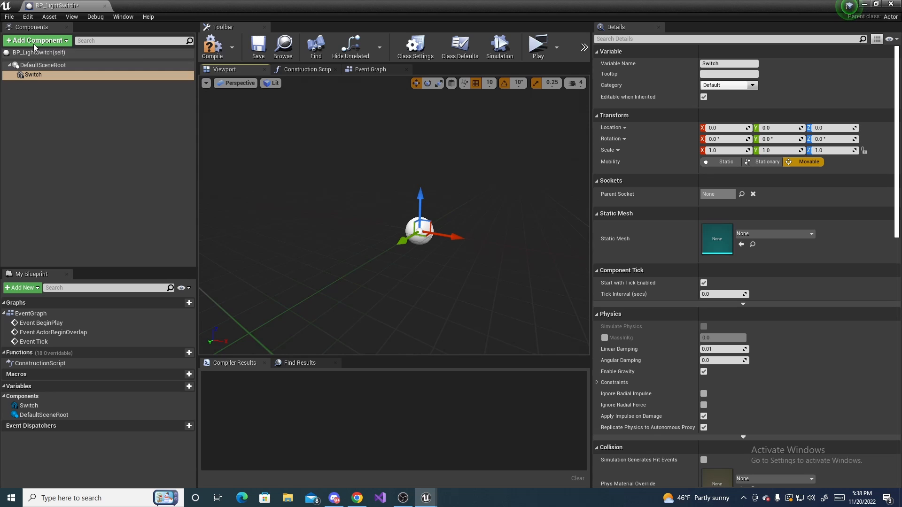
Add a Box Collision component and compile the blueprint.
click(36, 41)
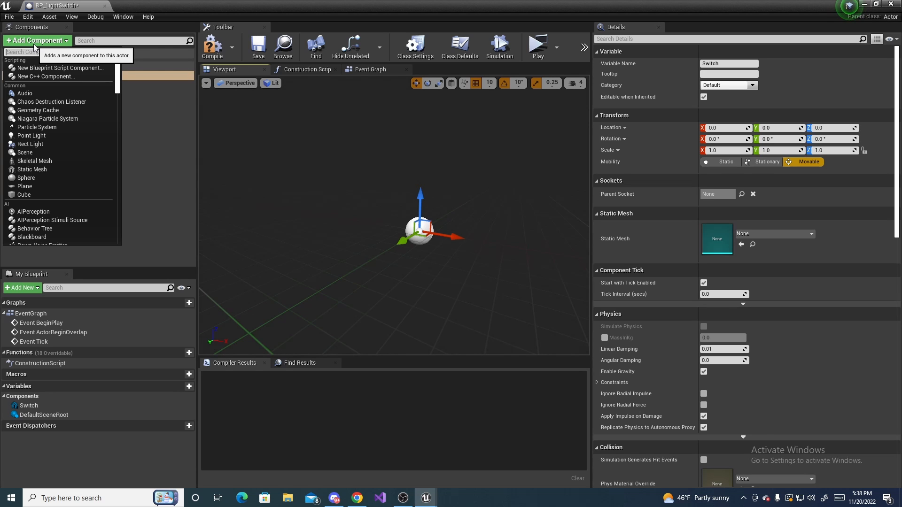
text(bo)
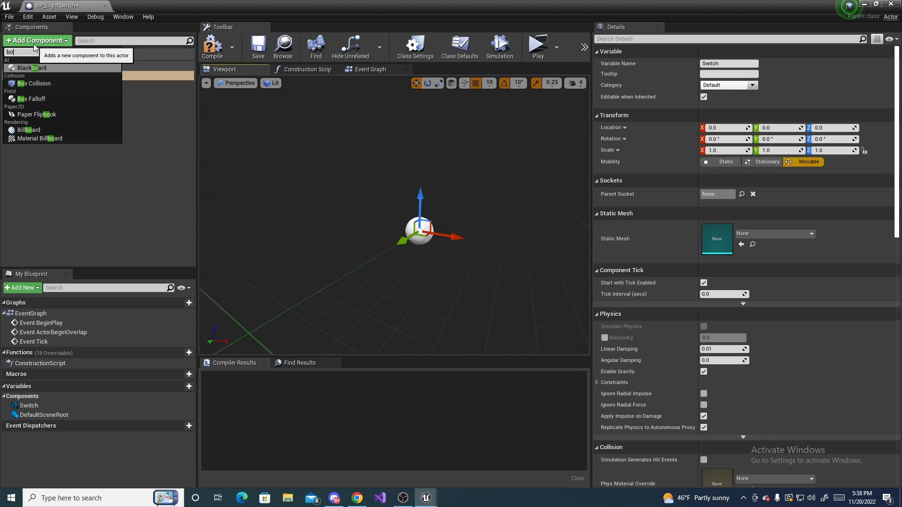
click(33, 84)
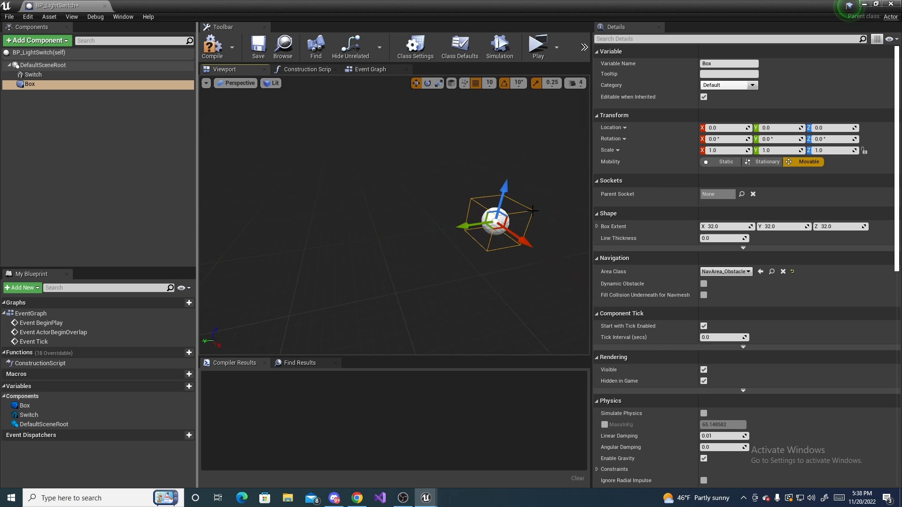
click(212, 47)
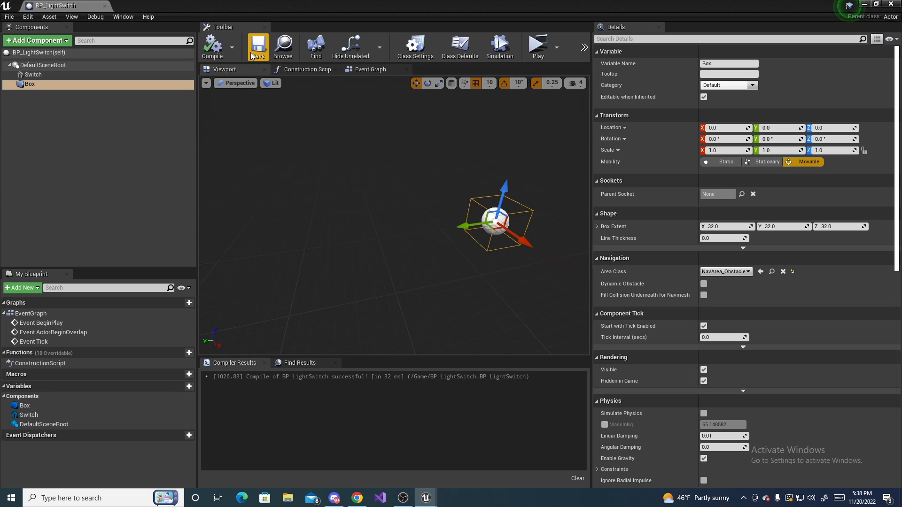
mouse_move(361, 69)
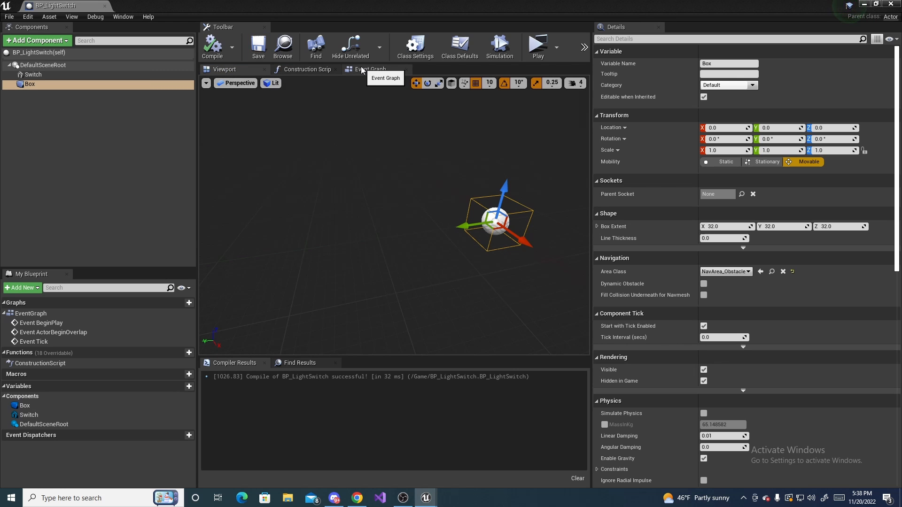
Show the Event Graph and set the Box collision preset to Trigger.
click(371, 69)
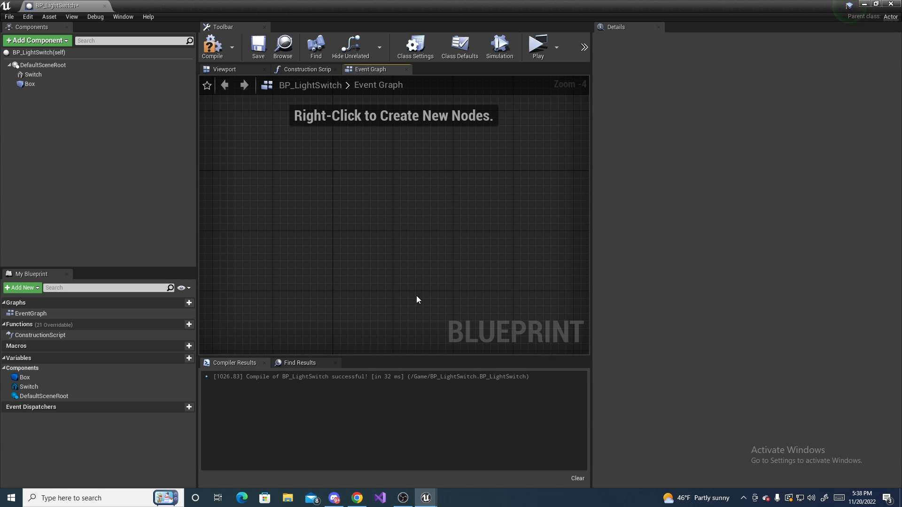
mouse_move(28, 83)
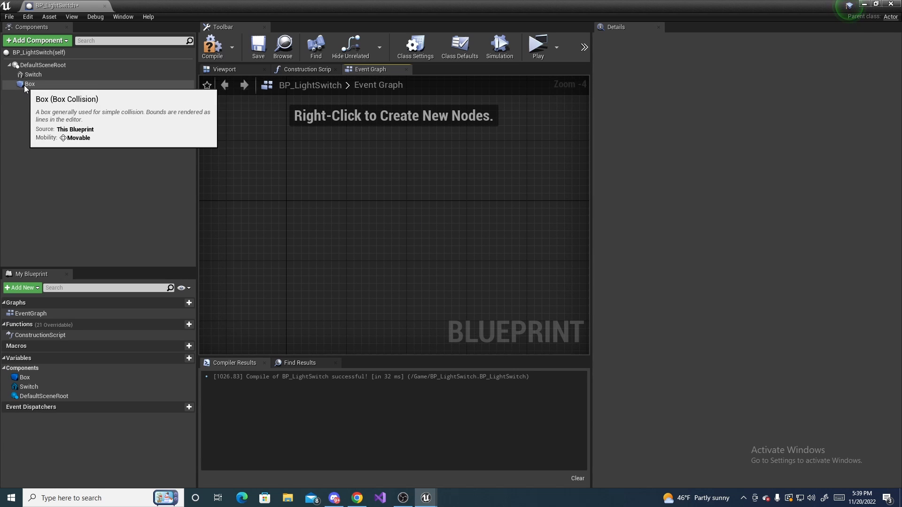
click(30, 84)
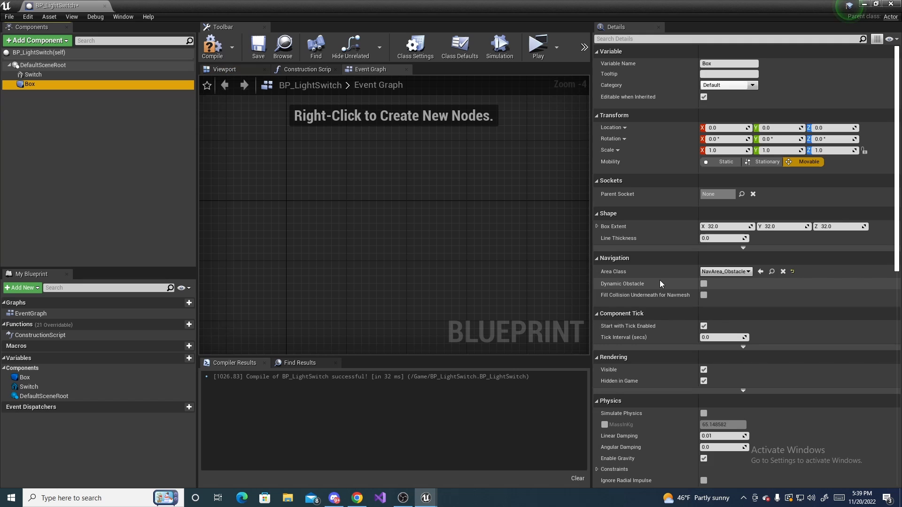
scroll(down, 3)
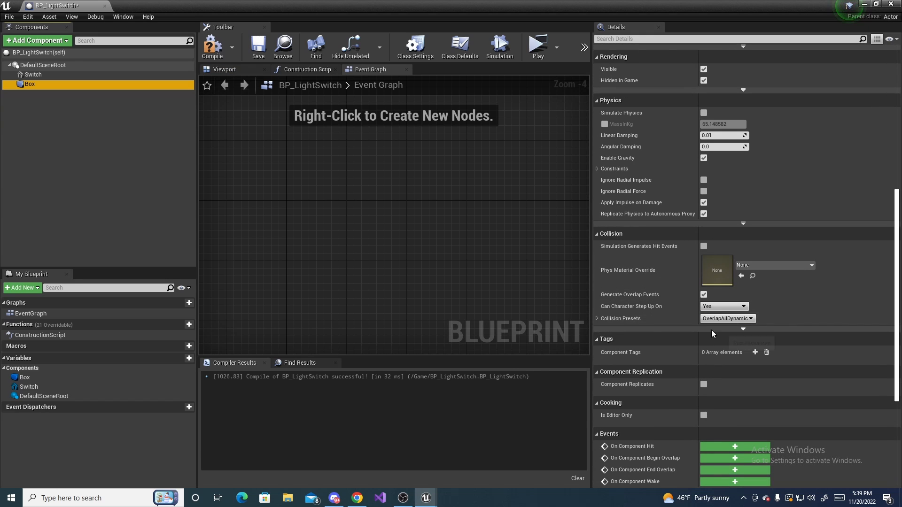
click(727, 318)
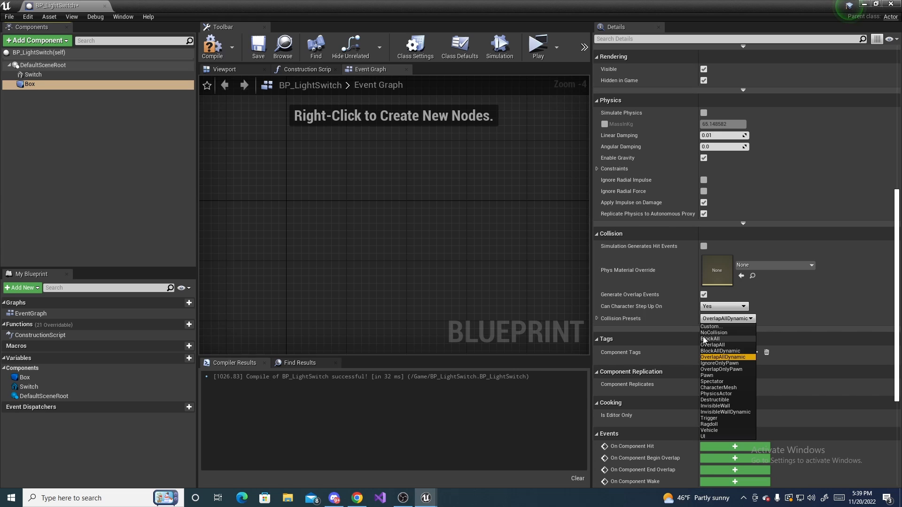
mouse_move(709, 418)
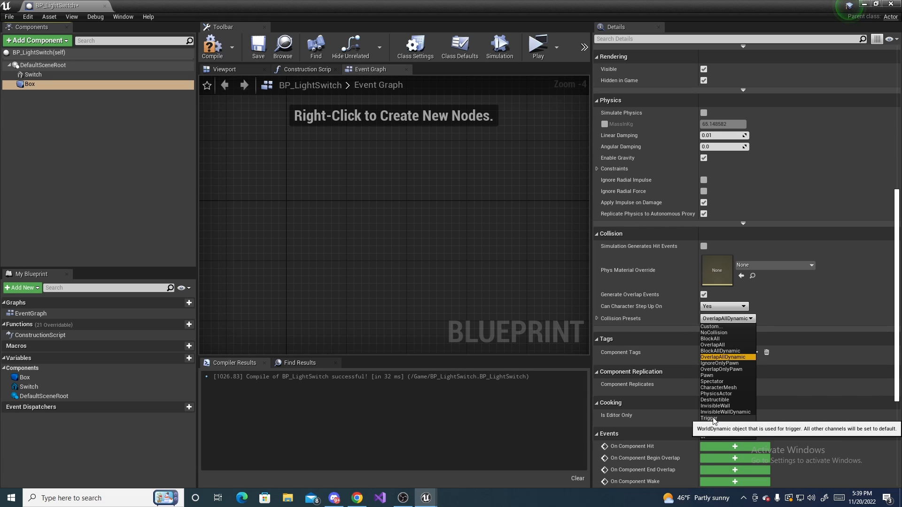
click(712, 418)
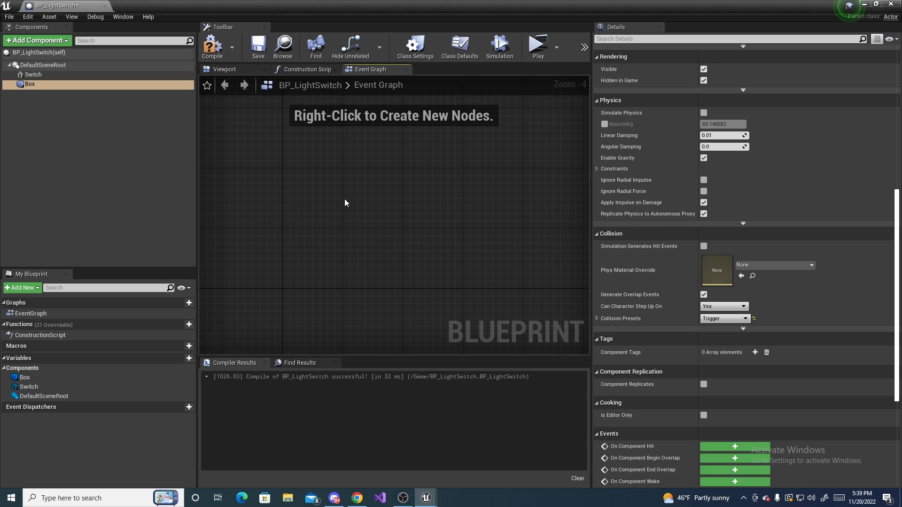
Add an On Component Begin Overlap event for Box.
right_click(346, 203)
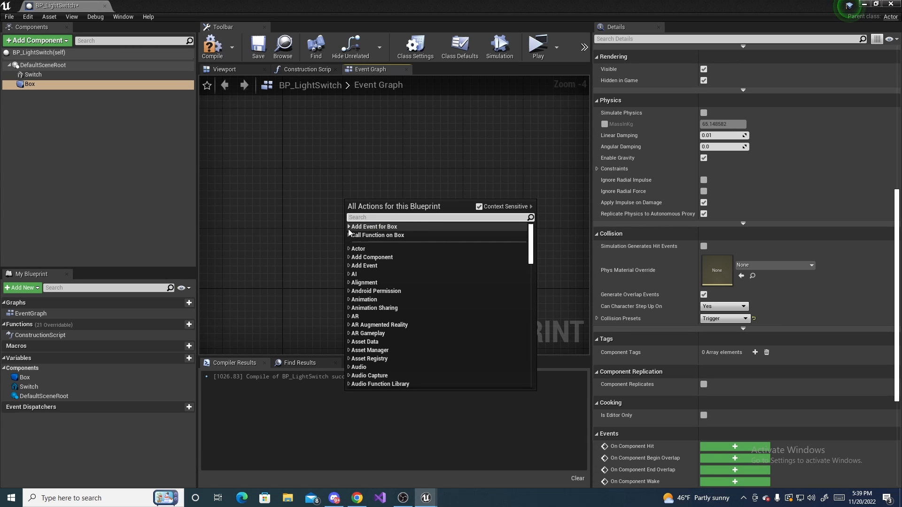
click(374, 226)
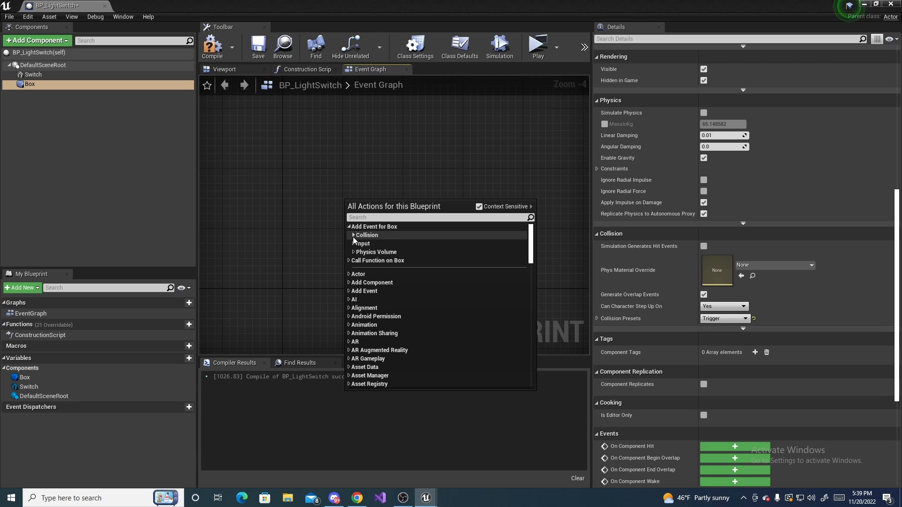
click(366, 235)
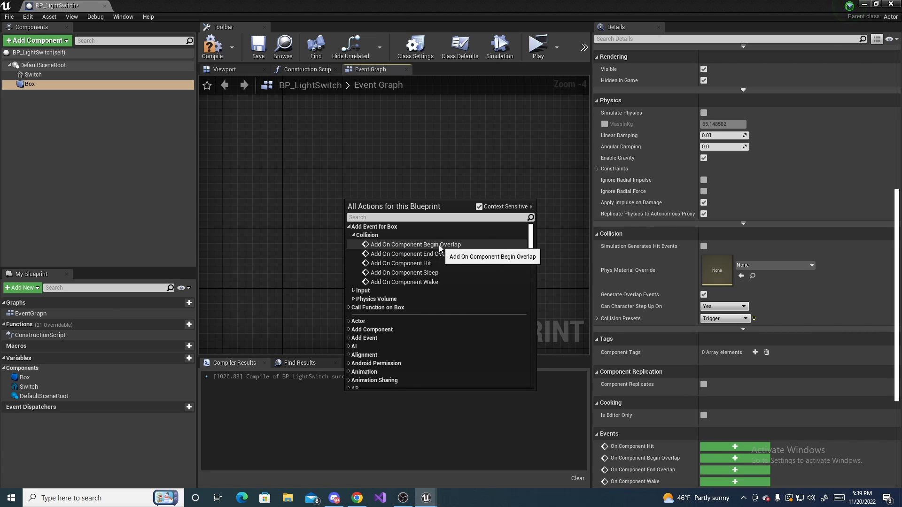
click(412, 244)
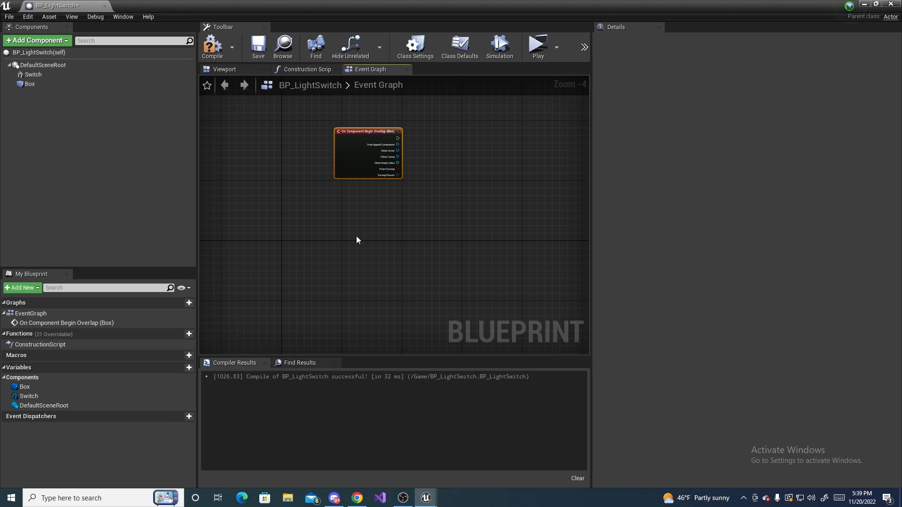
click(33, 141)
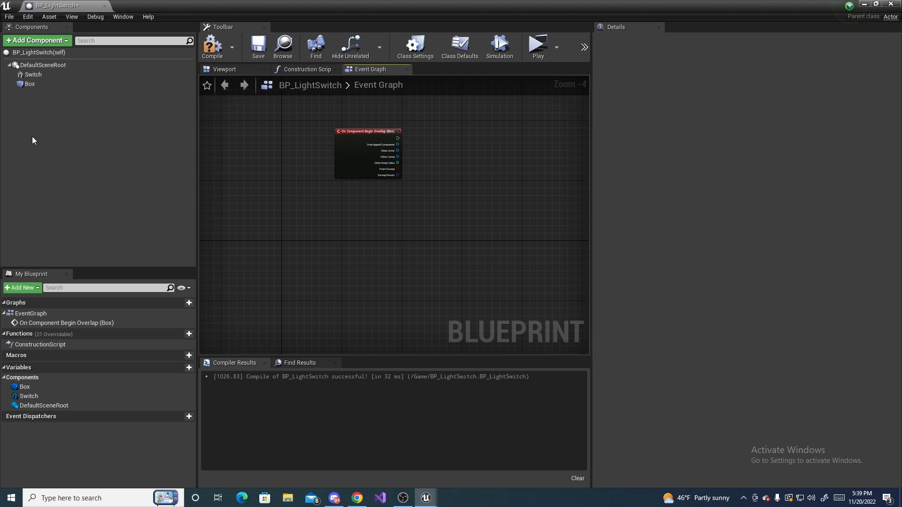
Add an On Component End Overlap event for Box.
click(29, 83)
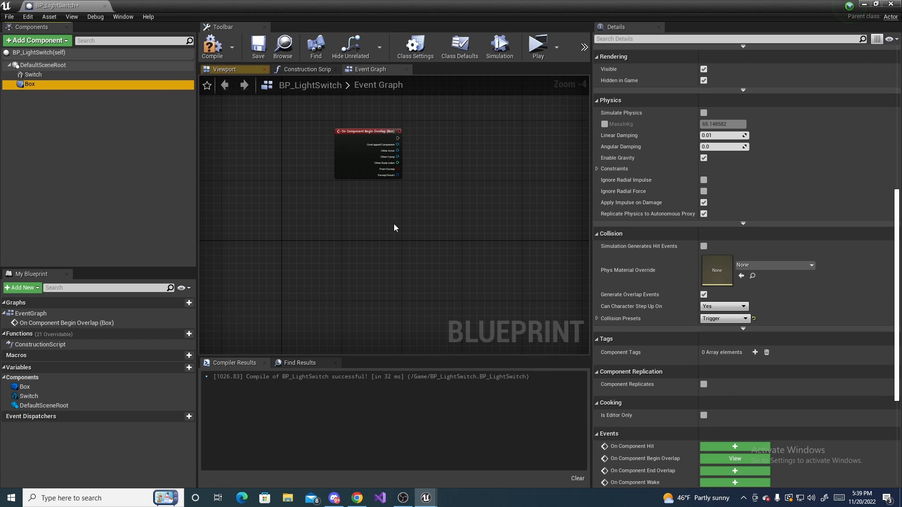
right_click(395, 227)
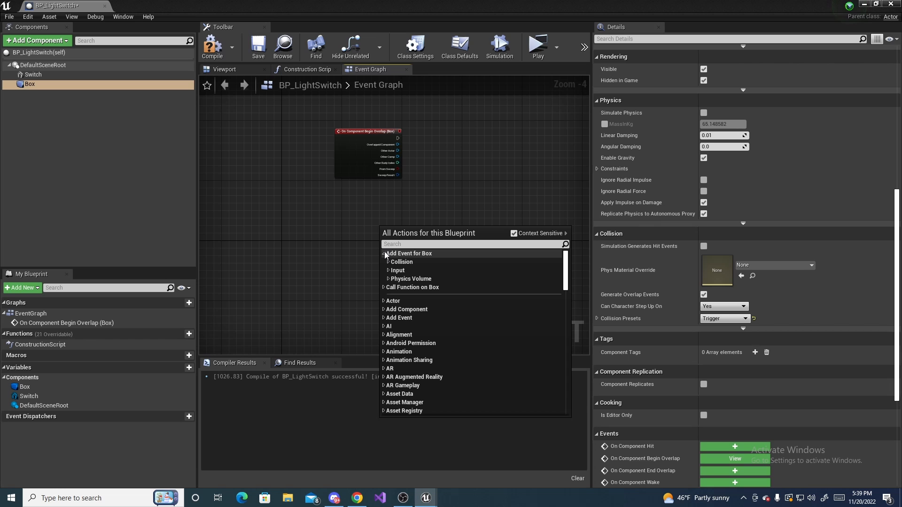
click(387, 262)
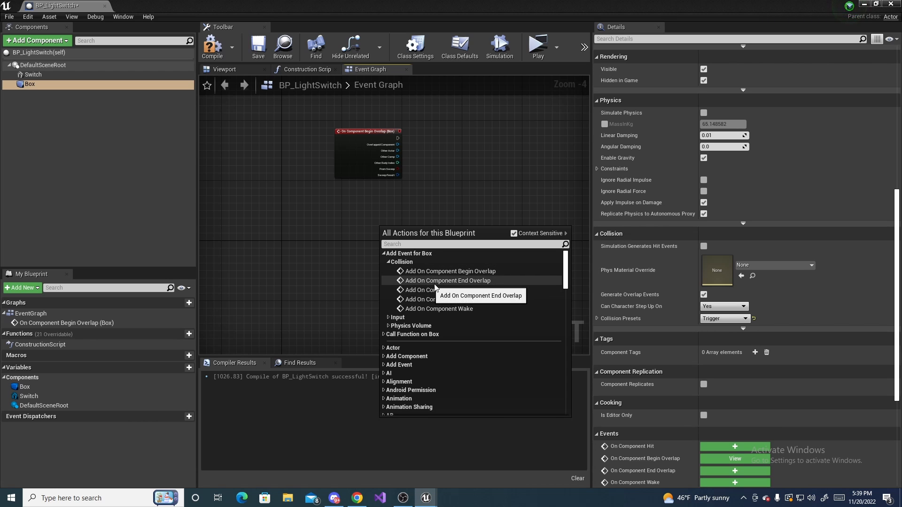
click(447, 280)
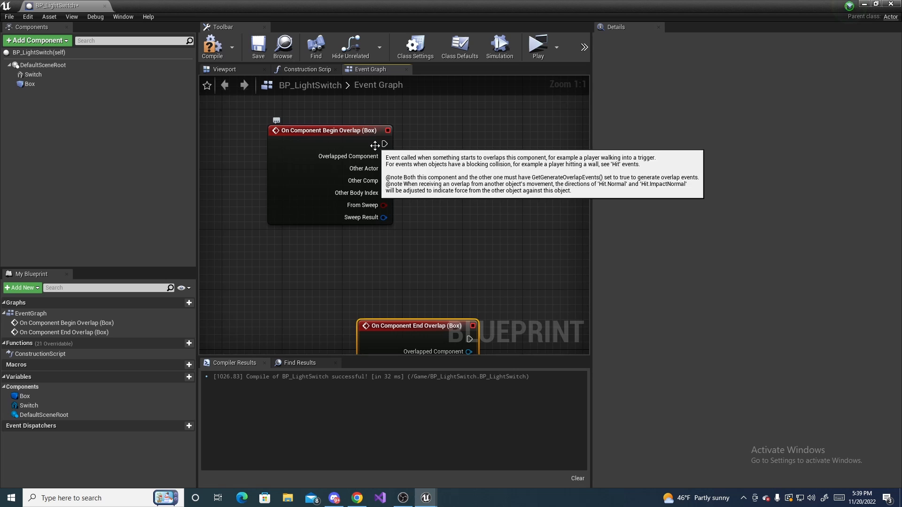
mouse_move(349, 138)
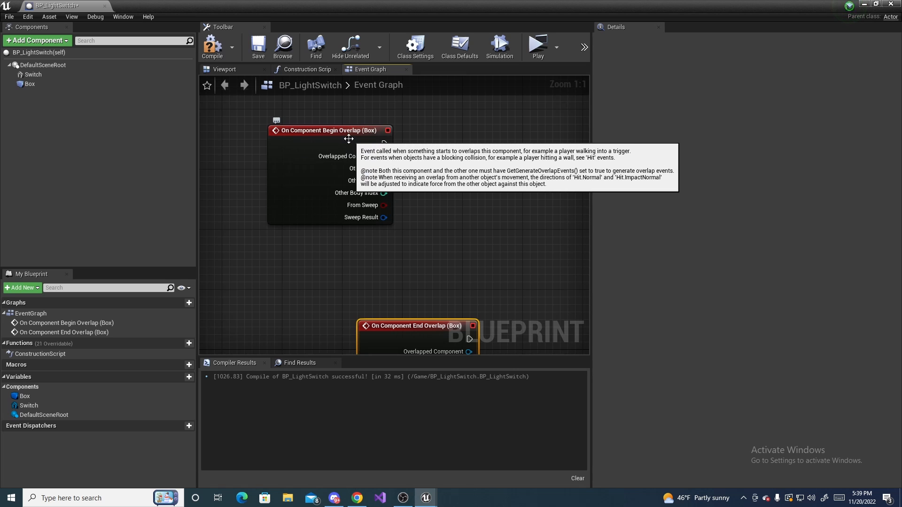
mouse_move(315, 134)
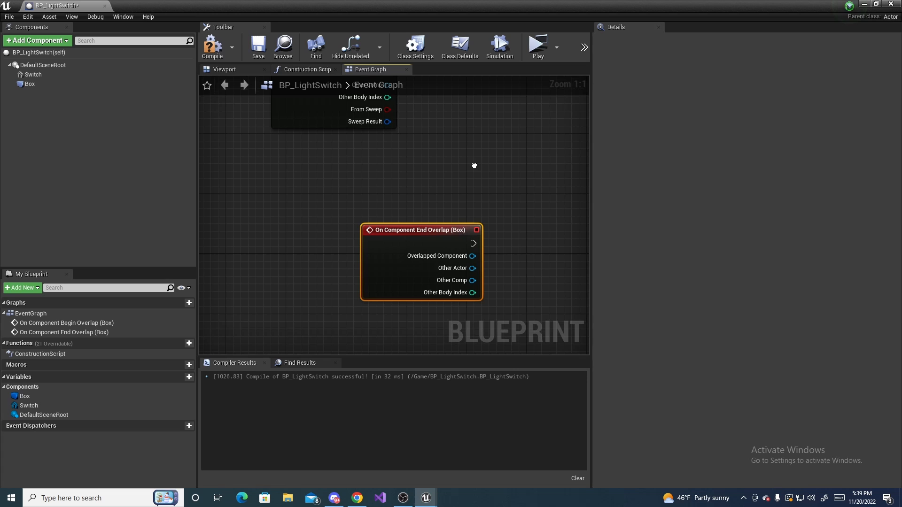
mouse_move(449, 250)
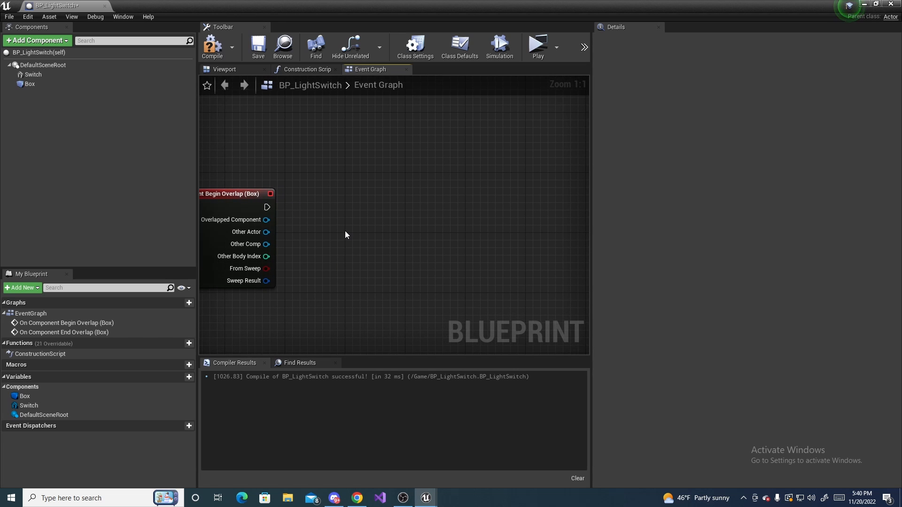
Add a Cast To ThirdPersonCharacter after Begin Overlap, wiring Other Actor into Object.
right_click(345, 235)
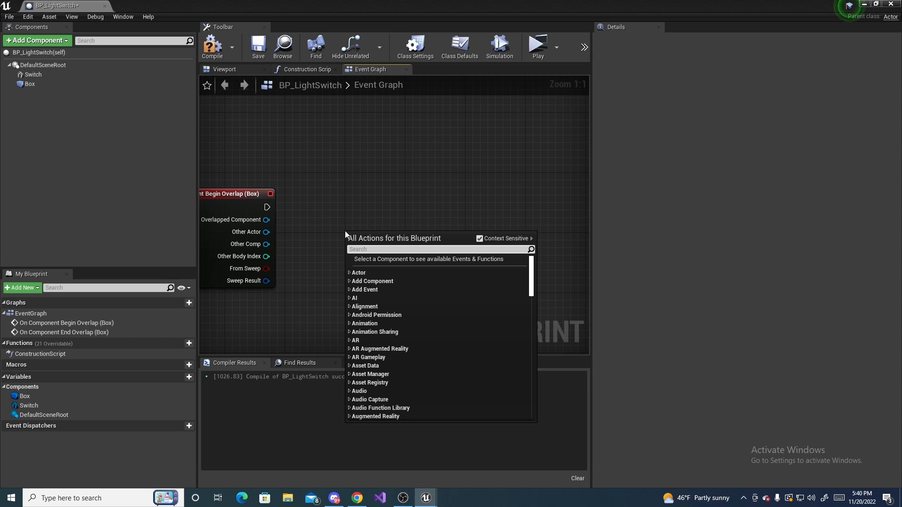
text(cast to thir)
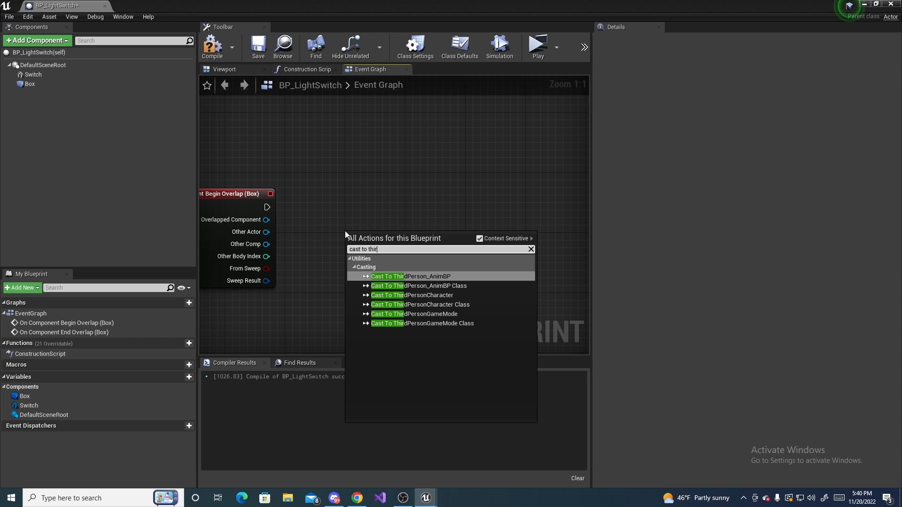
mouse_move(440, 295)
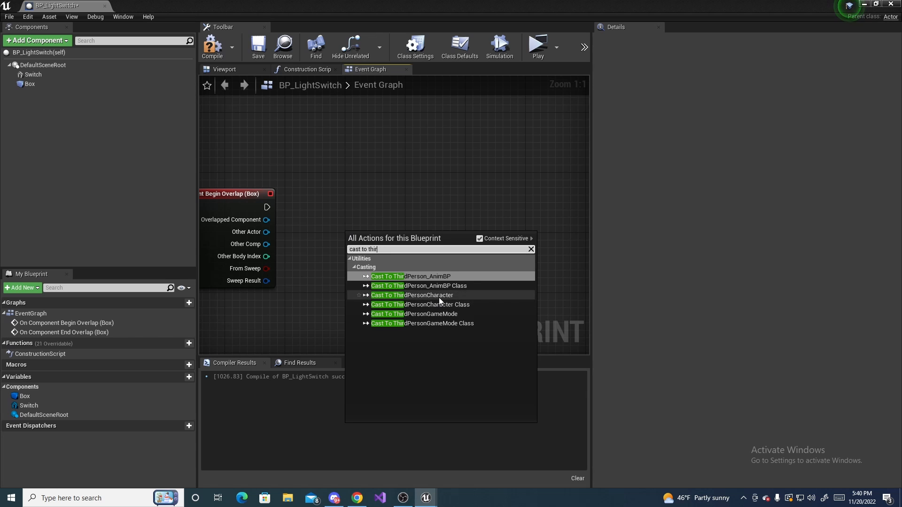
click(412, 295)
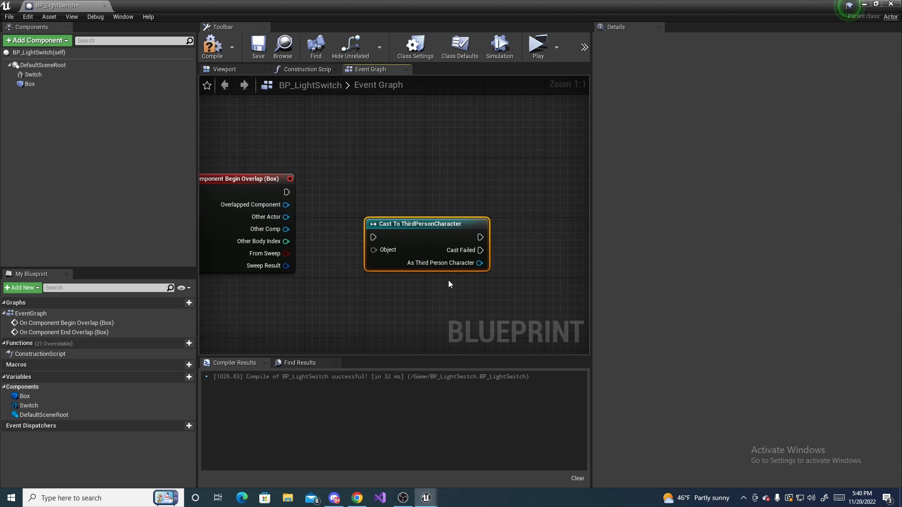
mouse_move(430, 230)
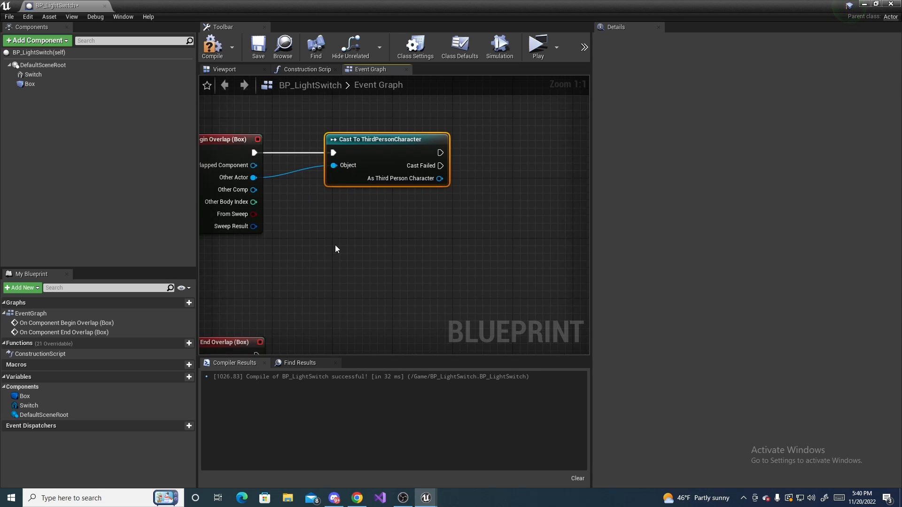
scroll(down, 3)
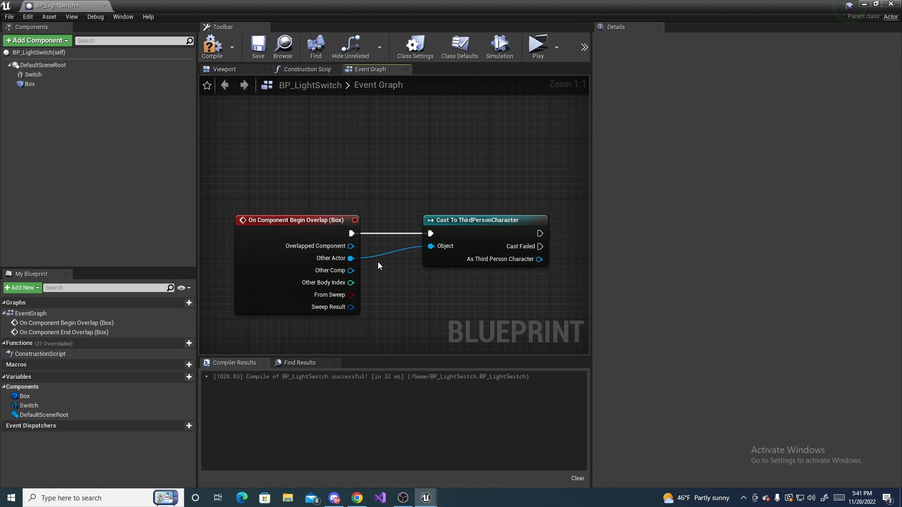
mouse_move(348, 258)
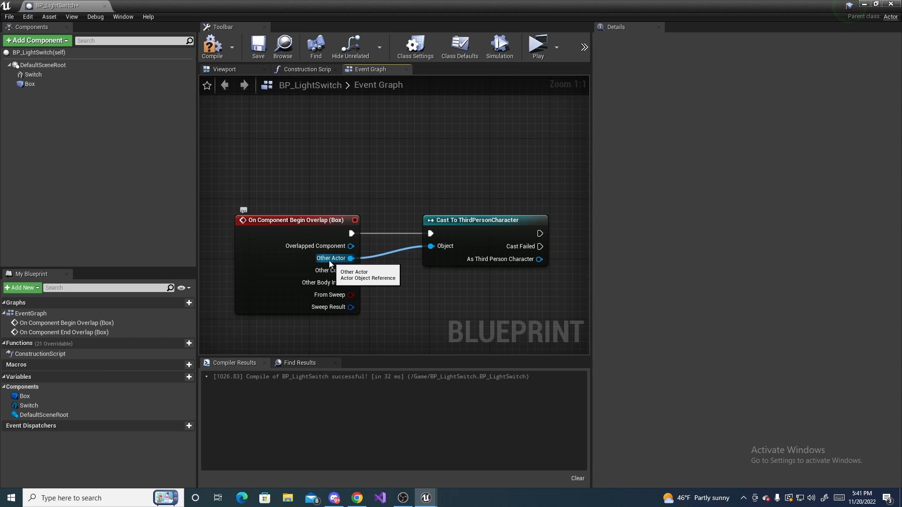
mouse_move(341, 262)
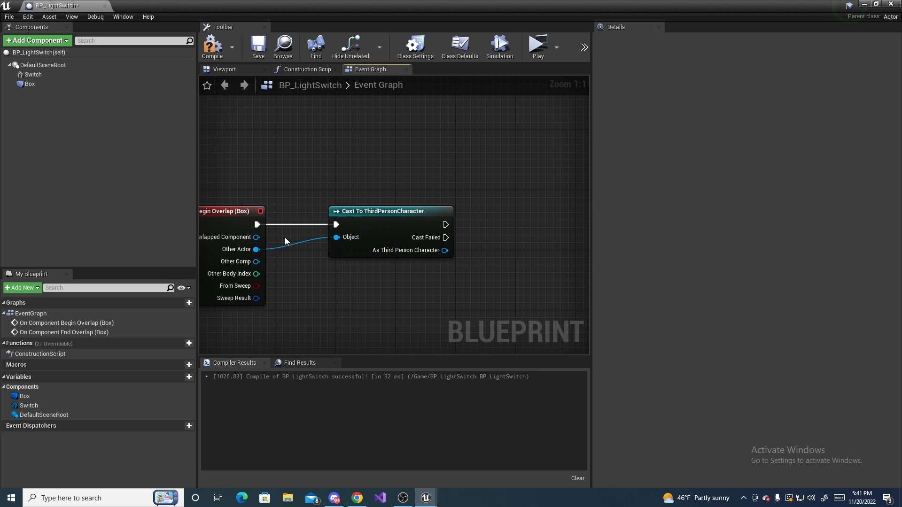
mouse_move(353, 226)
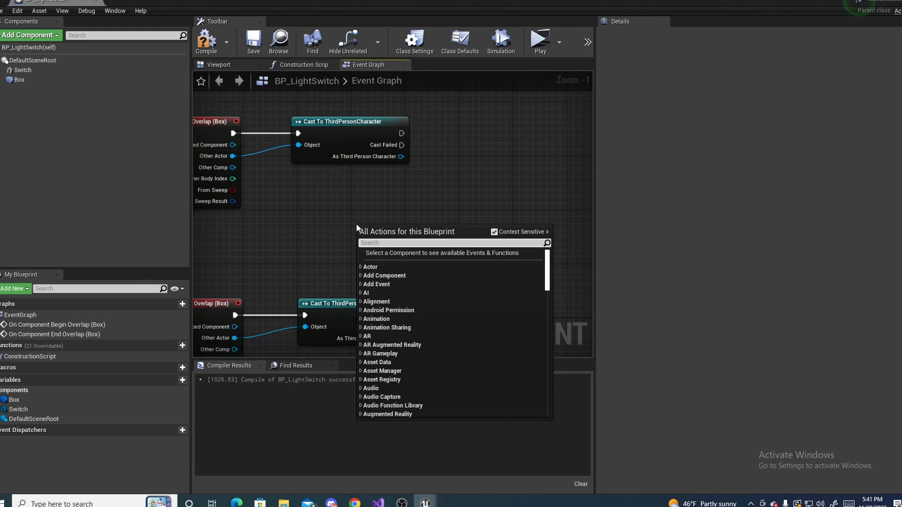
Add Get Player Controller, Enable Input and Disable Input nodes after the casts.
text(get player con)
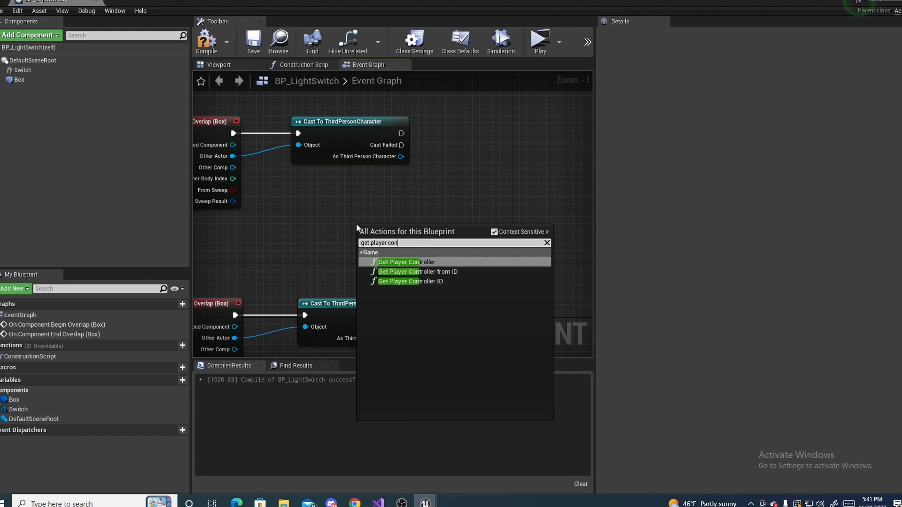
click(398, 261)
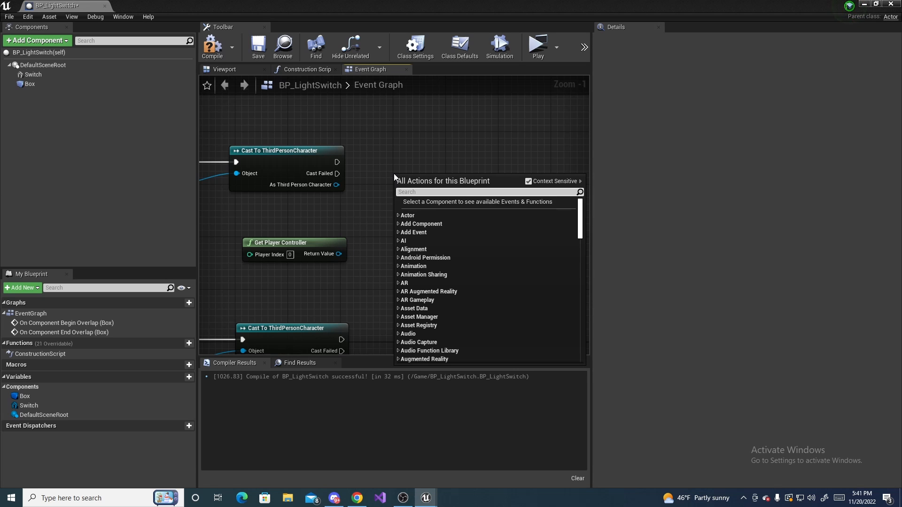
text(enable input)
text(disable)
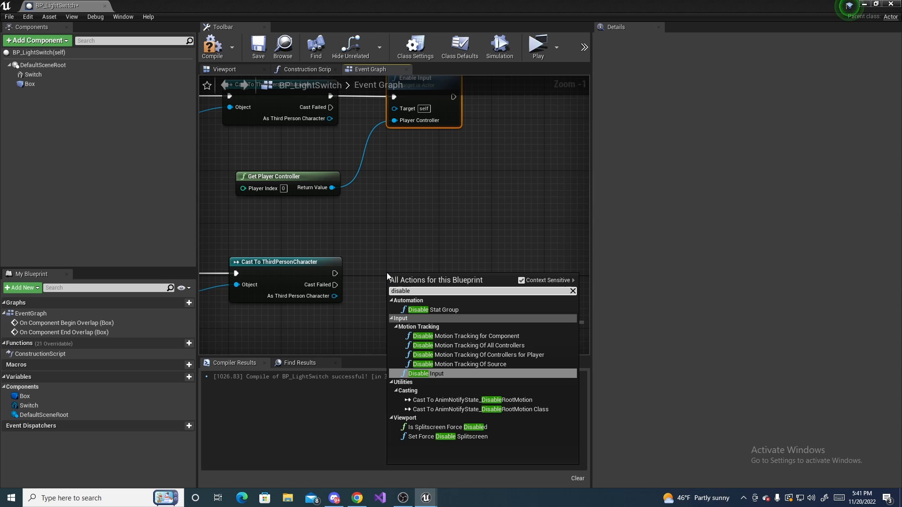
click(425, 373)
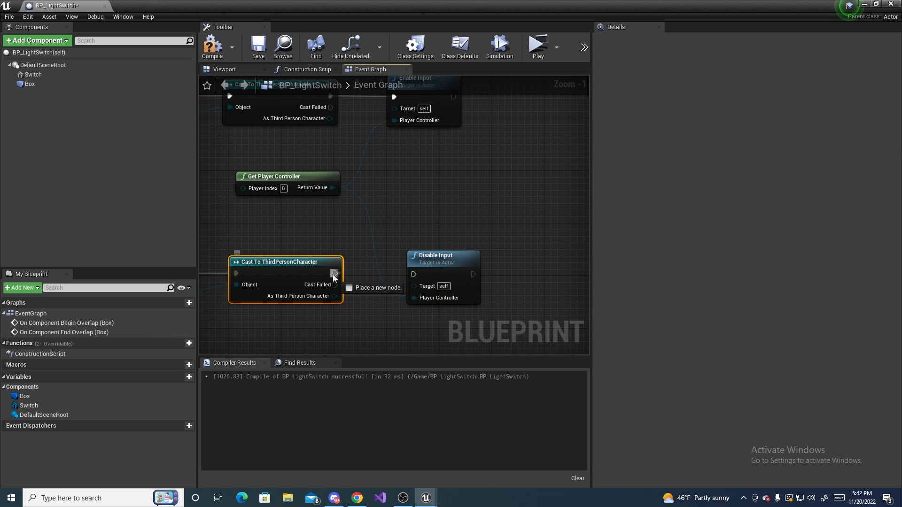
scroll(down, 3)
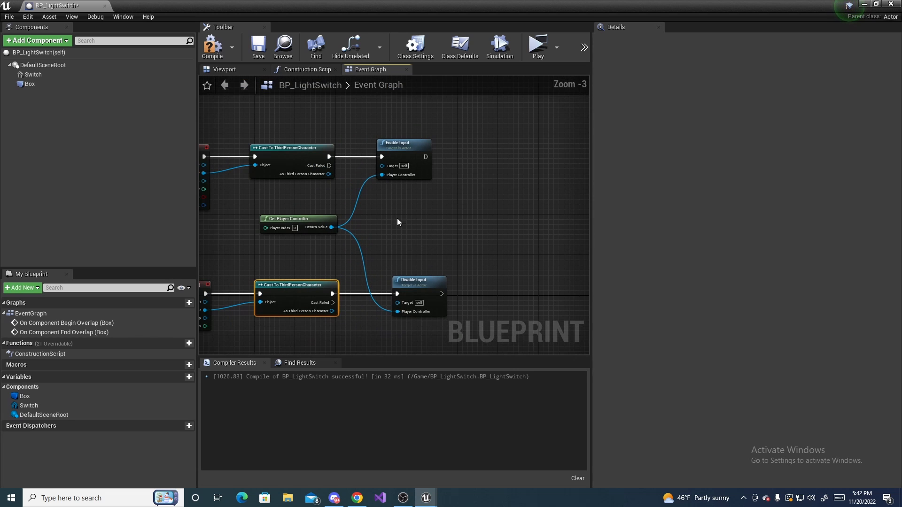
scroll(down, 3)
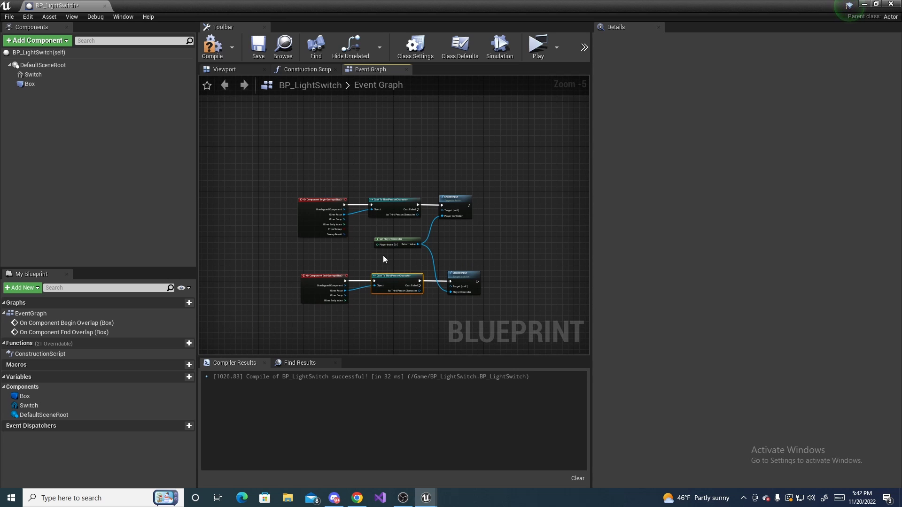
mouse_move(384, 333)
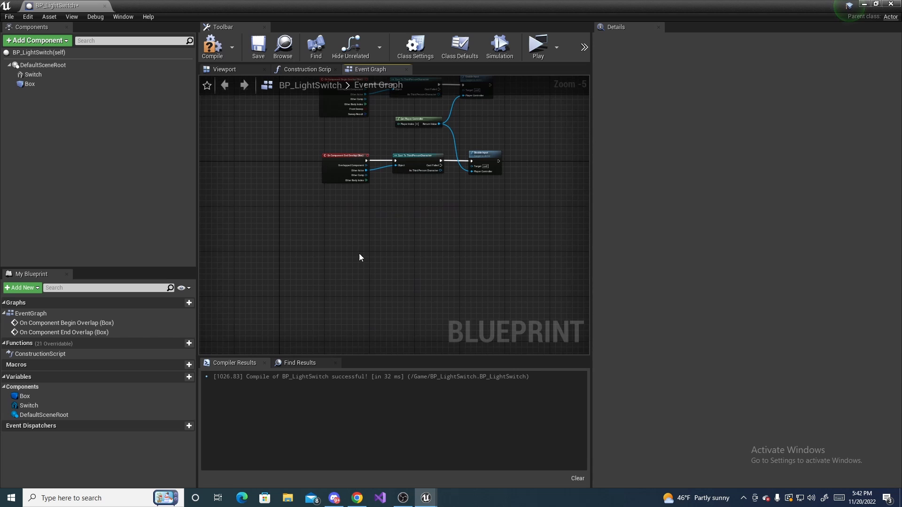
Place an InputAction Interact event node below the overlap logic.
right_click(359, 257)
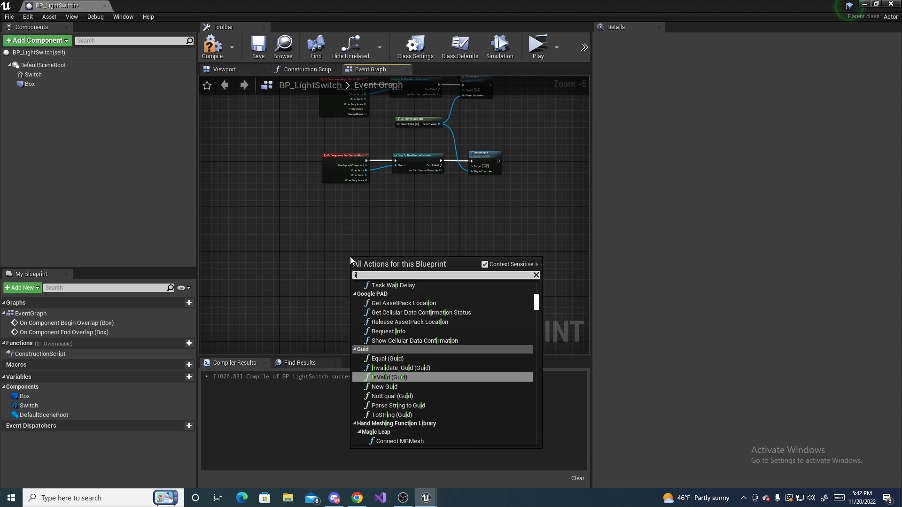
text(ntera)
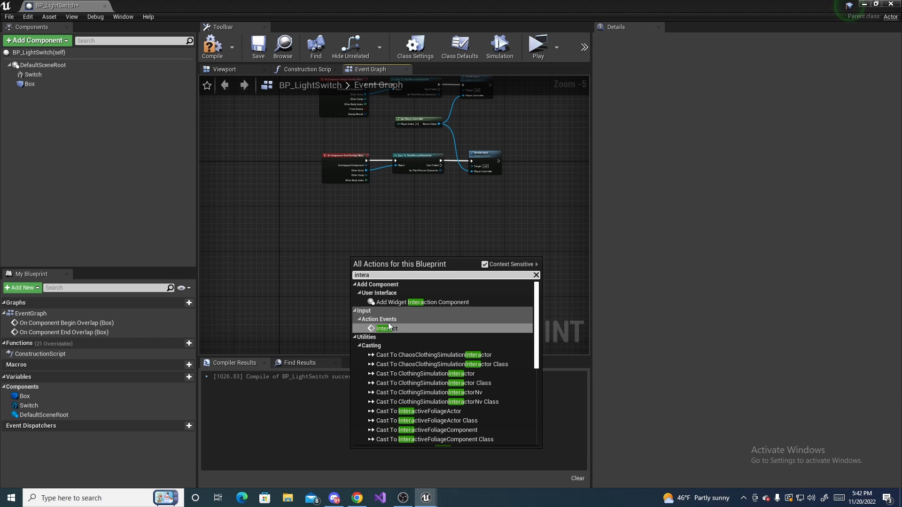
mouse_move(387, 329)
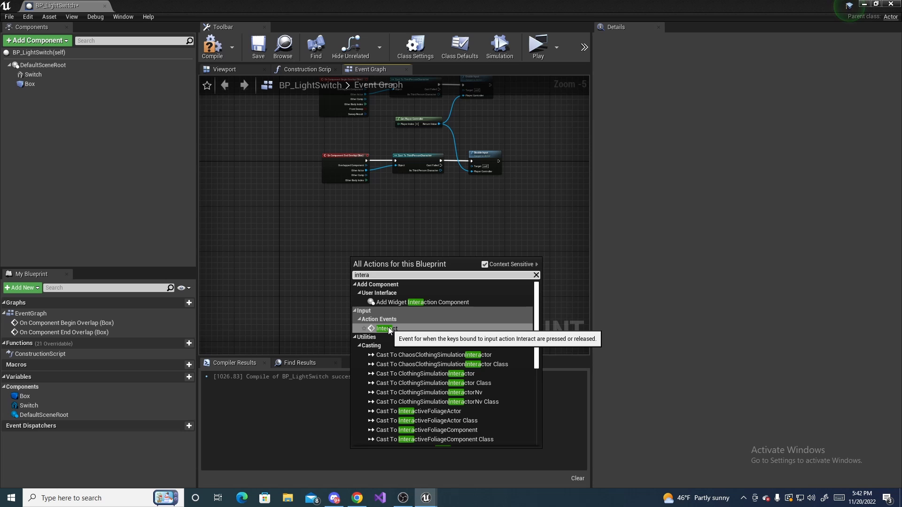
click(386, 328)
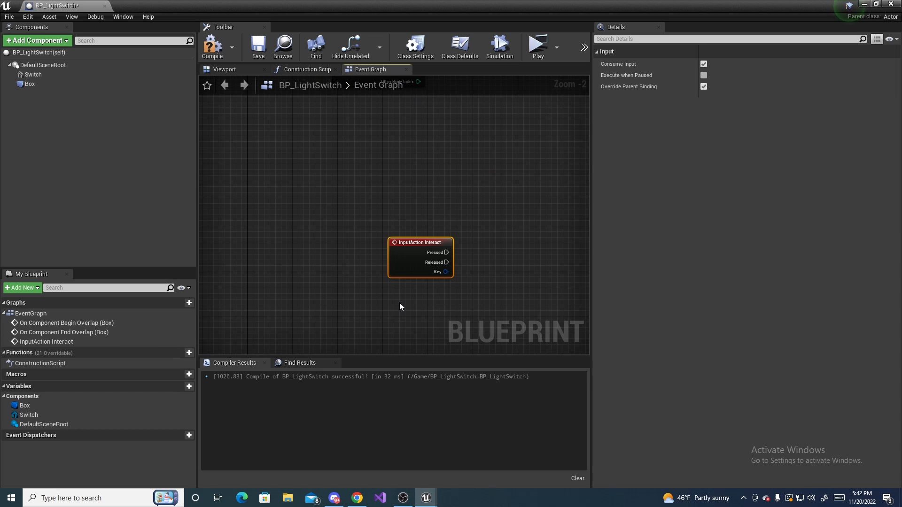
scroll(down, 3)
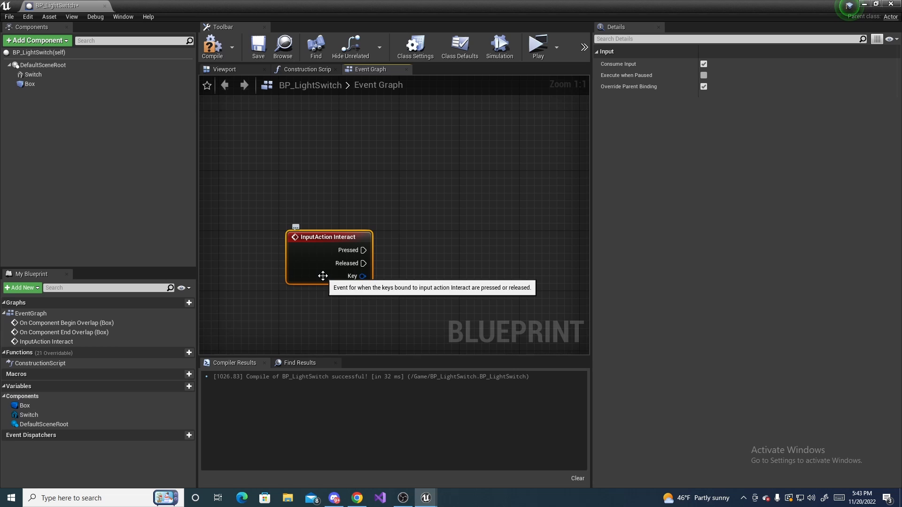
mouse_move(158, 392)
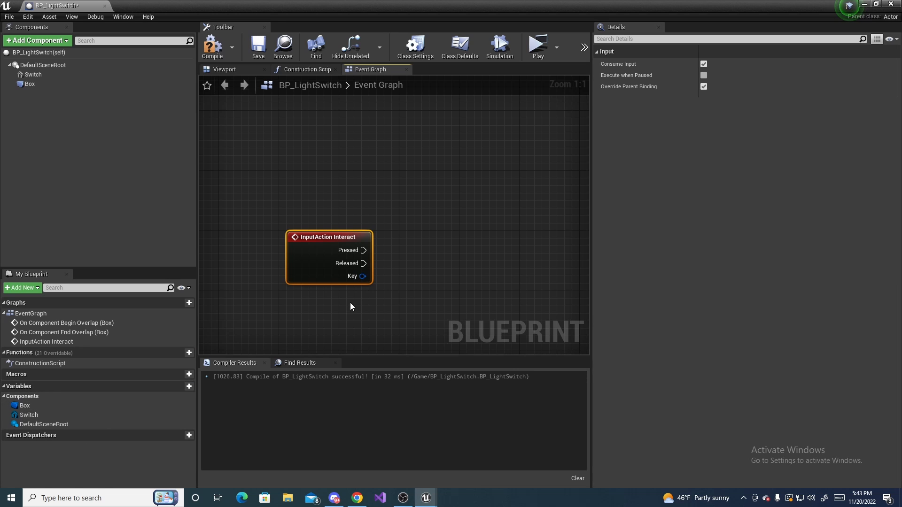
scroll(down, 3)
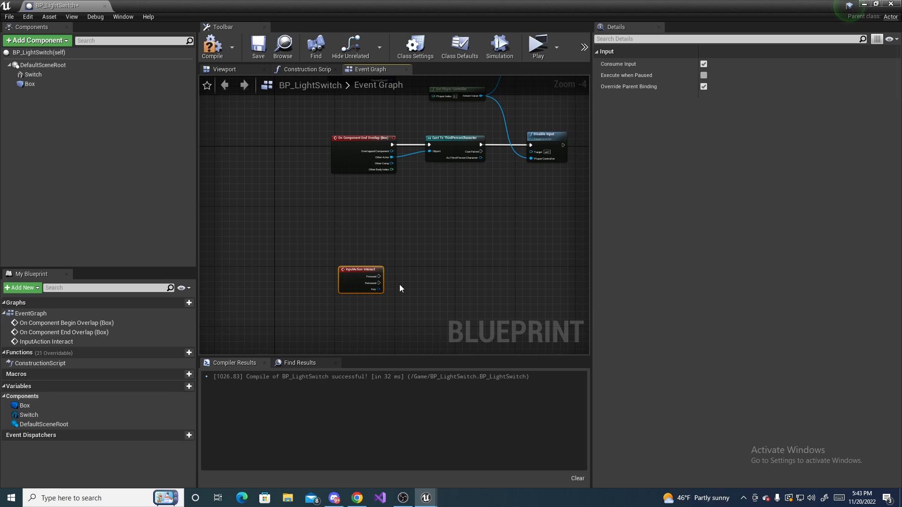
Create an instance-editable Lights variable as a BP_Light reference array, then compile.
click(179, 386)
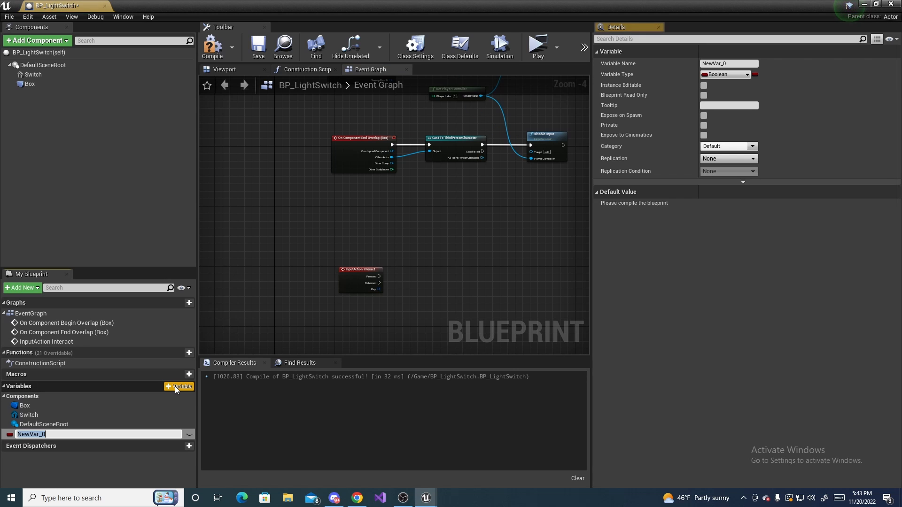
text(Lights)
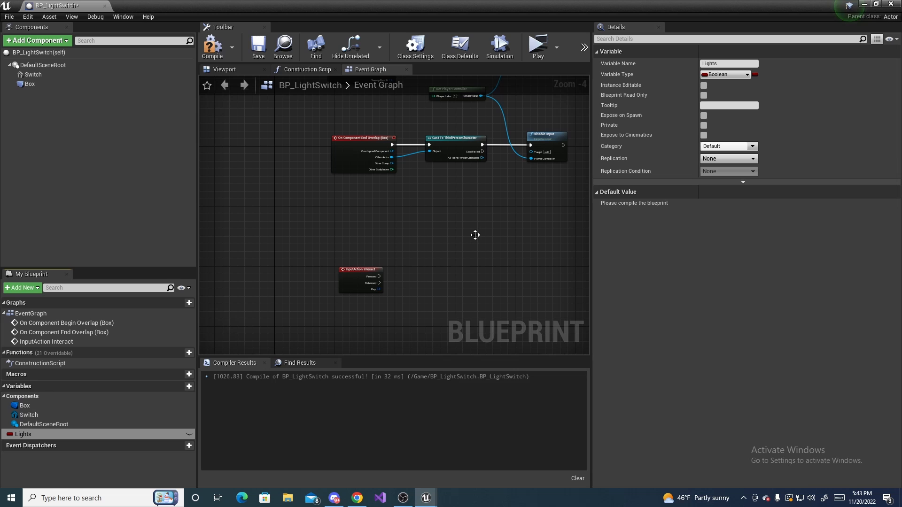
click(727, 75)
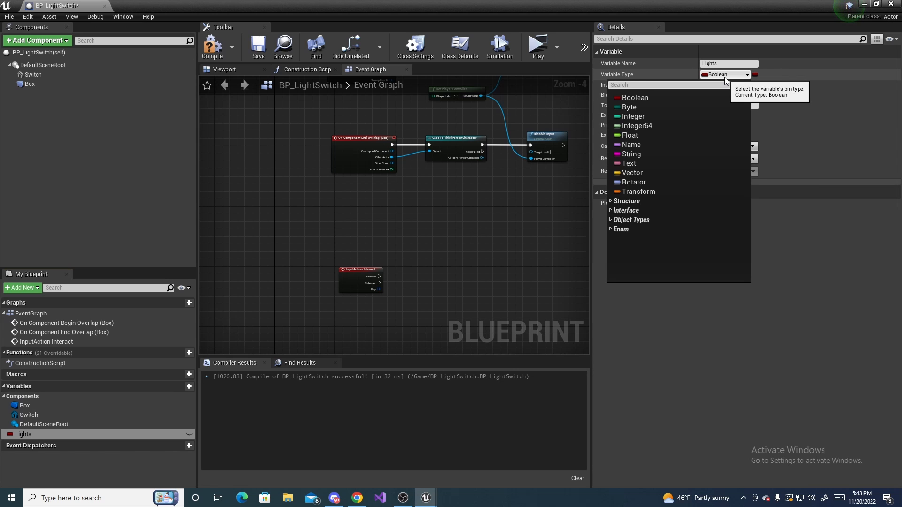
text(lig)
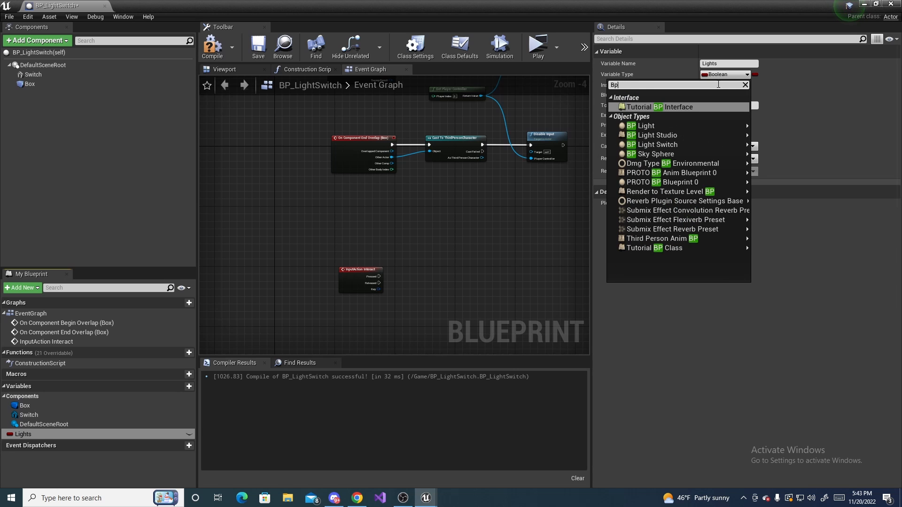
mouse_move(653, 135)
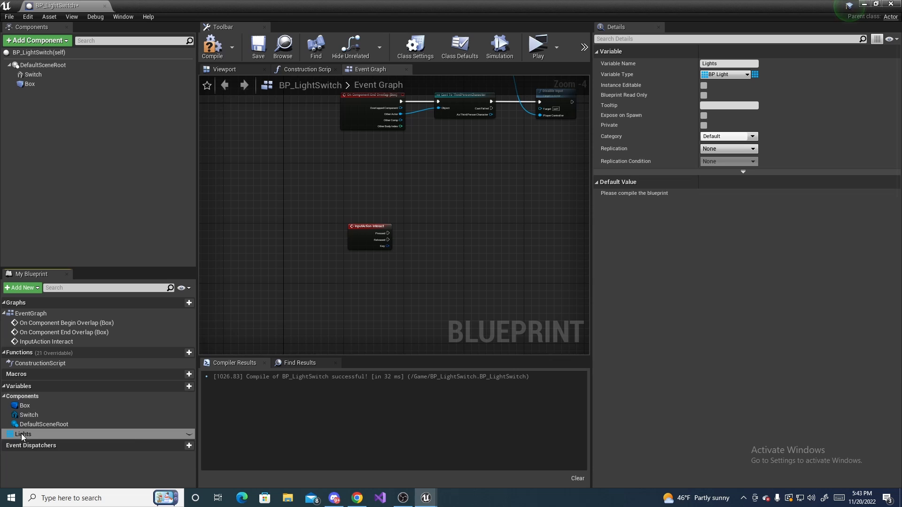
mouse_move(190, 435)
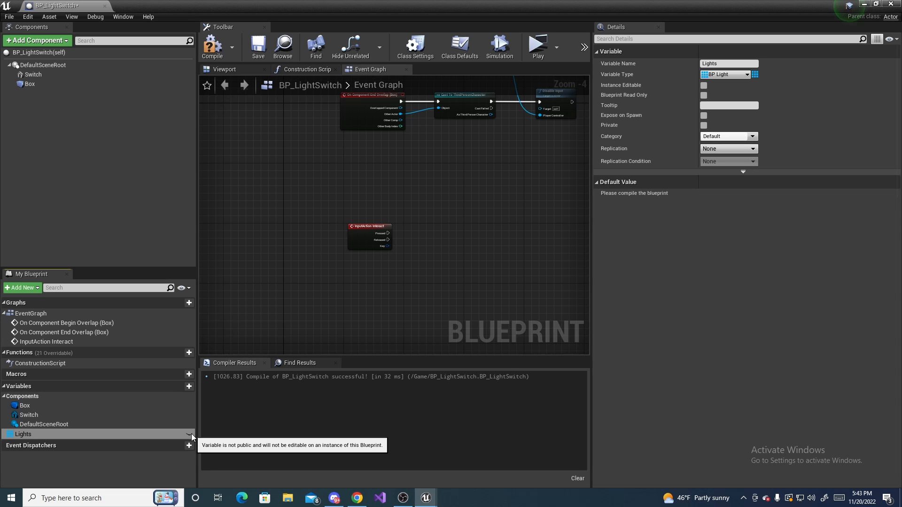
click(703, 85)
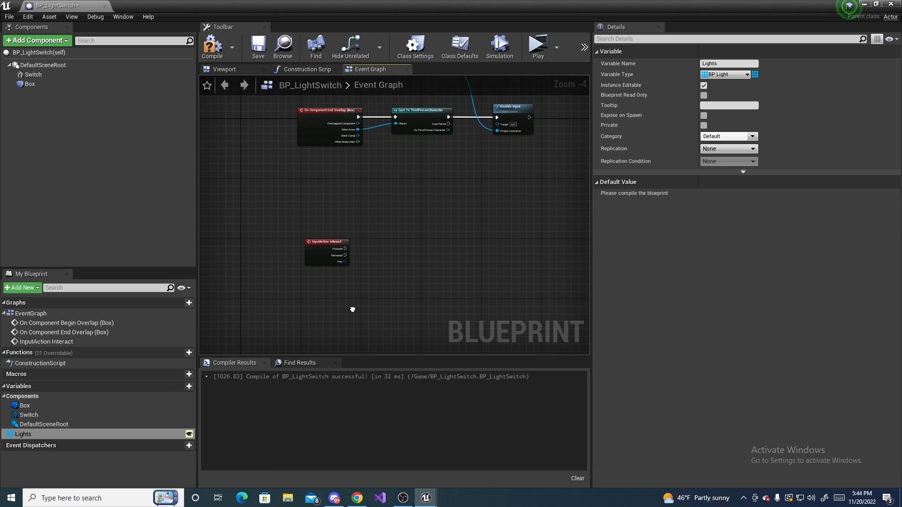
click(212, 47)
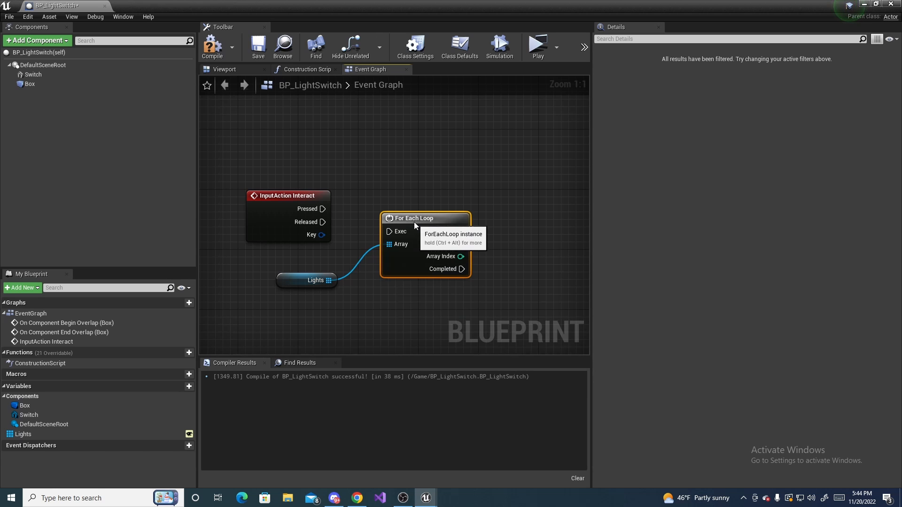
Wire InputAction Interact's Pressed output into the For Each Loop over Lights.
click(306, 281)
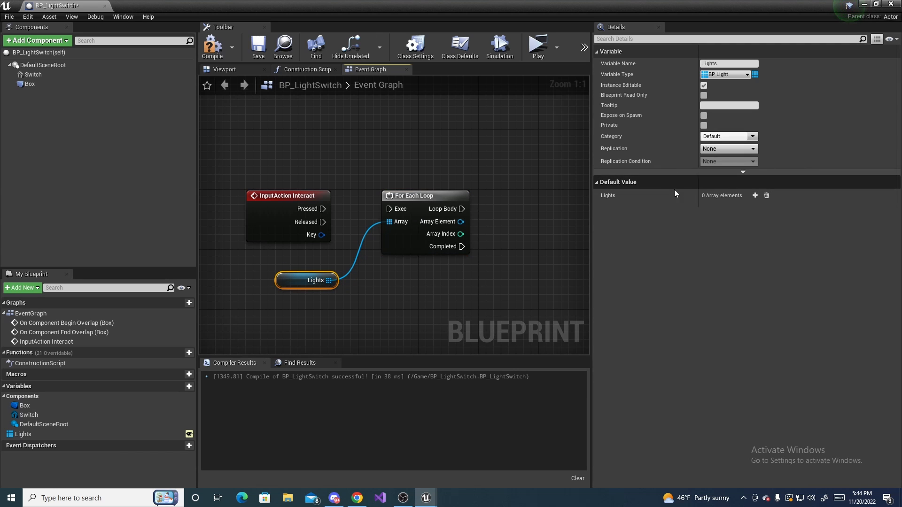
mouse_move(404, 278)
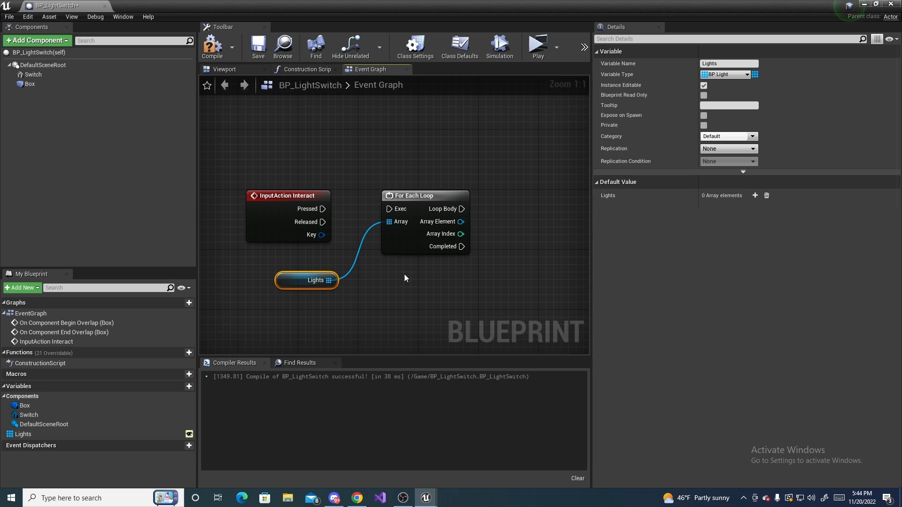
mouse_move(654, 212)
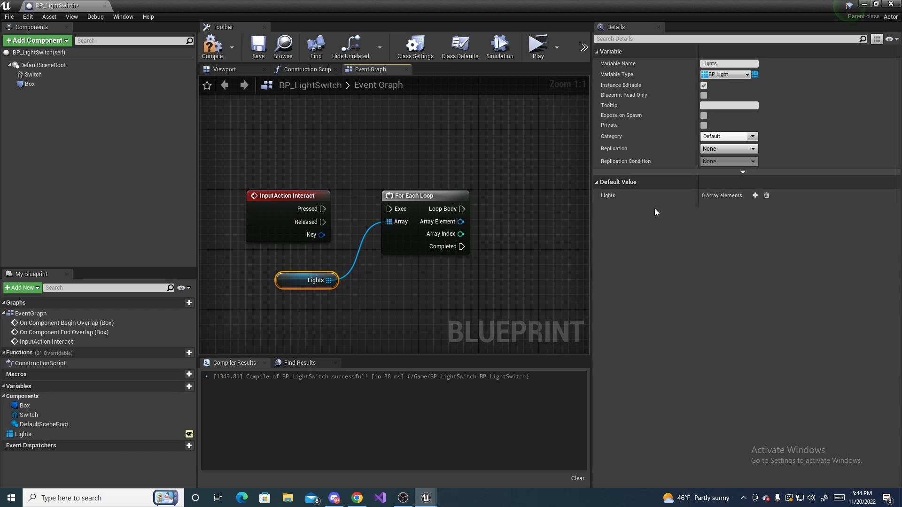
mouse_move(420, 286)
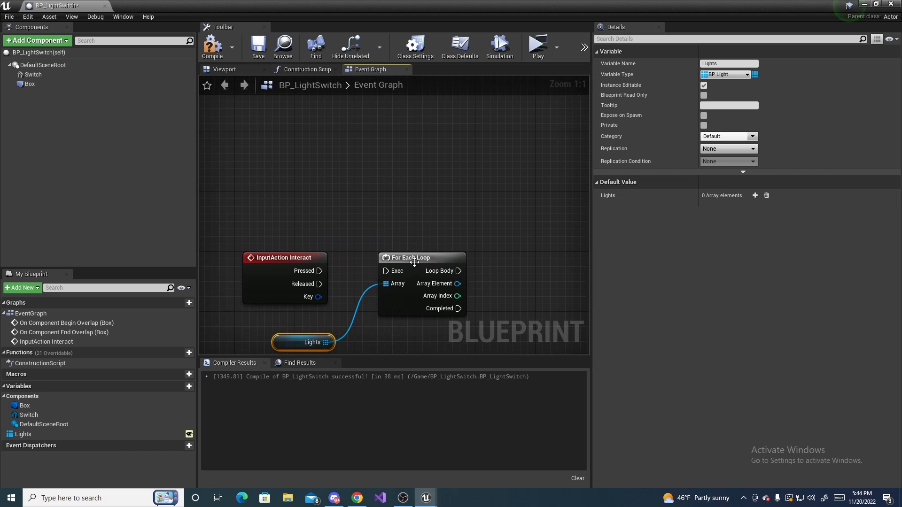
mouse_move(282, 258)
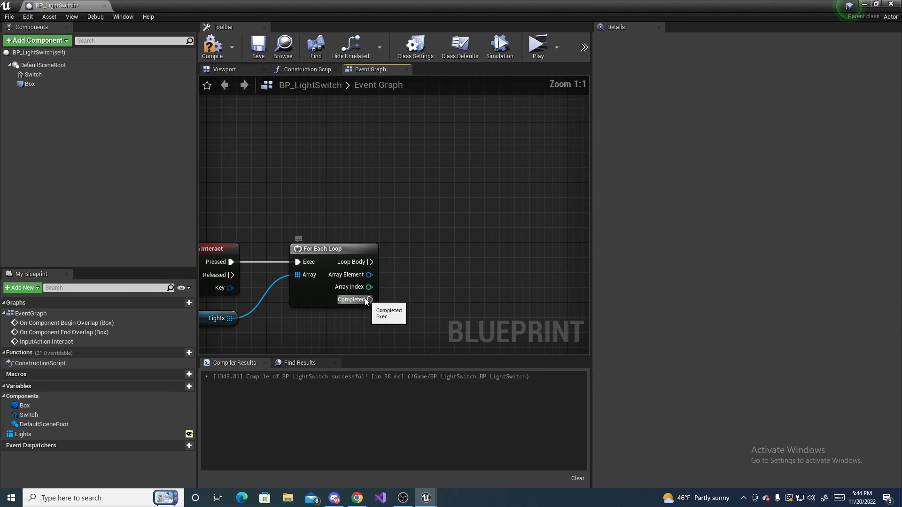
mouse_move(346, 275)
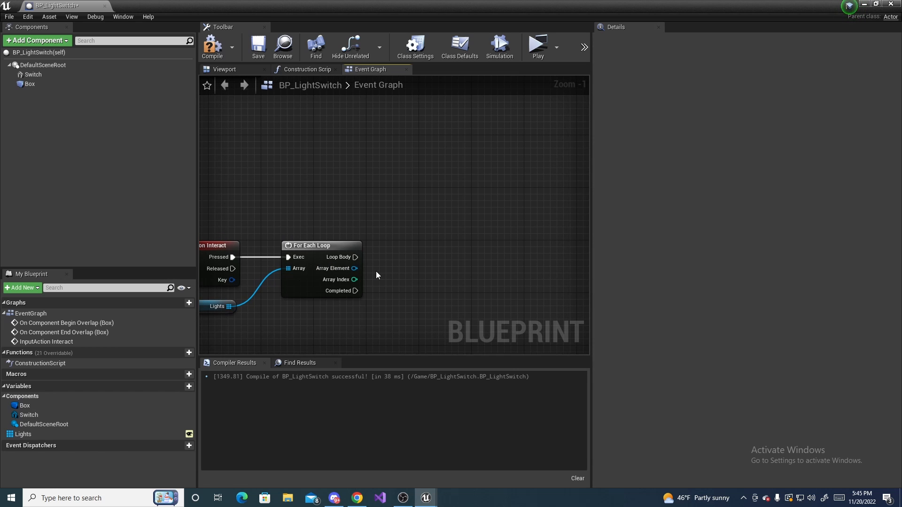
mouse_move(390, 281)
text(flip)
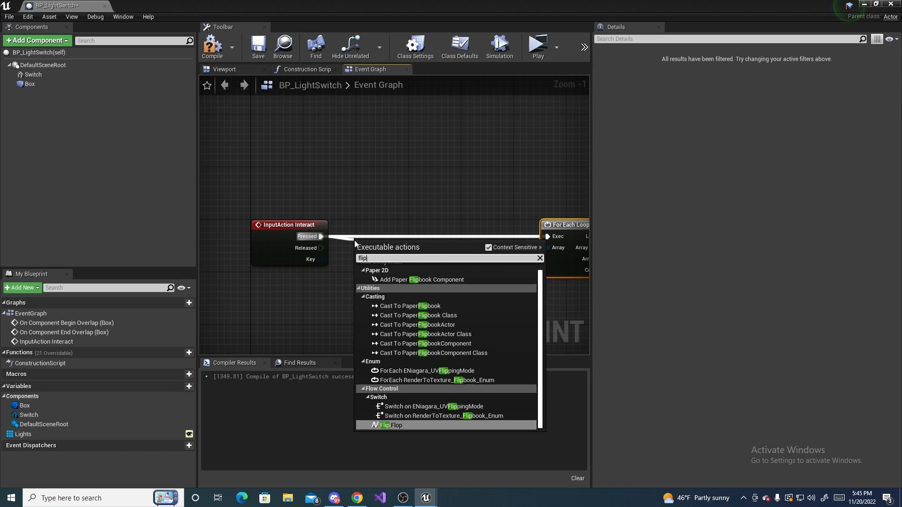
Insert a Flip Flop after Pressed, with A and B each driving a Lights For Each Loop, then compile.
click(392, 425)
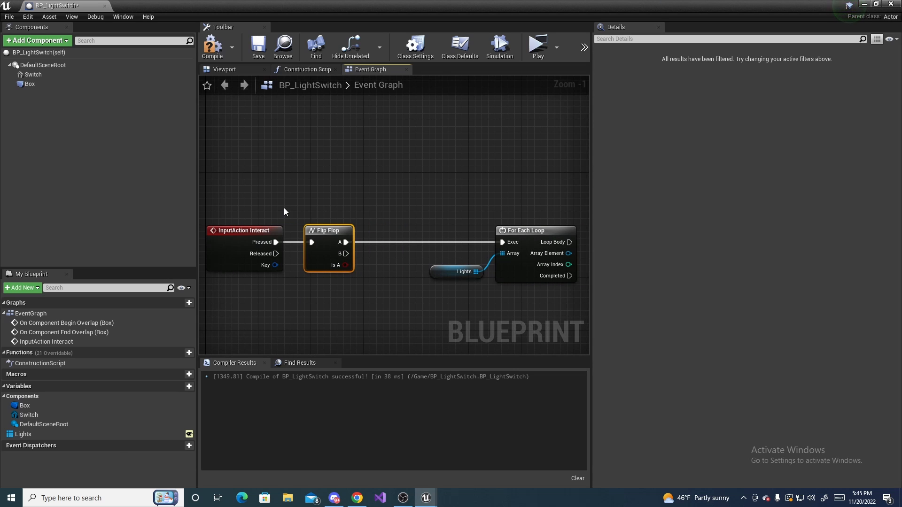
mouse_move(257, 226)
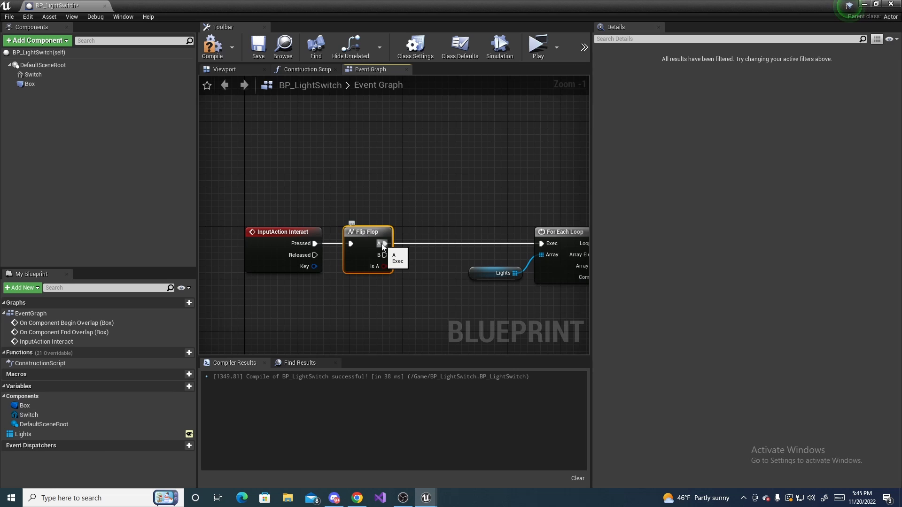
mouse_move(273, 205)
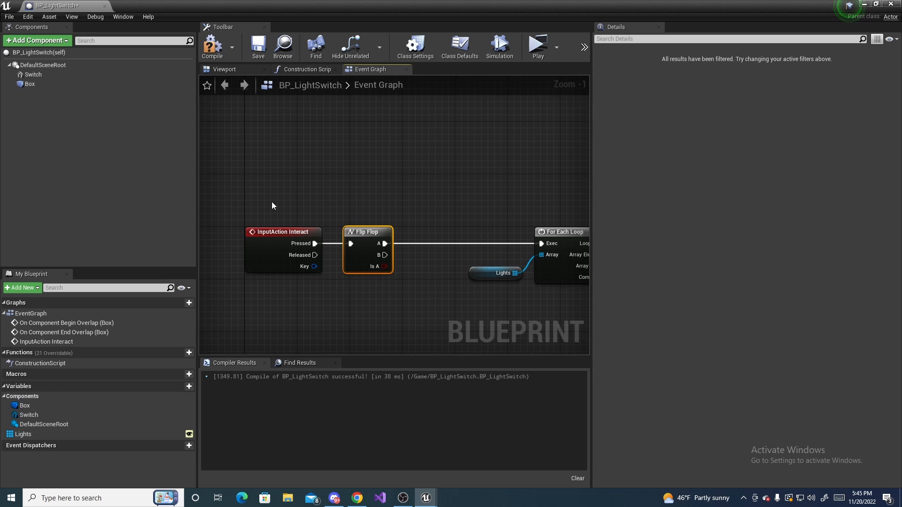
mouse_move(452, 303)
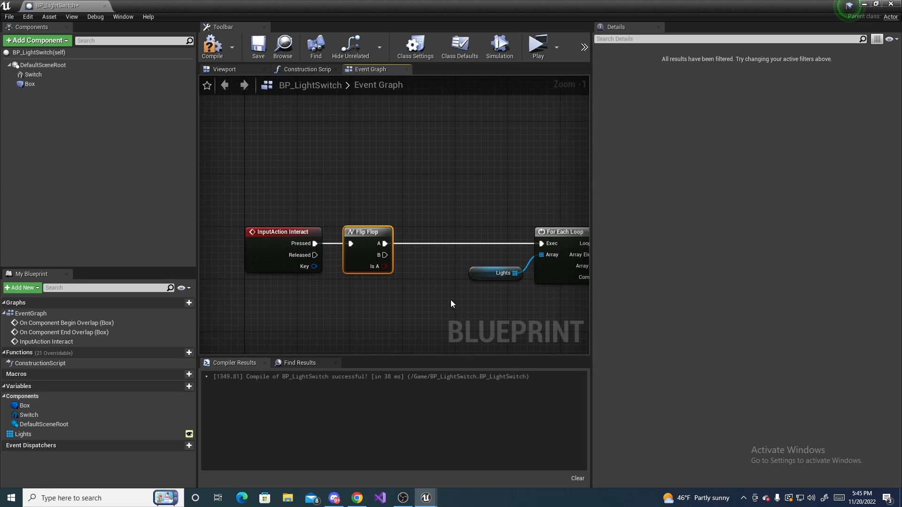
mouse_move(525, 223)
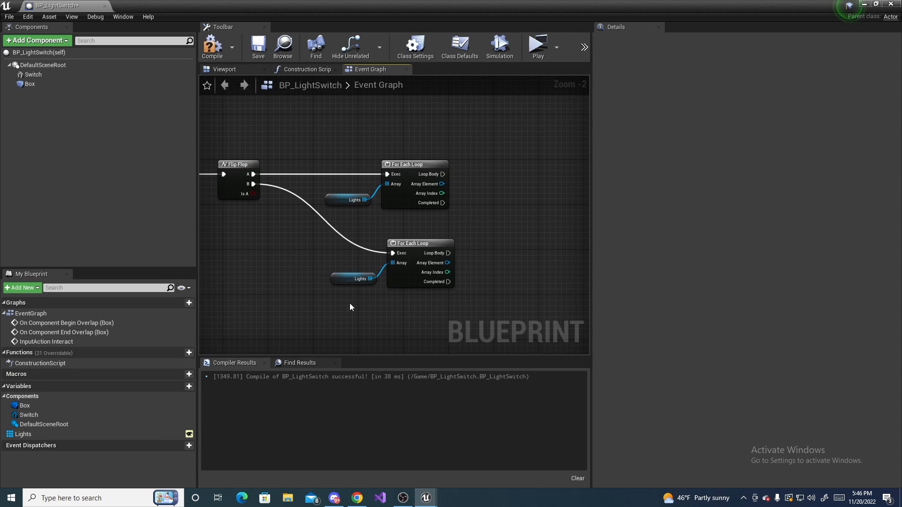
scroll(down, 3)
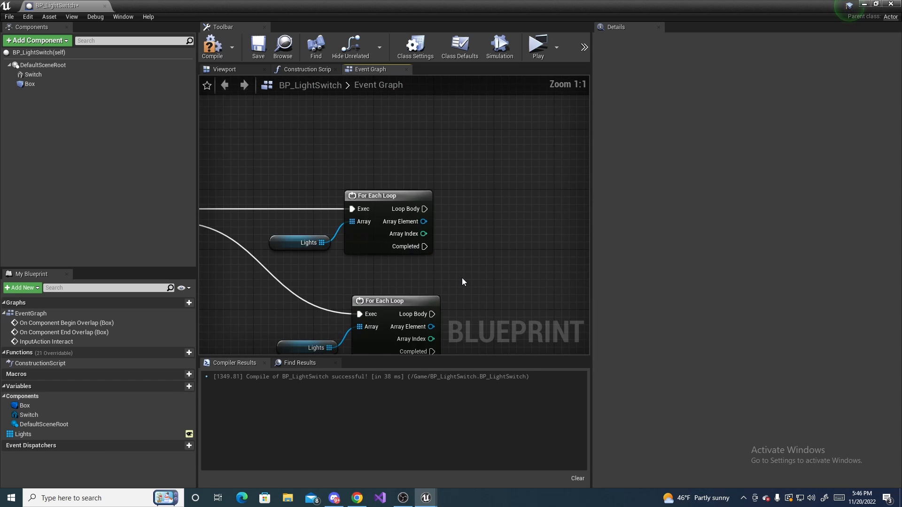
scroll(down, 3)
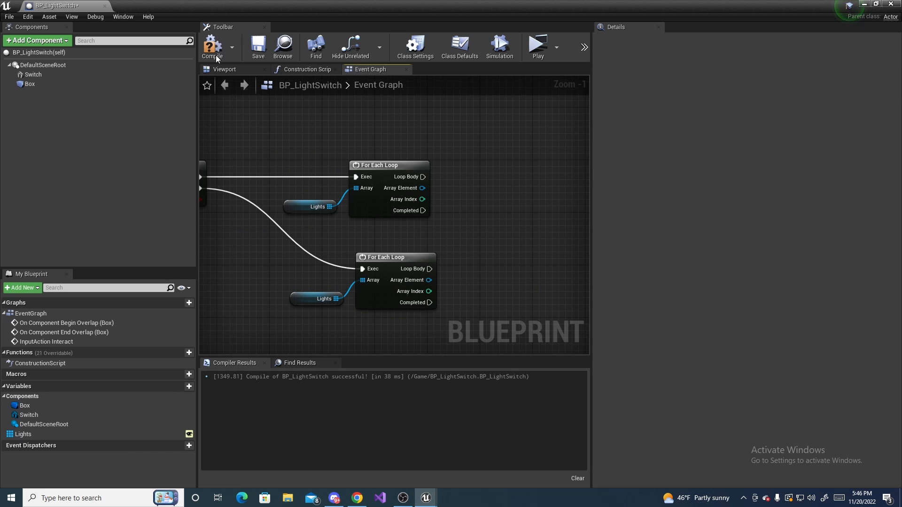
click(212, 47)
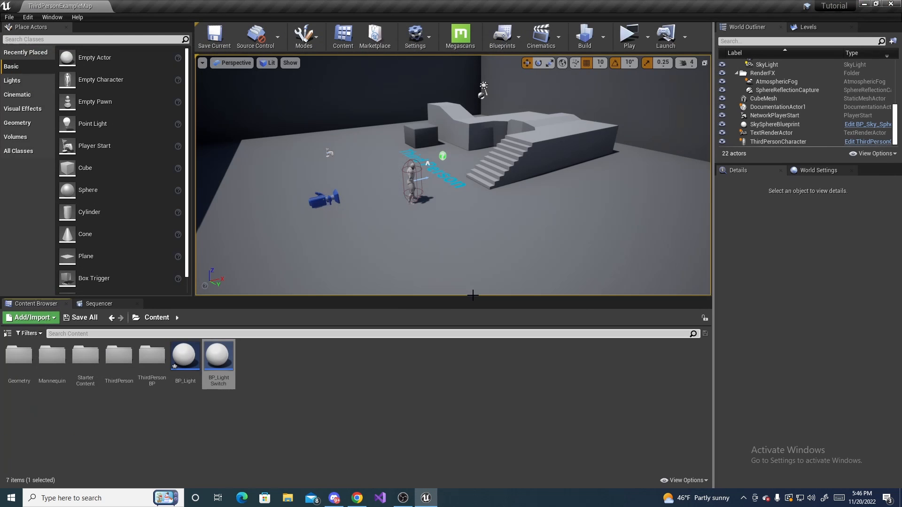
mouse_move(185, 355)
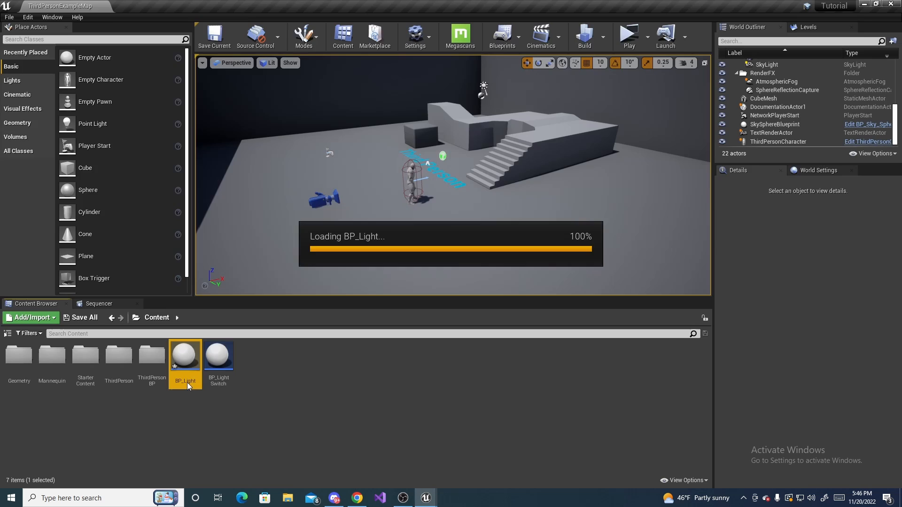
Open BP_Light and add a Static Mesh component and a Point Light component.
double_click(185, 355)
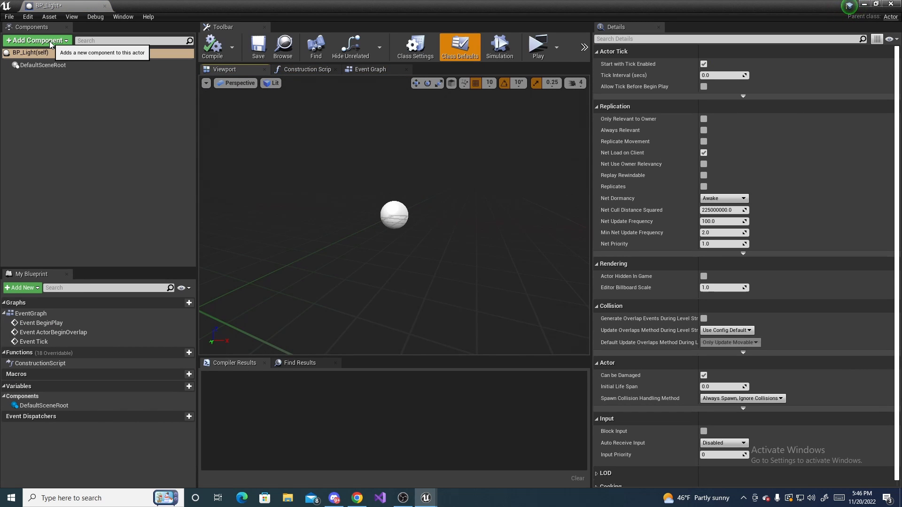
click(34, 41)
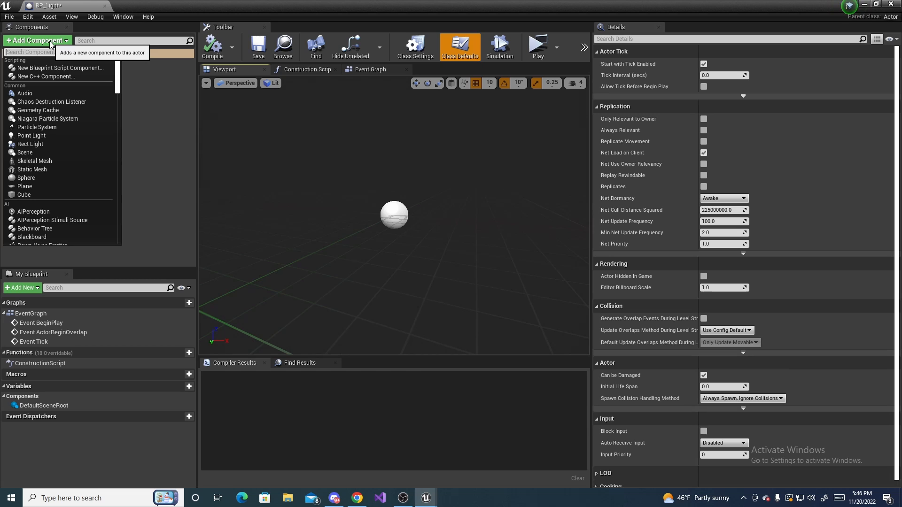
text(stati)
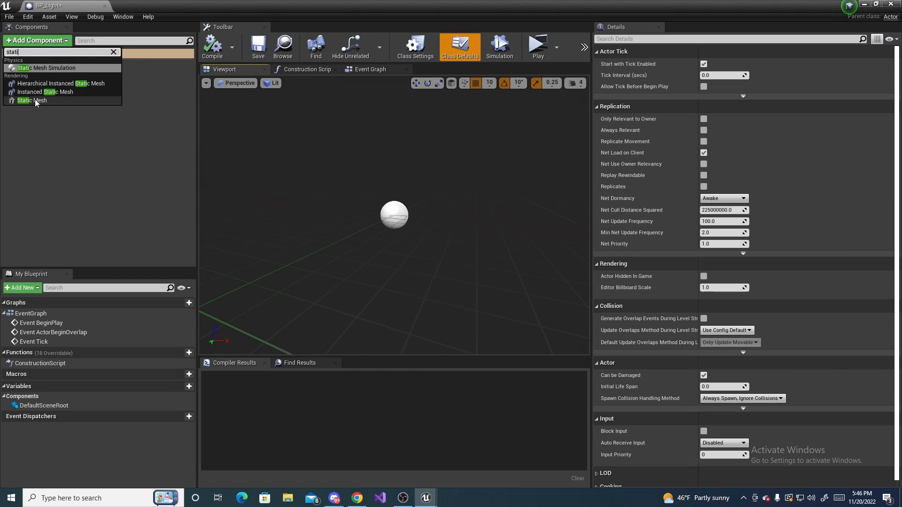
click(33, 100)
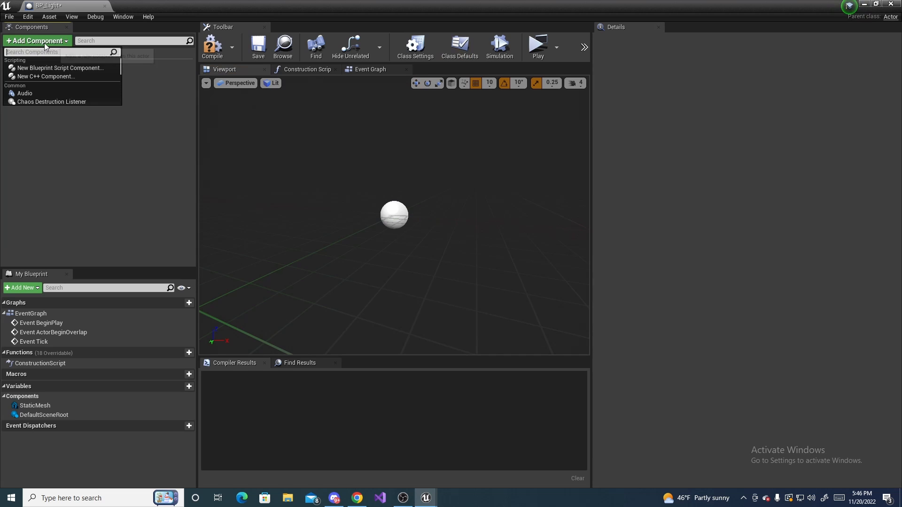
text(light)
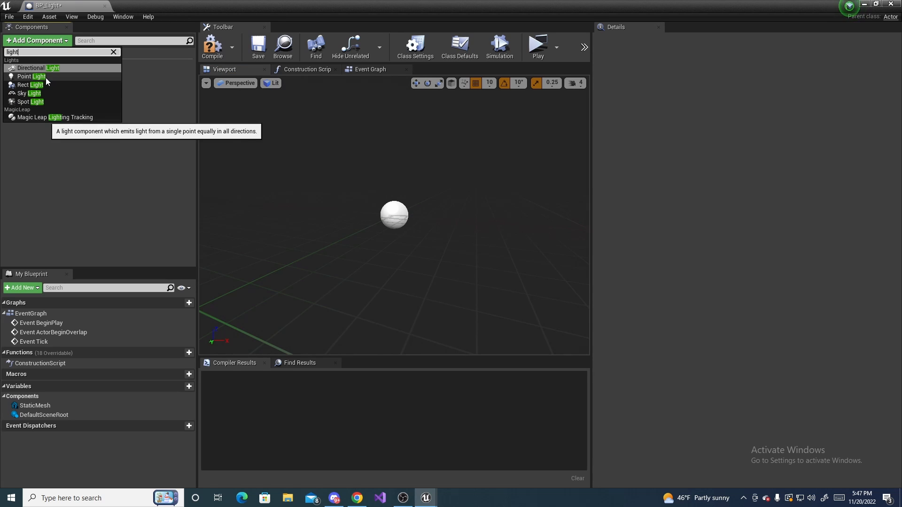
mouse_move(42, 103)
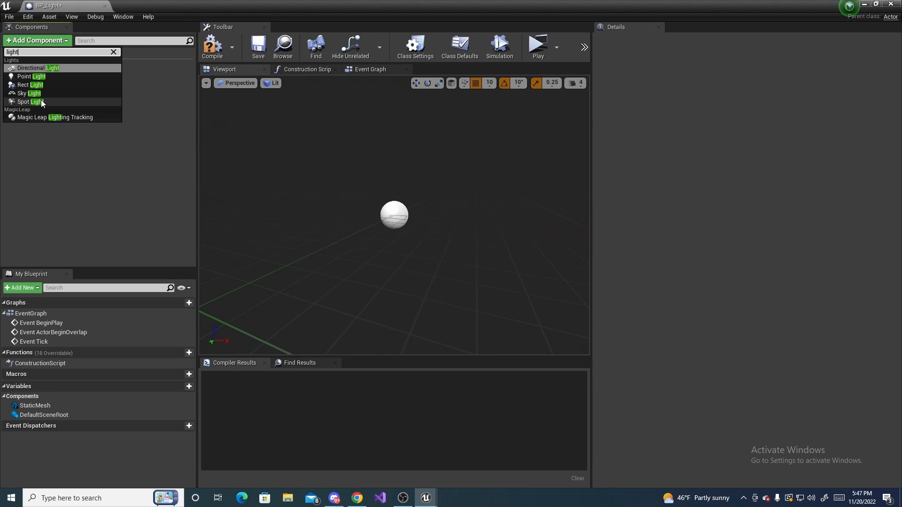
mouse_move(29, 84)
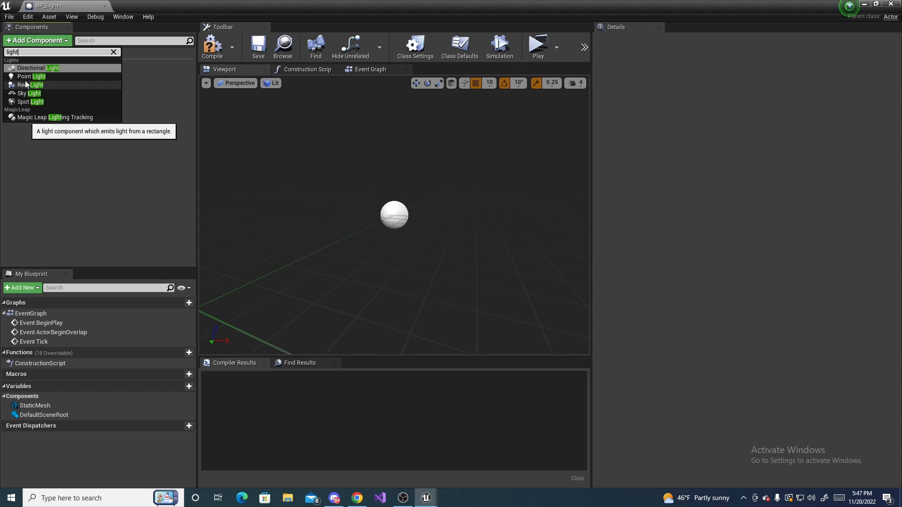
click(30, 77)
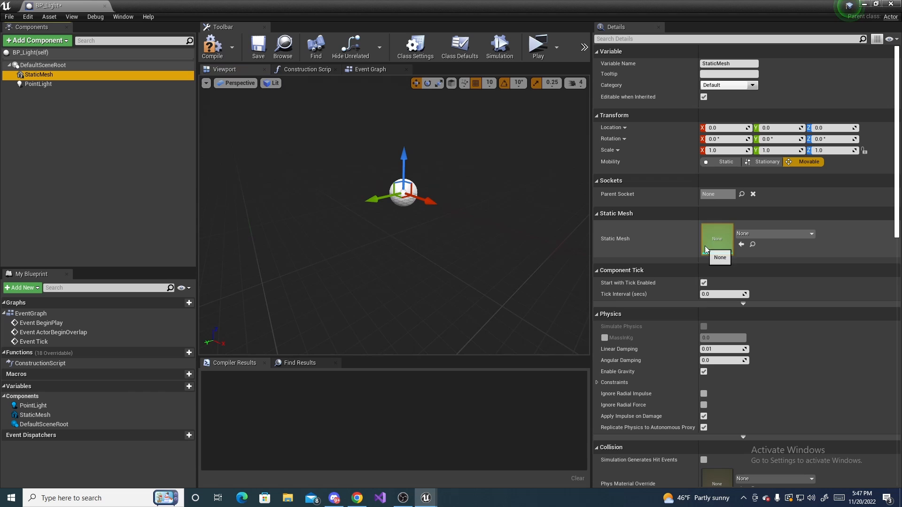
Assign SM_Lamp_Ceiling to BP_Light's StaticMesh and view the Event Graph.
click(810, 233)
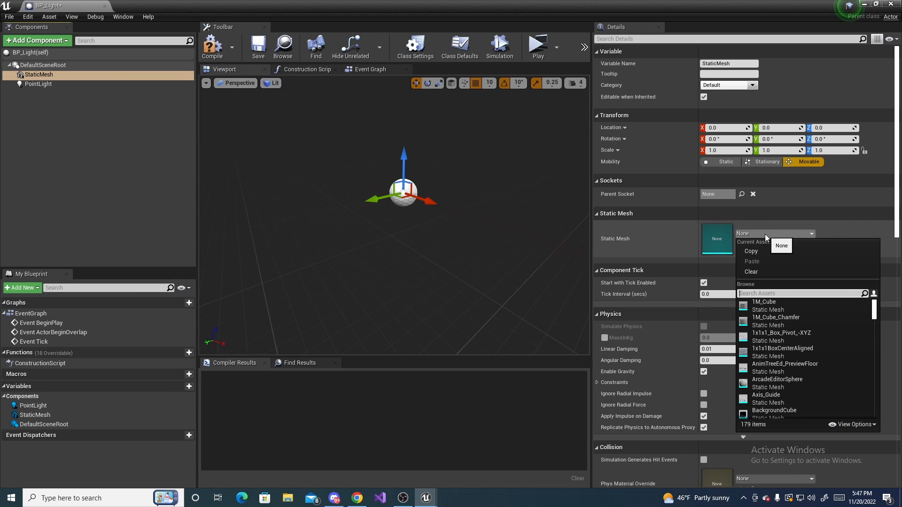
text(lamp)
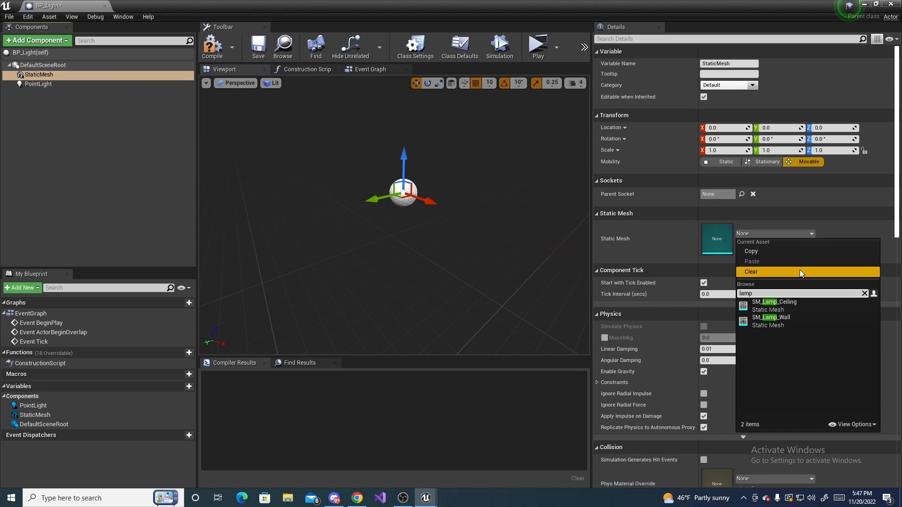
mouse_move(774, 305)
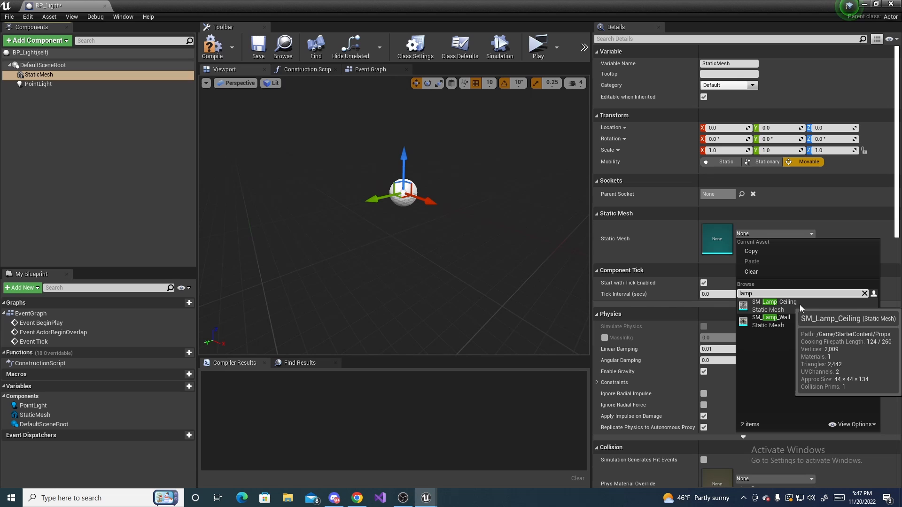
mouse_move(789, 307)
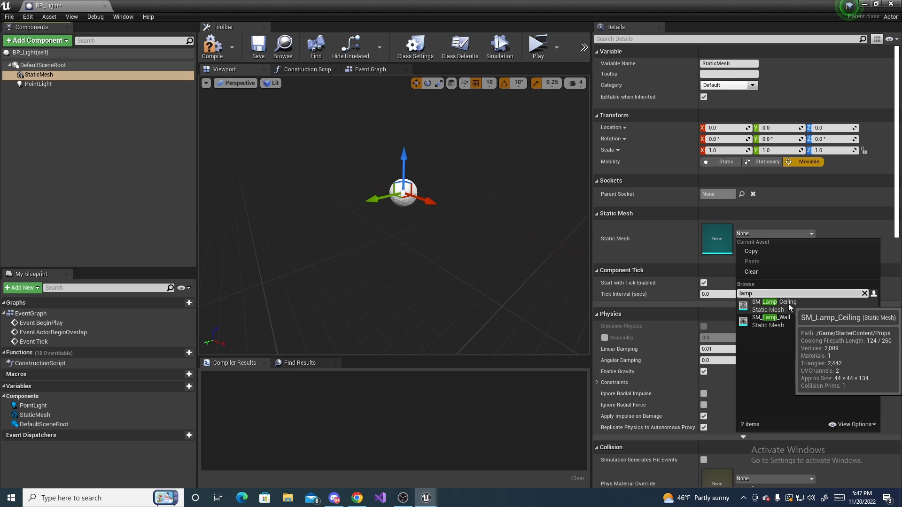
click(773, 302)
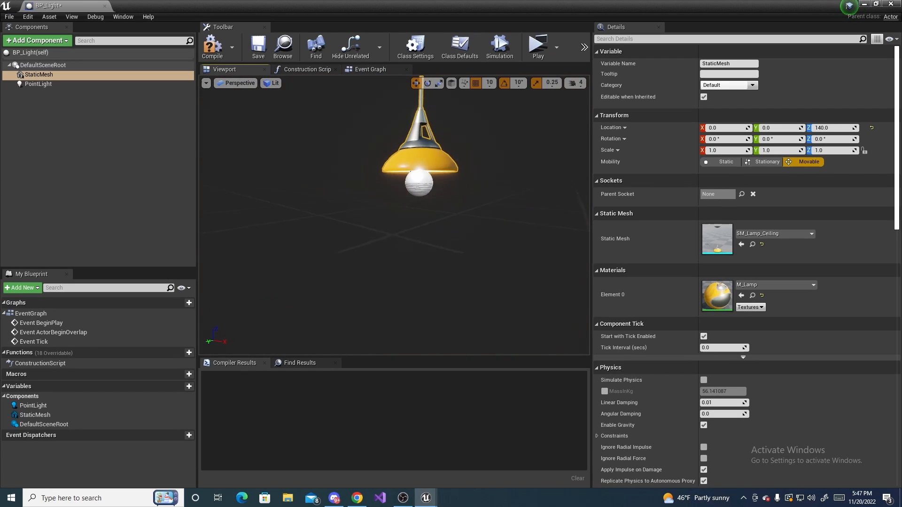
click(38, 84)
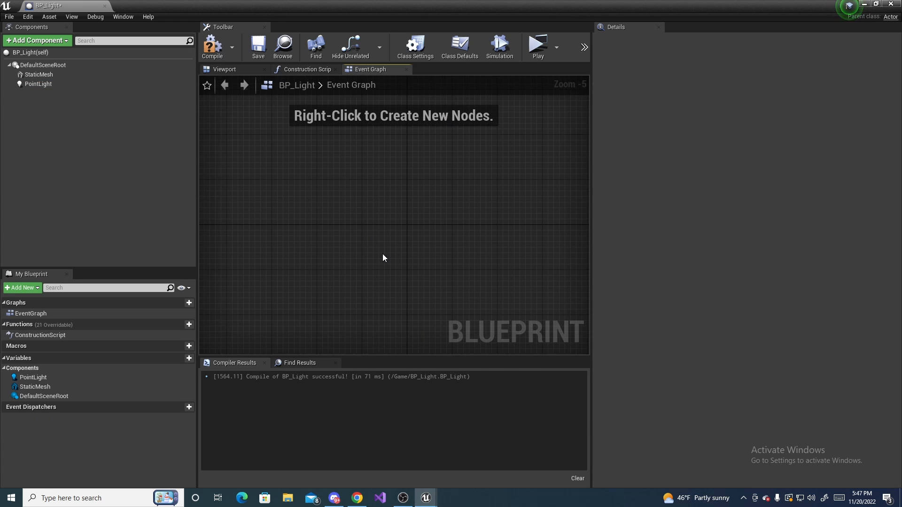
mouse_move(212, 357)
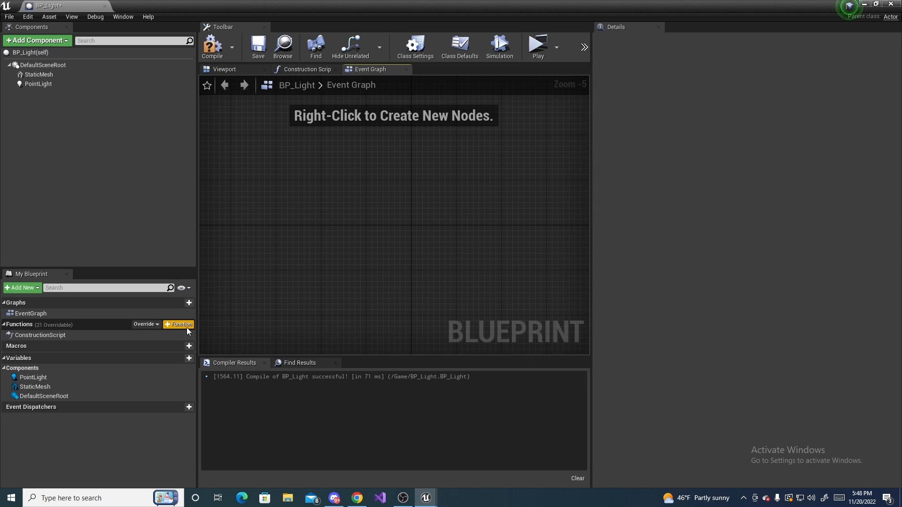
Add two functions to BP_Light and name them TurnOff and TurnOn.
click(181, 324)
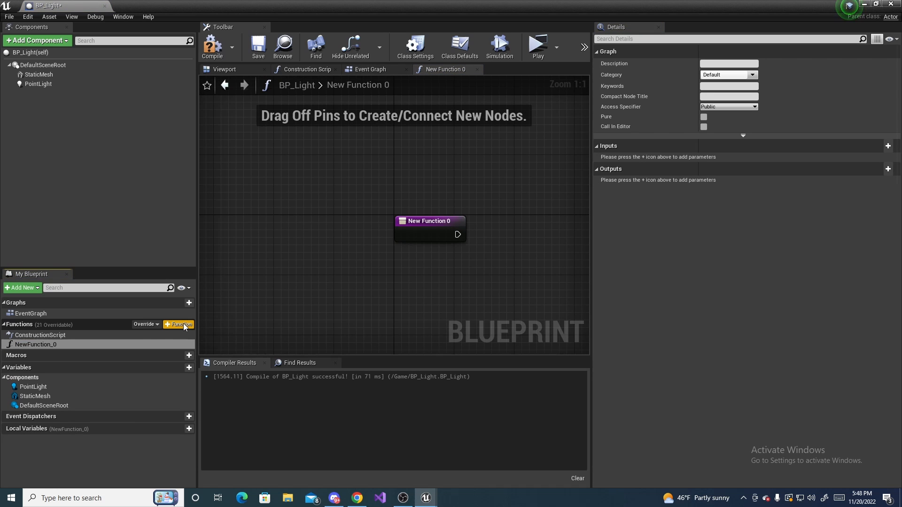
click(179, 324)
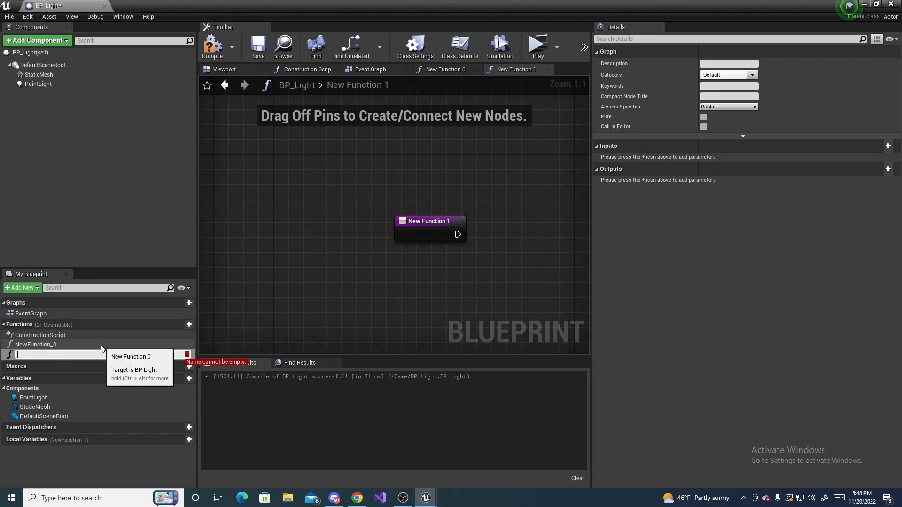
text(TurnOff)
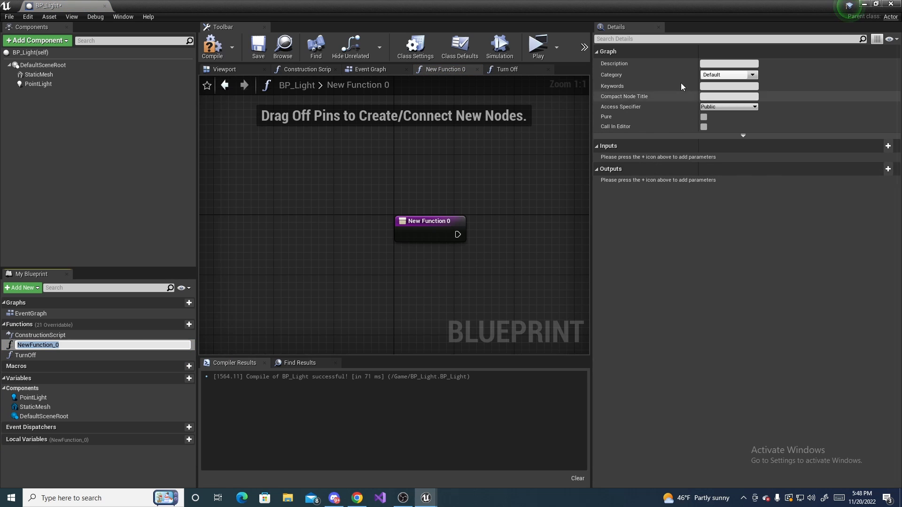
text(TurnOn)
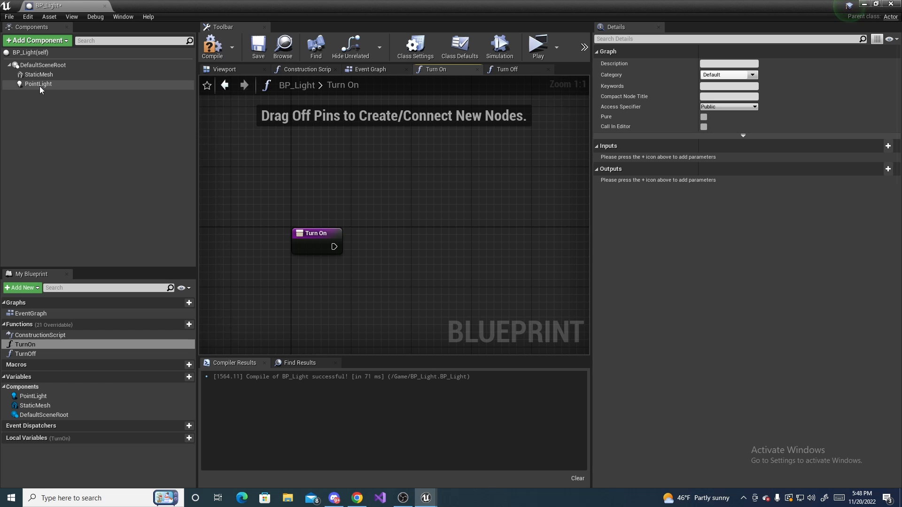
mouse_move(38, 84)
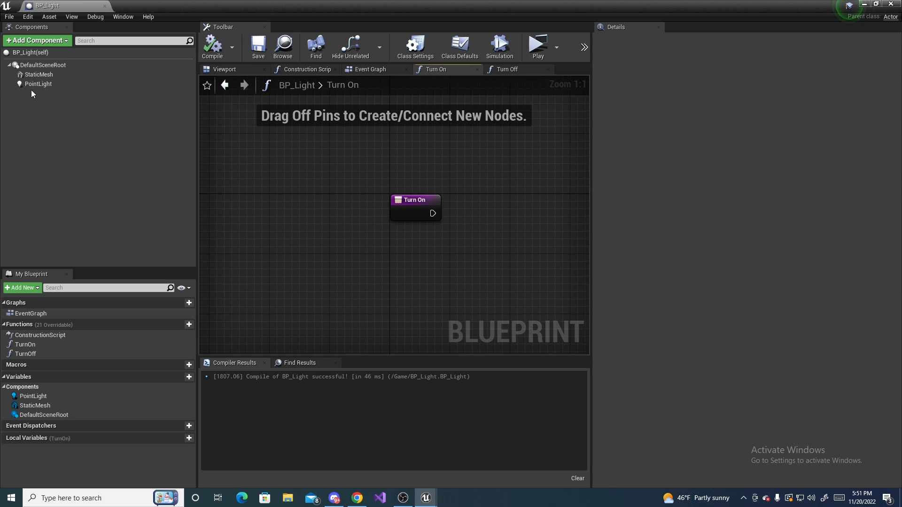
In the Turn On graph, call Set Hidden in Game on the PointLight.
click(38, 84)
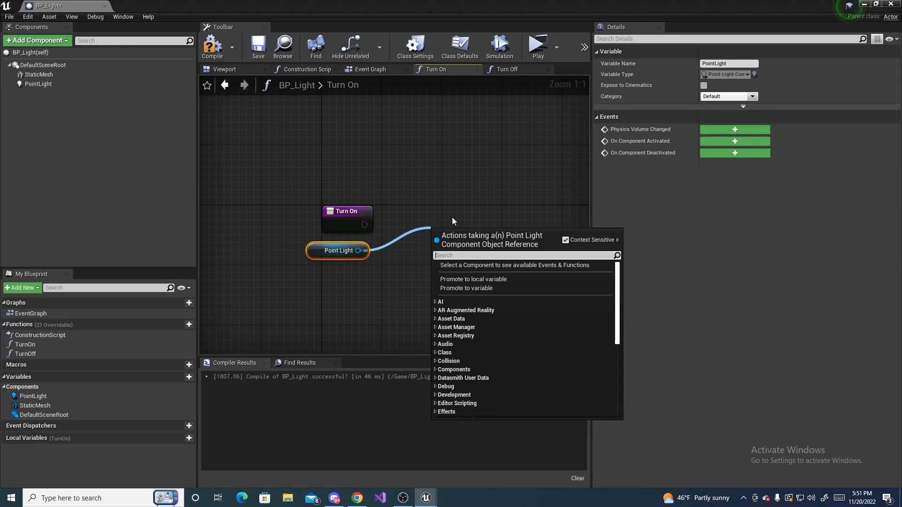
text(set hidd)
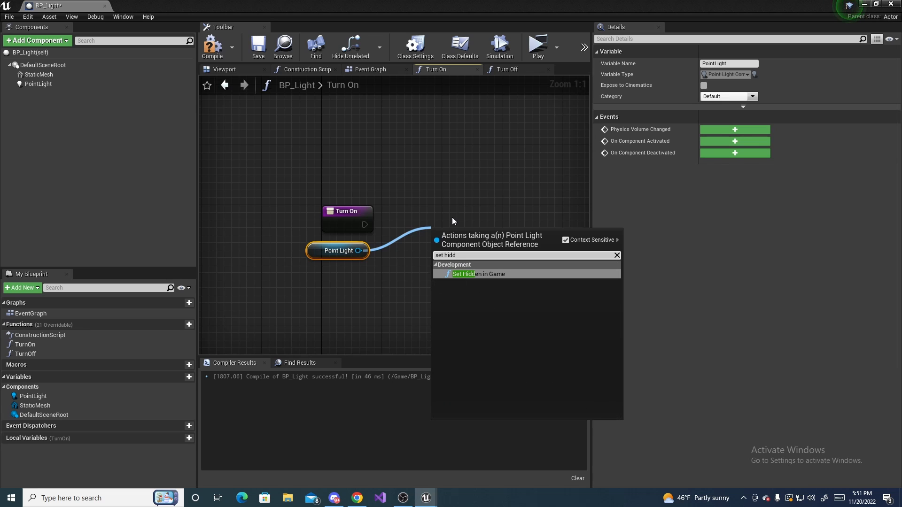
click(466, 274)
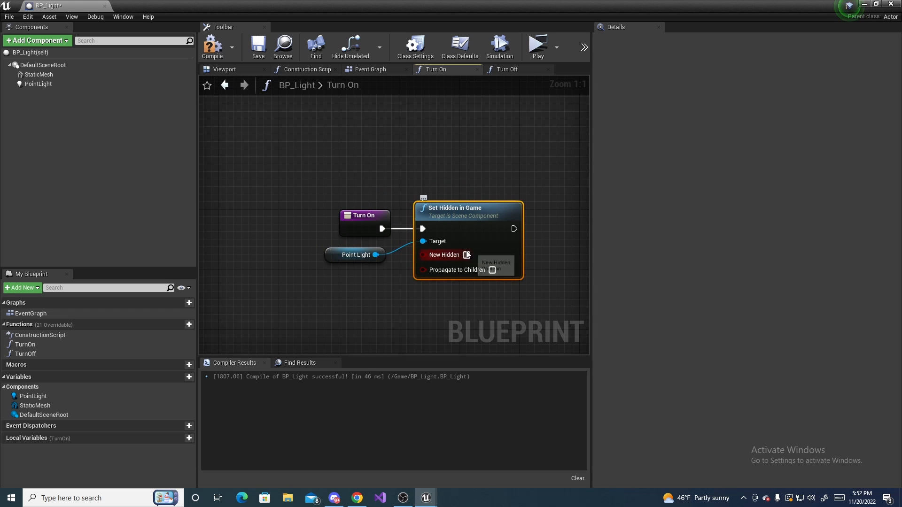
mouse_move(468, 254)
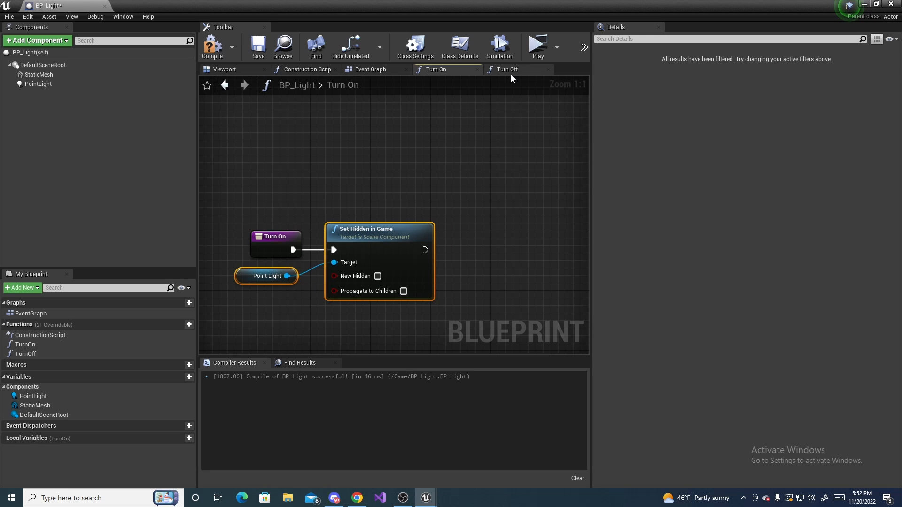
click(506, 69)
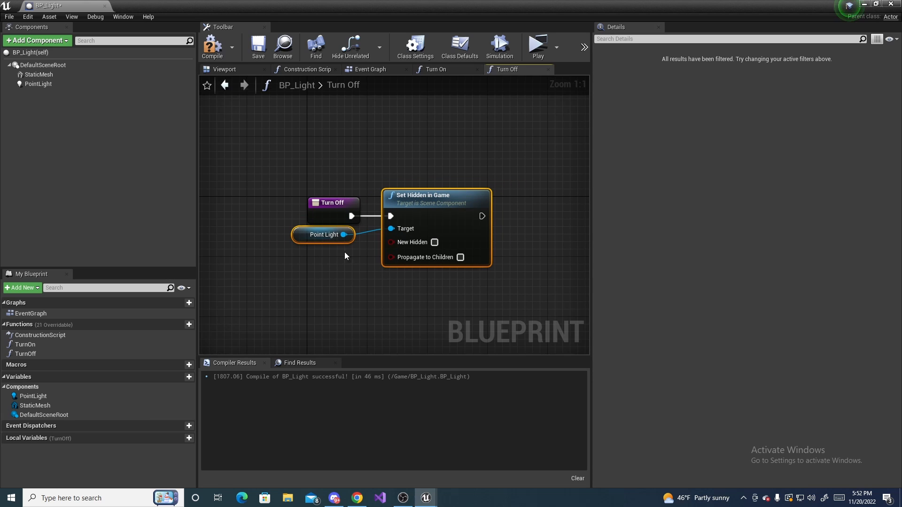
mouse_move(433, 242)
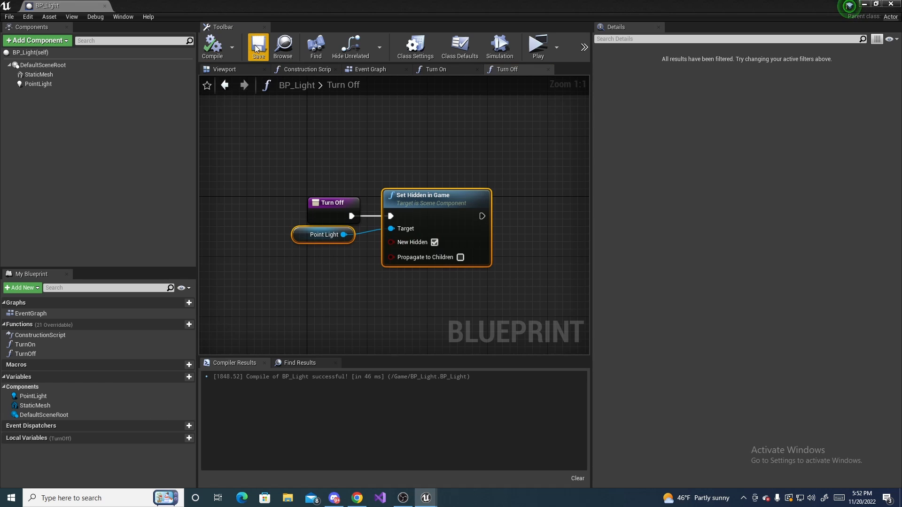
mouse_move(893, 10)
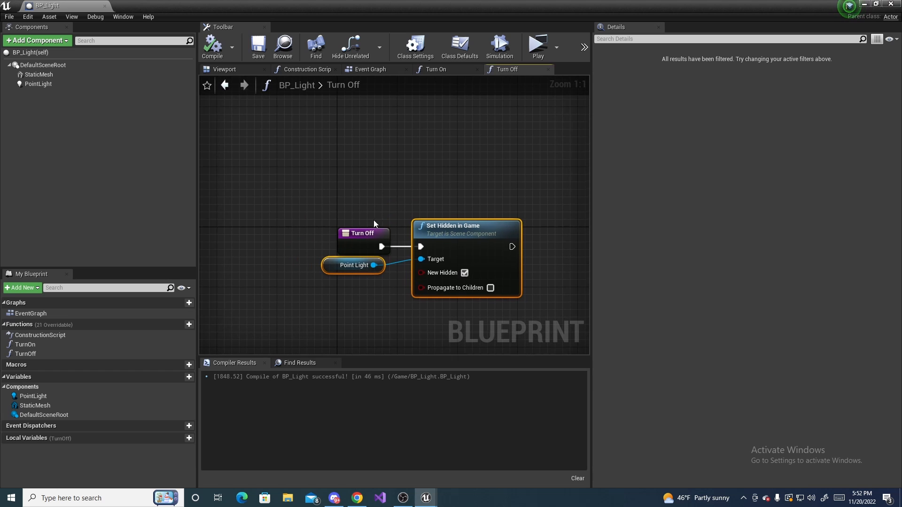
In BP_LightSwitch, call Turn On in the first loop and Turn Off in the second.
click(436, 69)
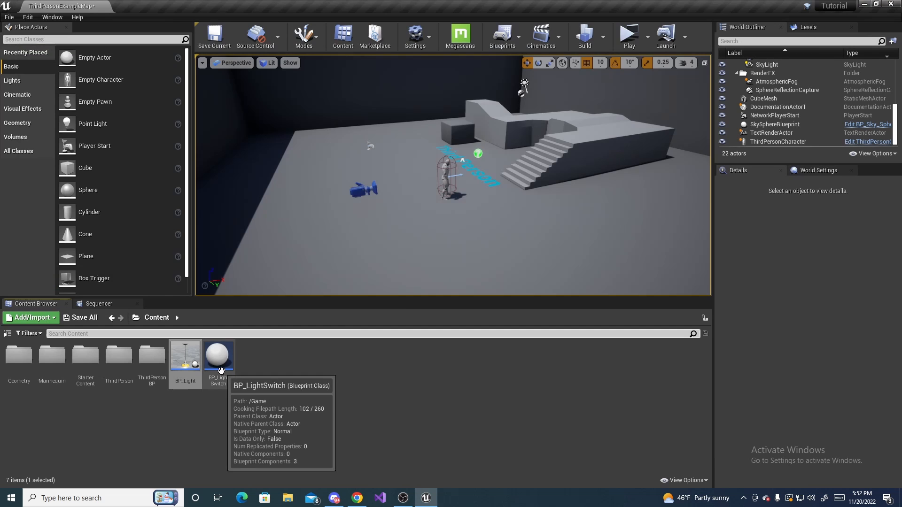
double_click(218, 355)
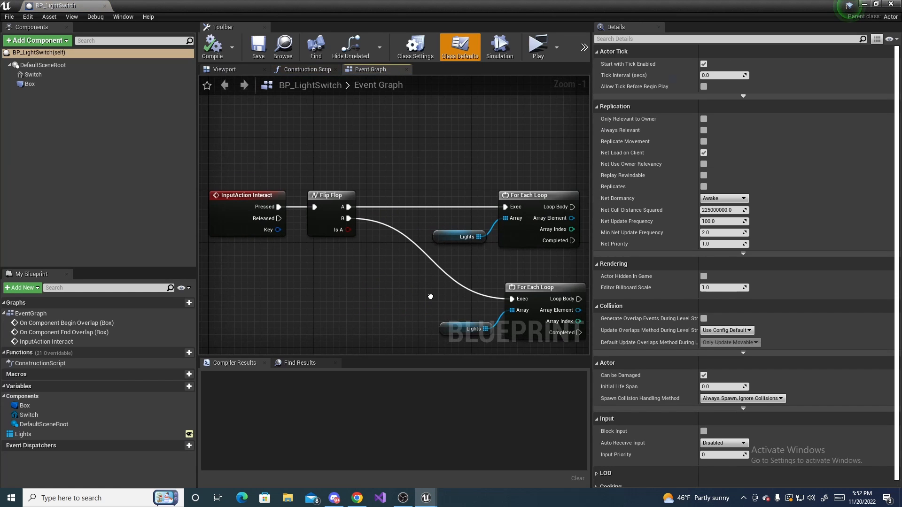
scroll(down, 3)
text(turn)
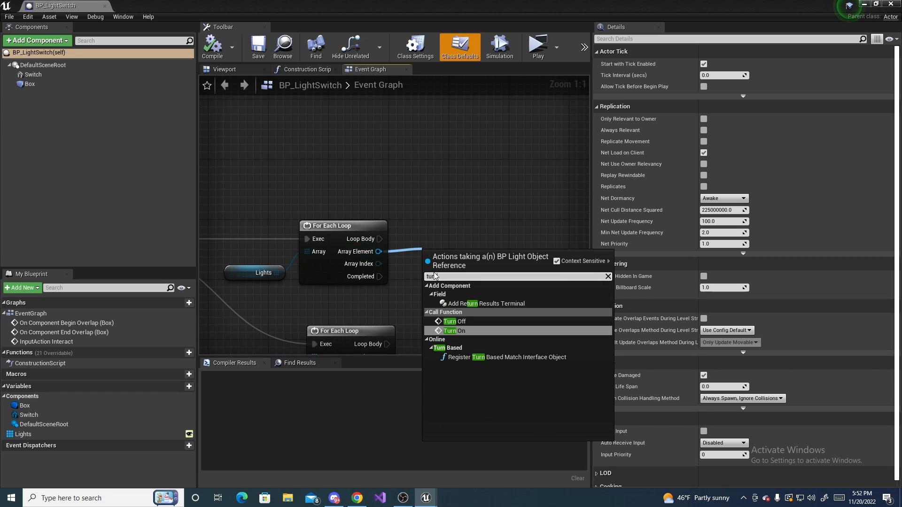
click(454, 330)
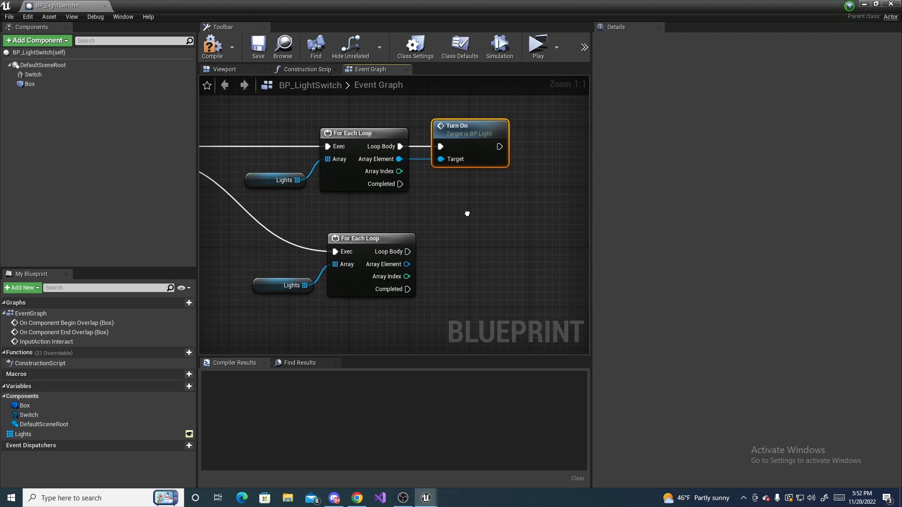
click(445, 264)
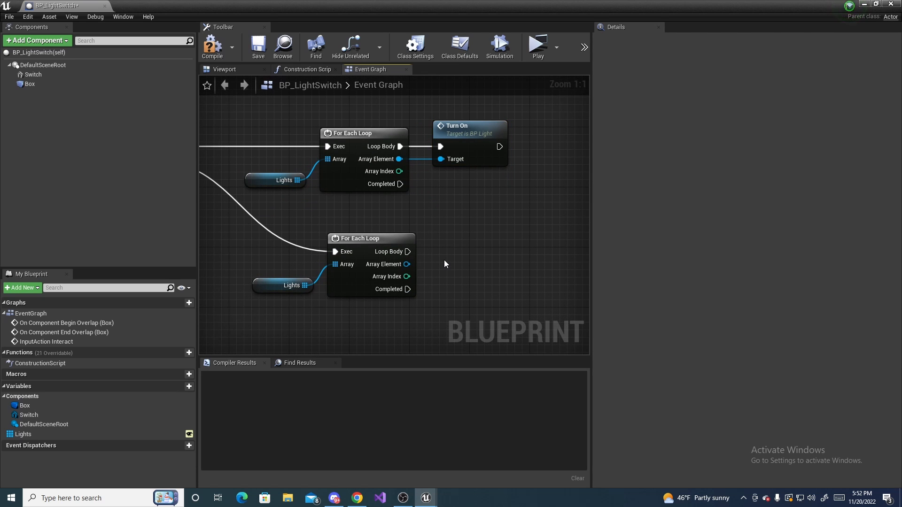
mouse_move(385, 264)
text(turn)
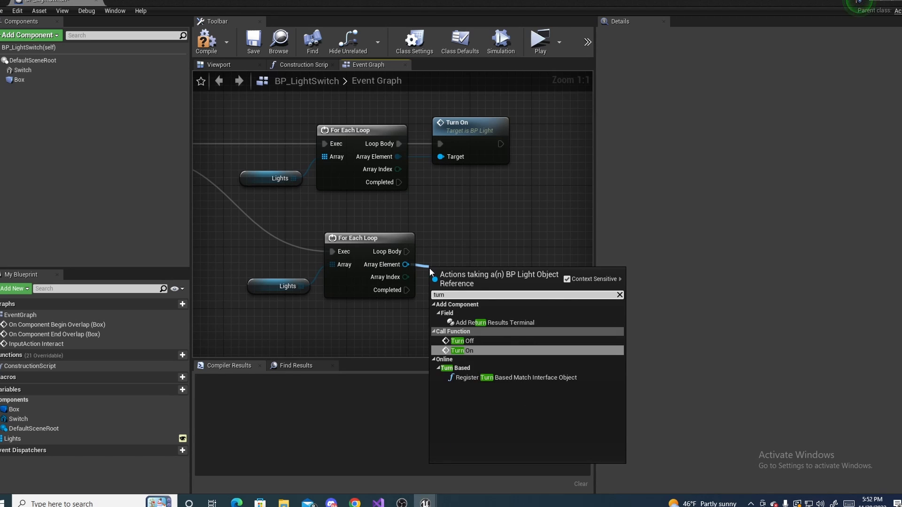
click(462, 351)
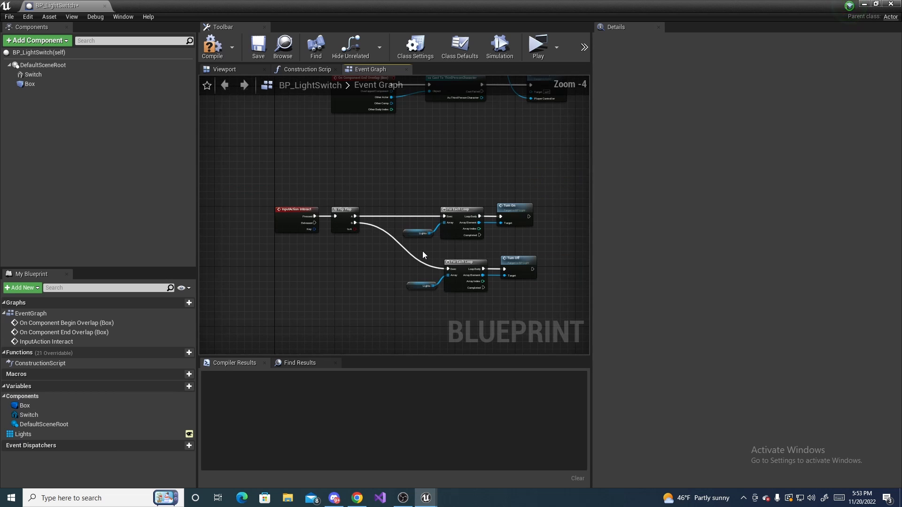
click(212, 47)
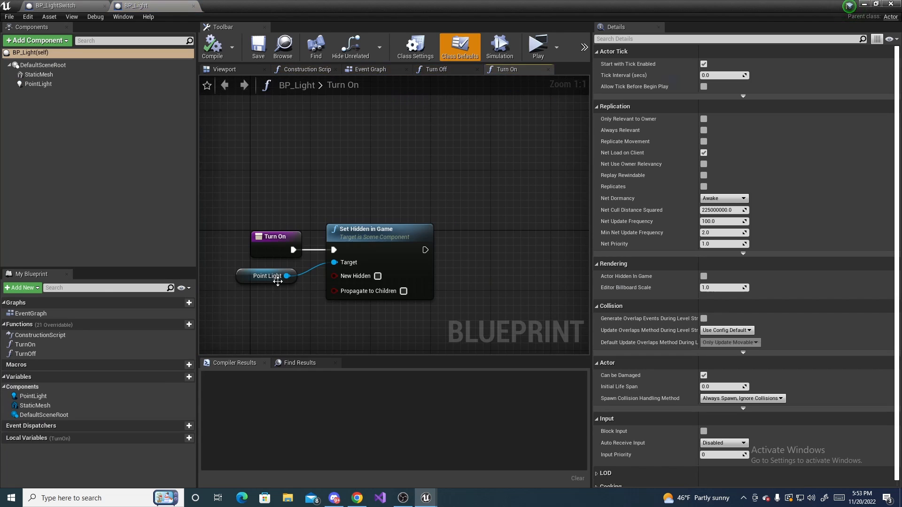
mouse_move(369, 70)
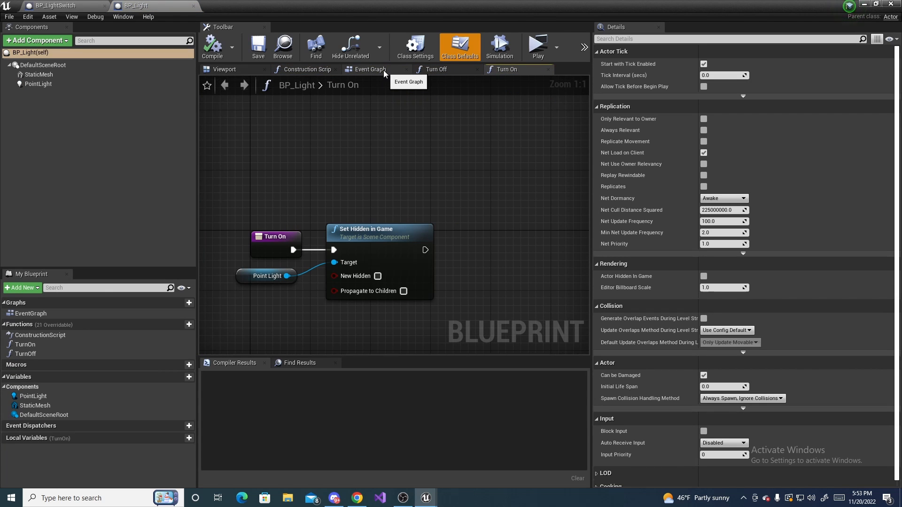
Add Event BeginPlay and a Set Hidden in Game node to BP_Light's Event Graph.
click(372, 69)
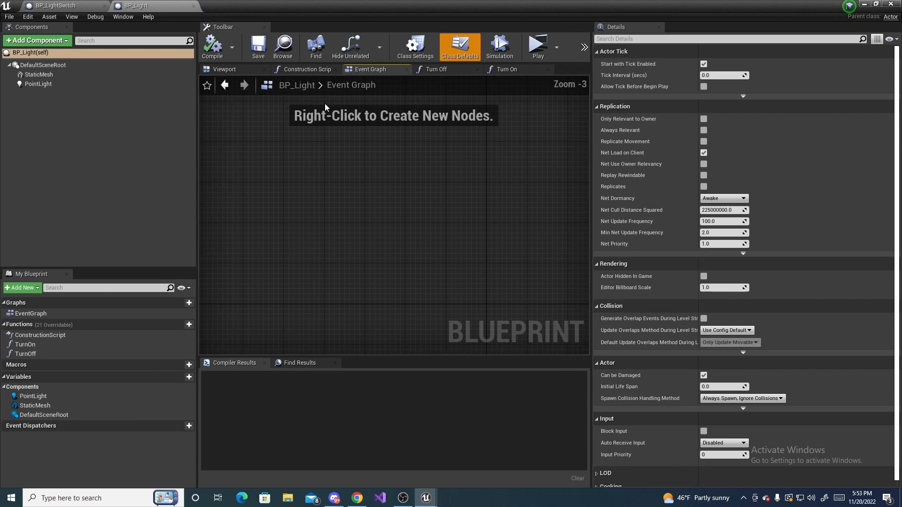
right_click(327, 220)
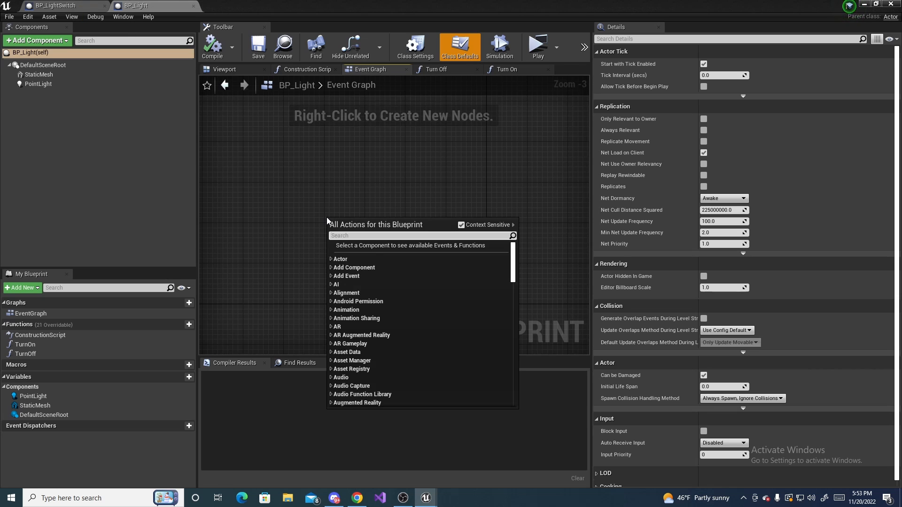
text(begin)
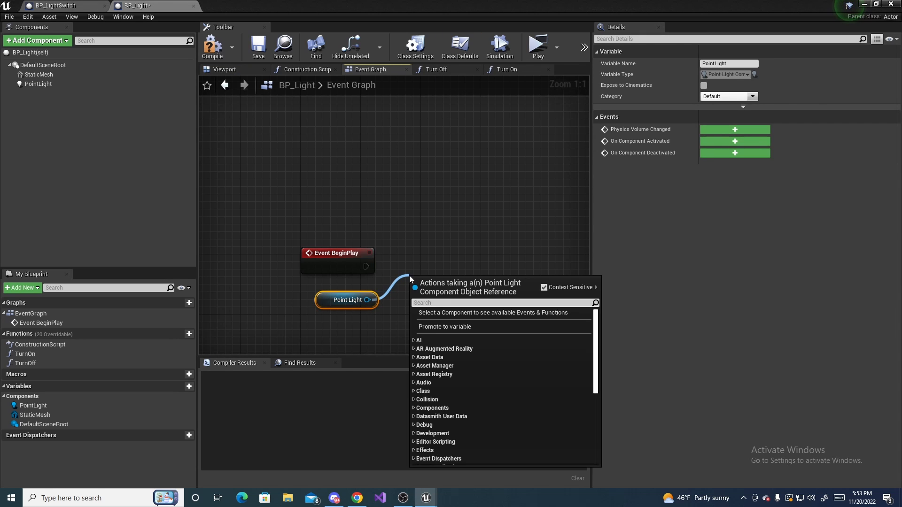
text(set hidden)
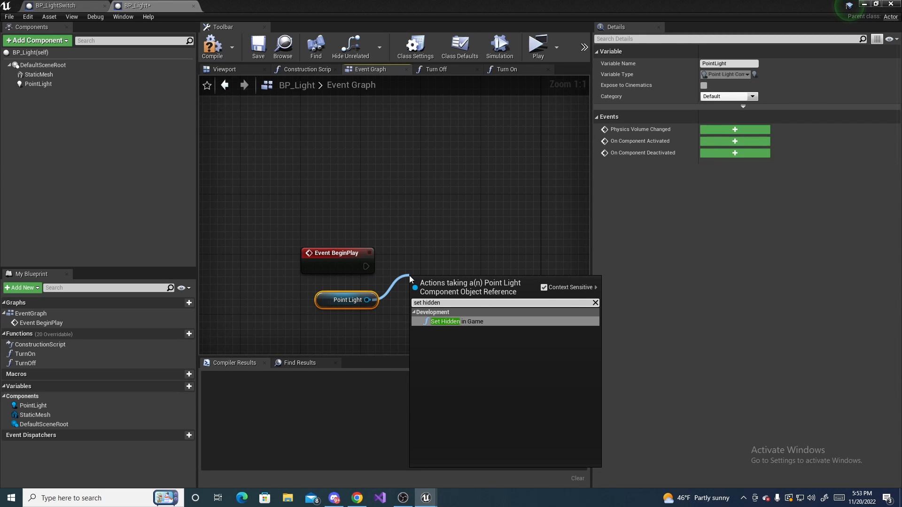
click(446, 321)
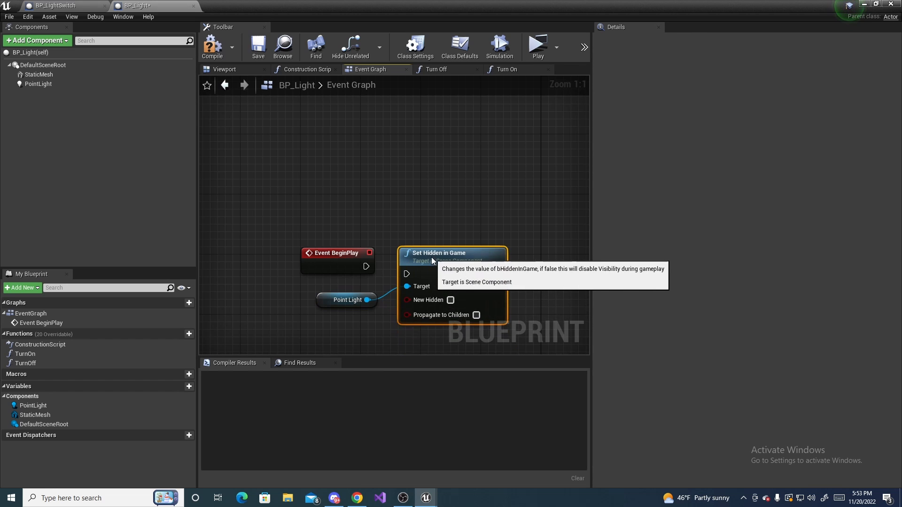
Tick New Hidden so the Point Light starts hidden, then compile BP_Light.
click(57, 5)
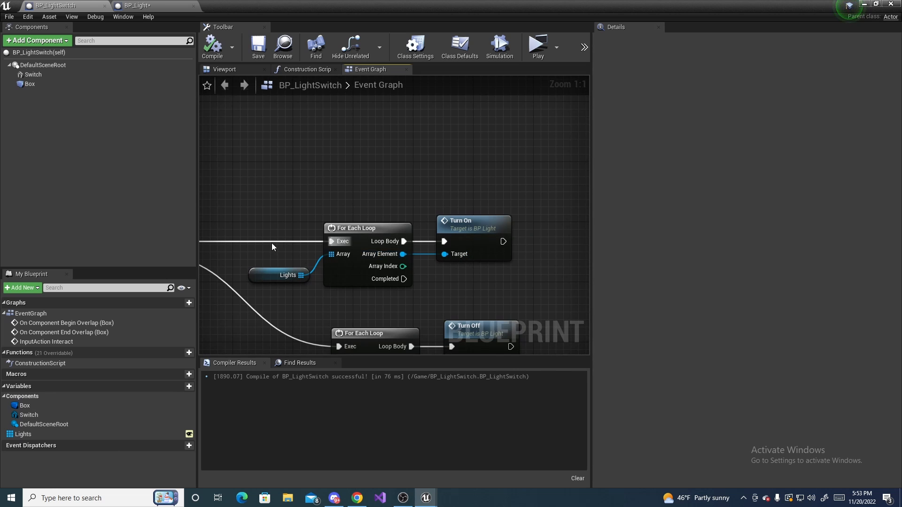
click(136, 5)
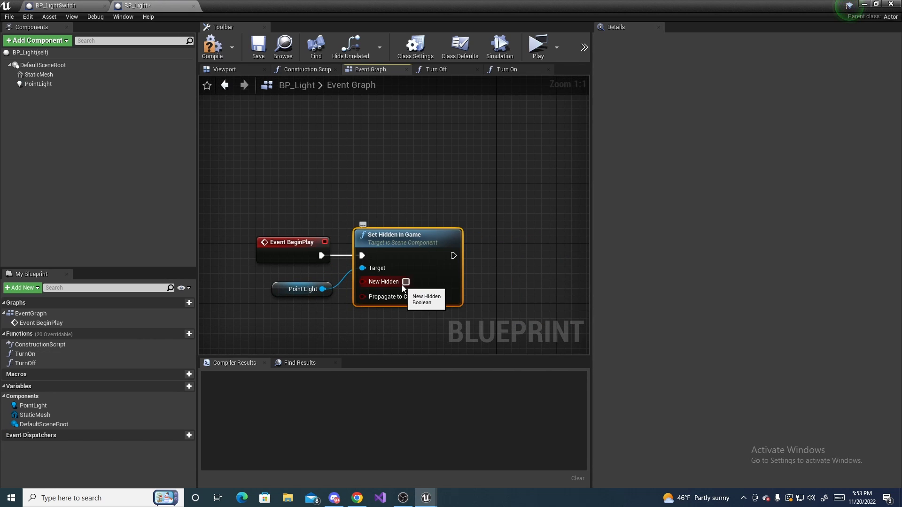
click(405, 281)
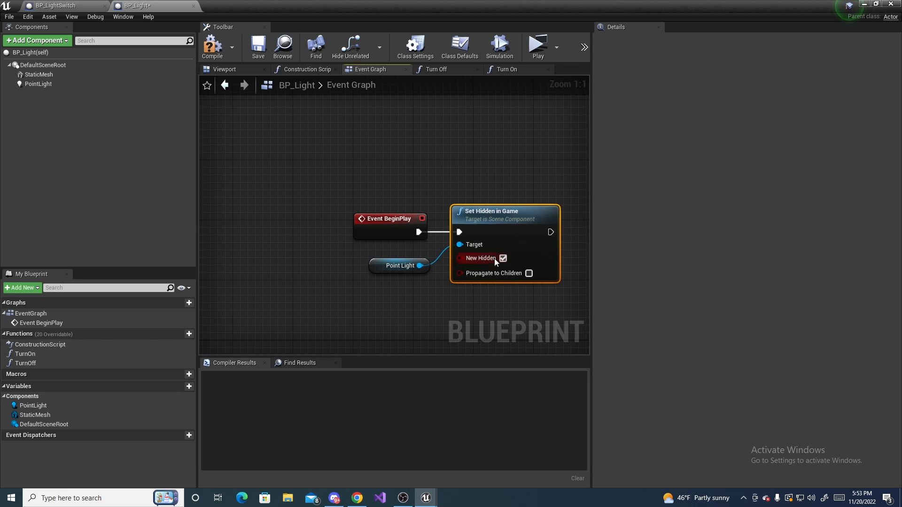
click(385, 258)
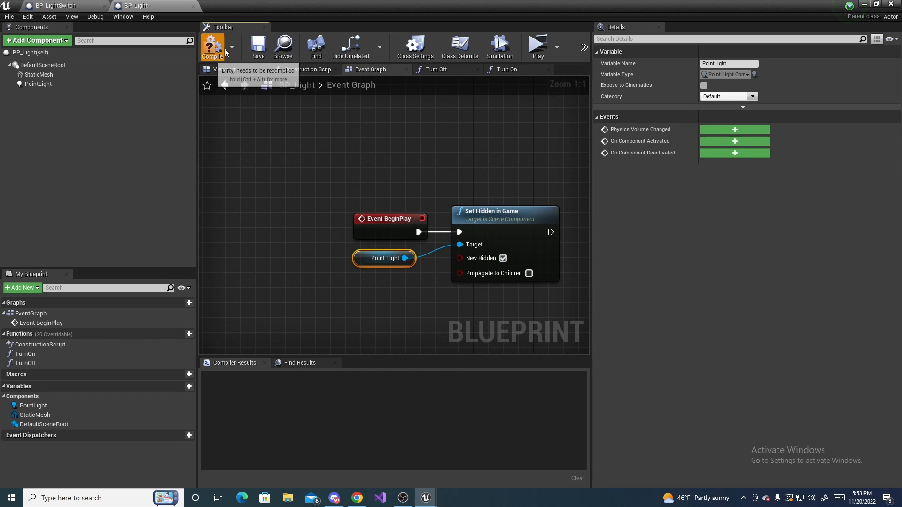
click(212, 47)
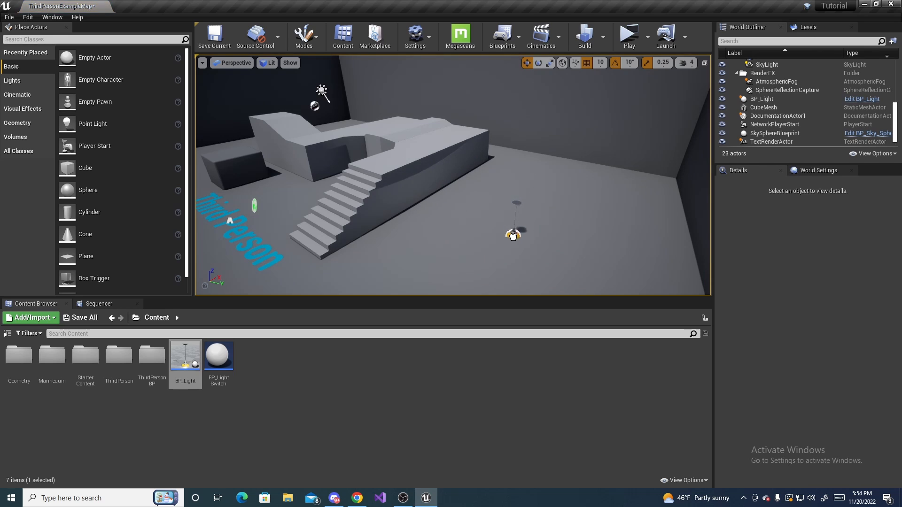
Position BP_Light2 and BP_Light3 as hanging lamps in the room.
click(514, 235)
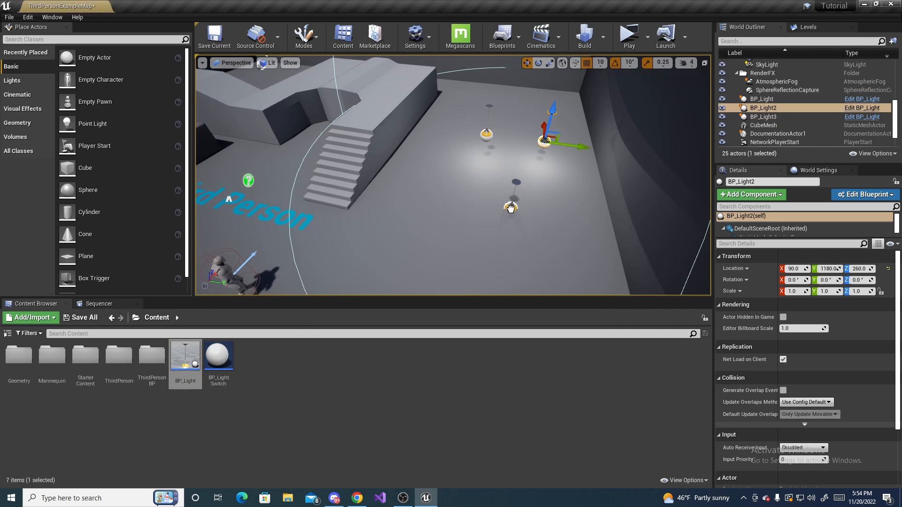
click(764, 116)
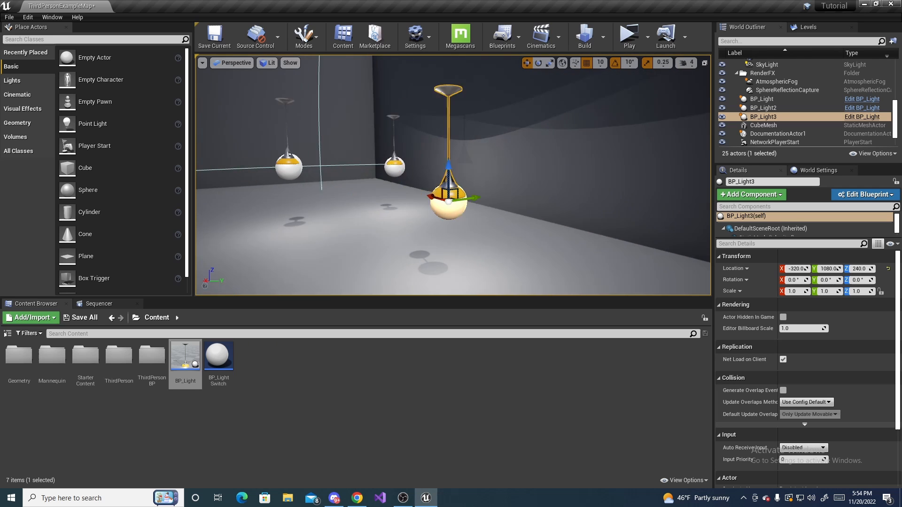
mouse_move(217, 355)
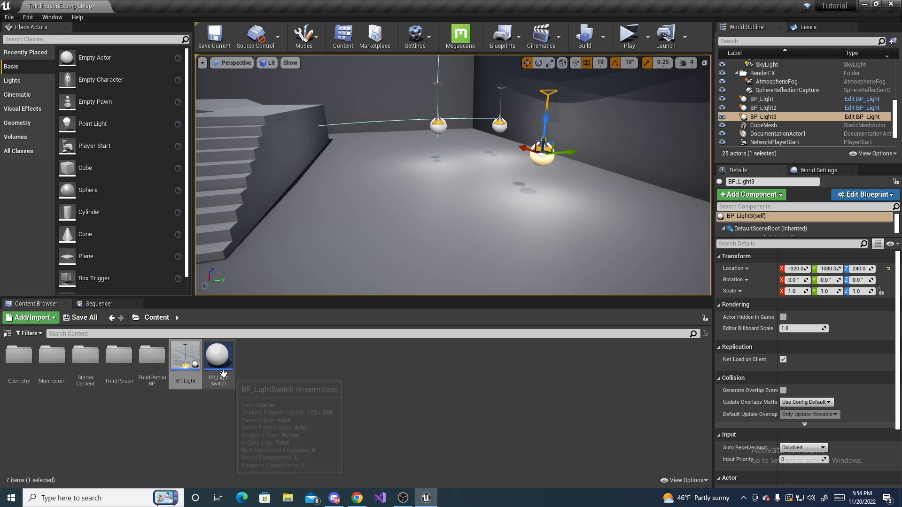
Give BP_LightSwitch's Switch component a cube mesh with NoCollision, then compile.
double_click(218, 355)
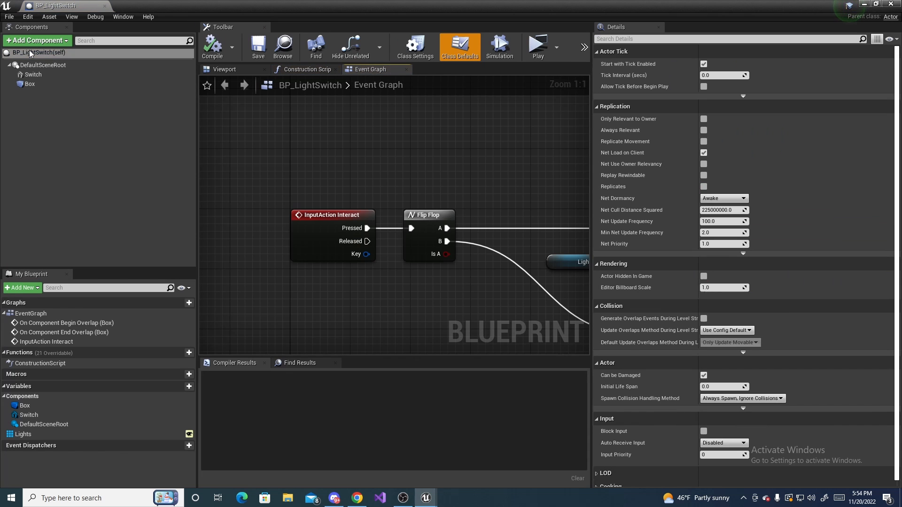
click(224, 69)
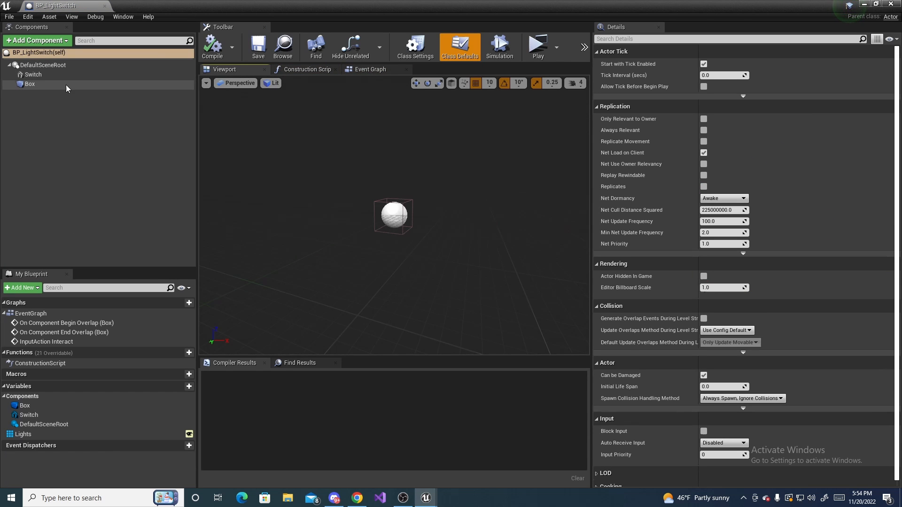
click(33, 74)
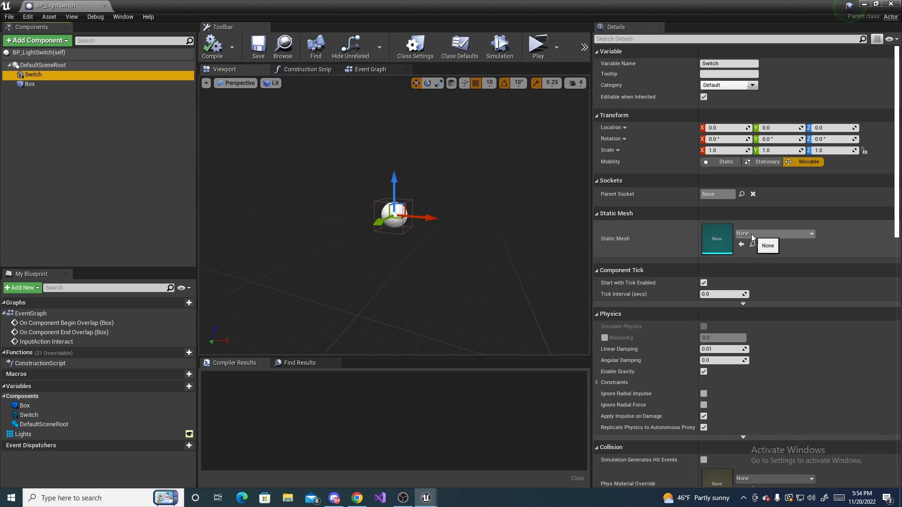
click(810, 233)
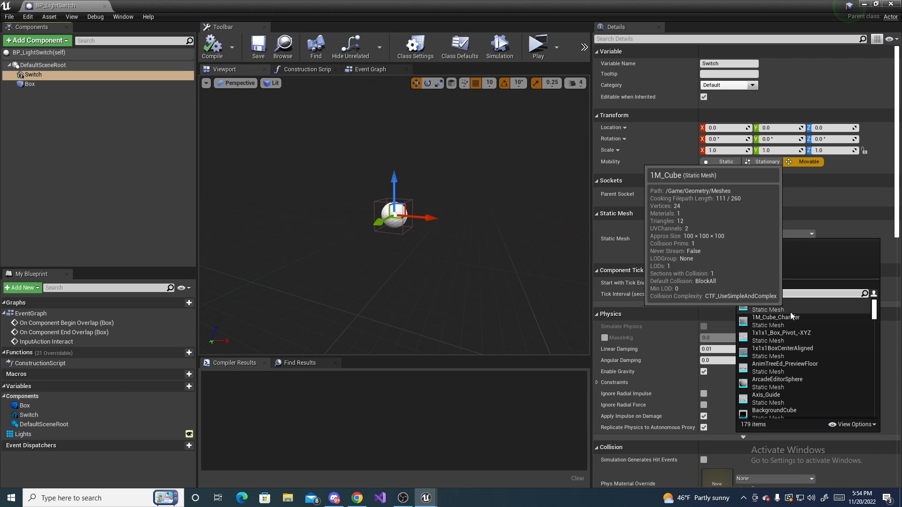
click(775, 317)
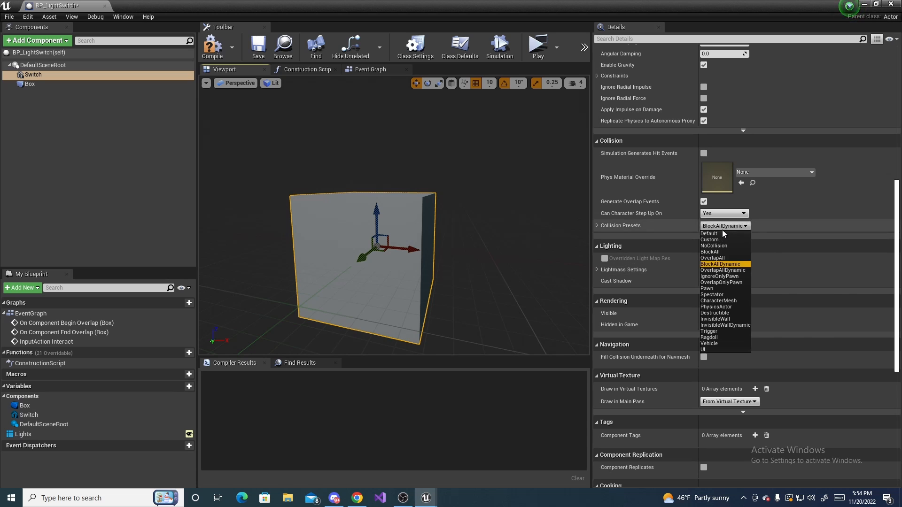
click(714, 245)
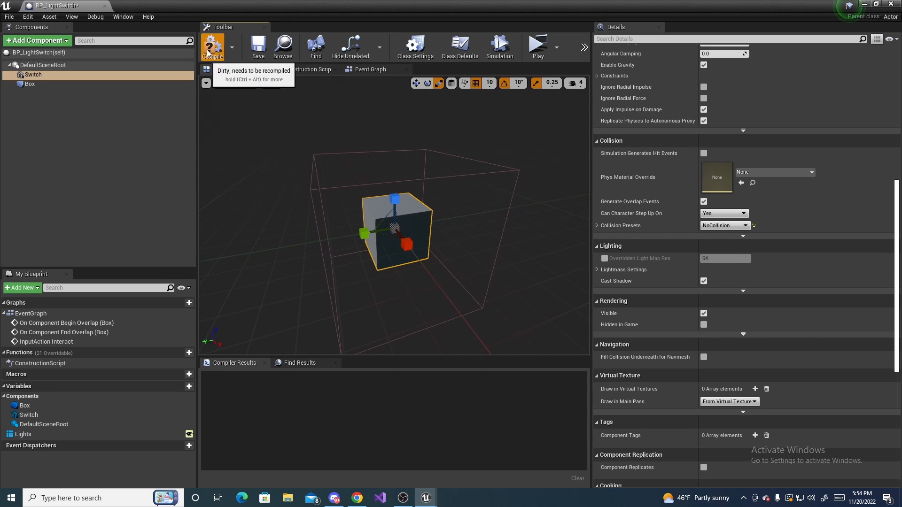
click(213, 46)
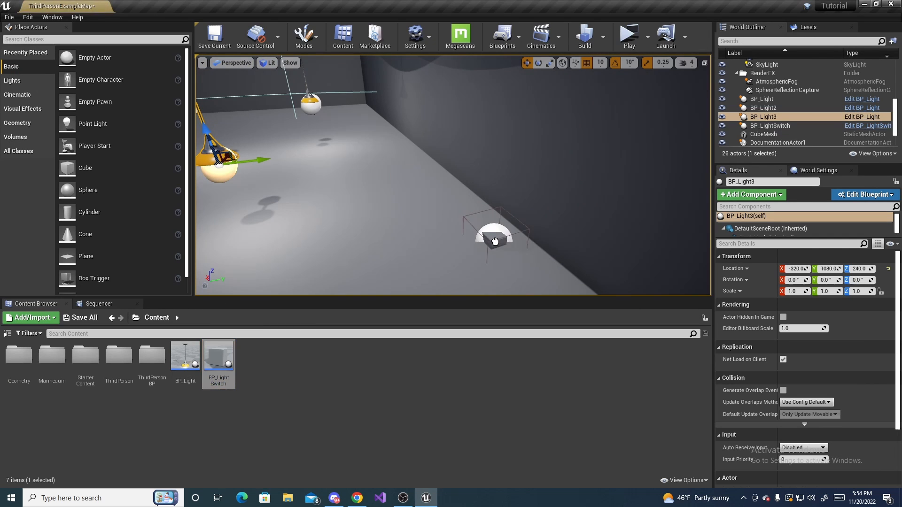
Add three Lights entries to the first BP_LightSwitch, assigning BP_Light, BP_Light2 and BP_Light3.
click(771, 125)
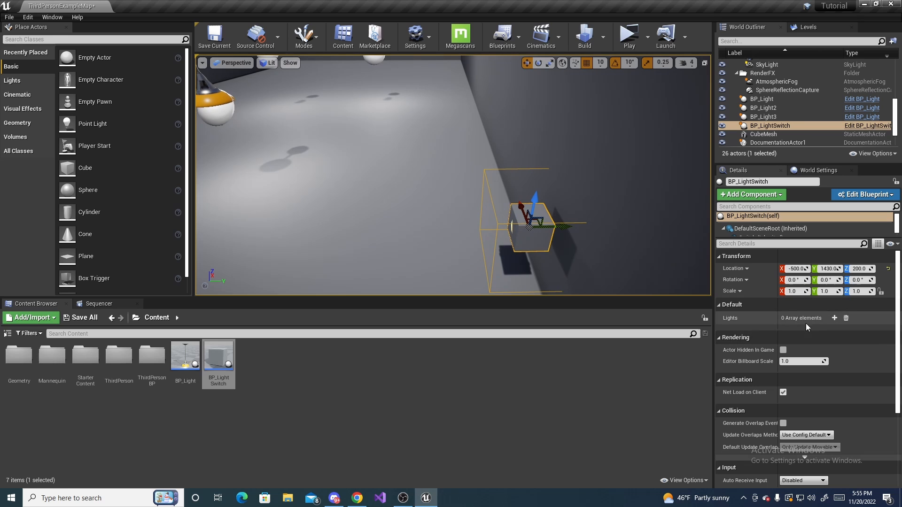
mouse_move(797, 325)
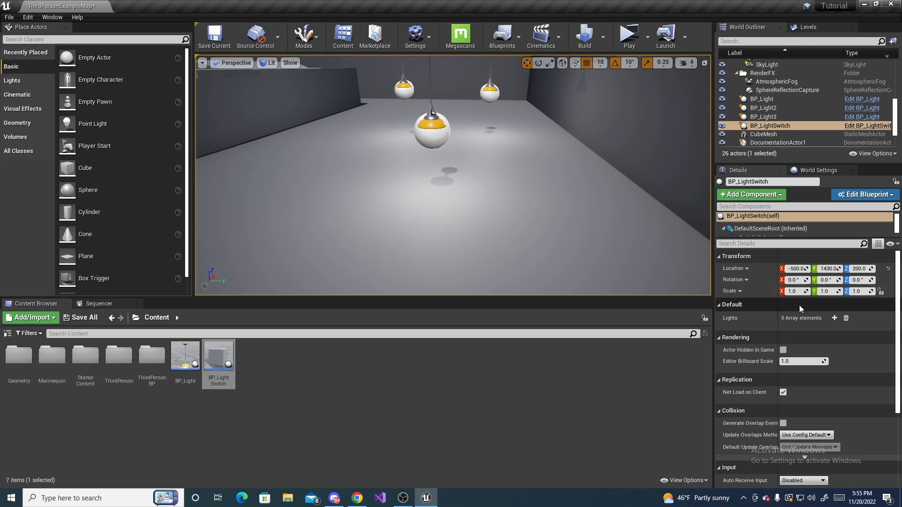
click(834, 317)
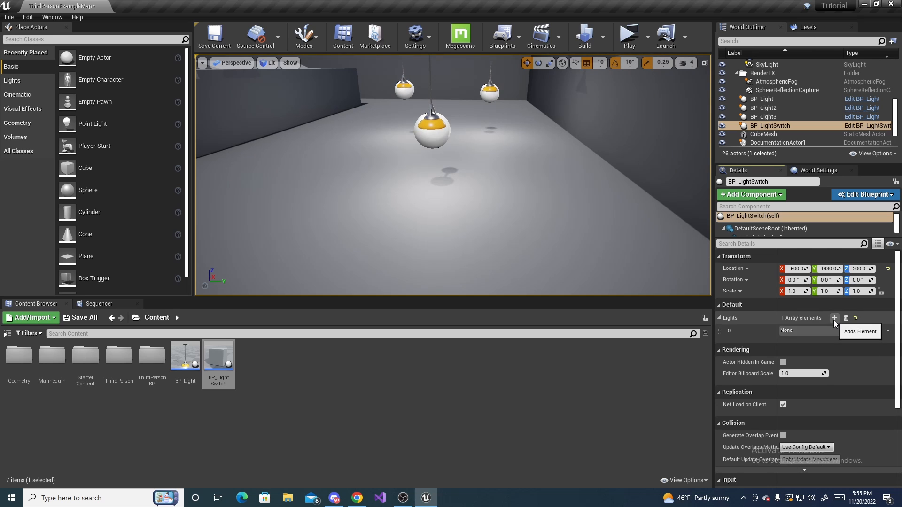
click(836, 318)
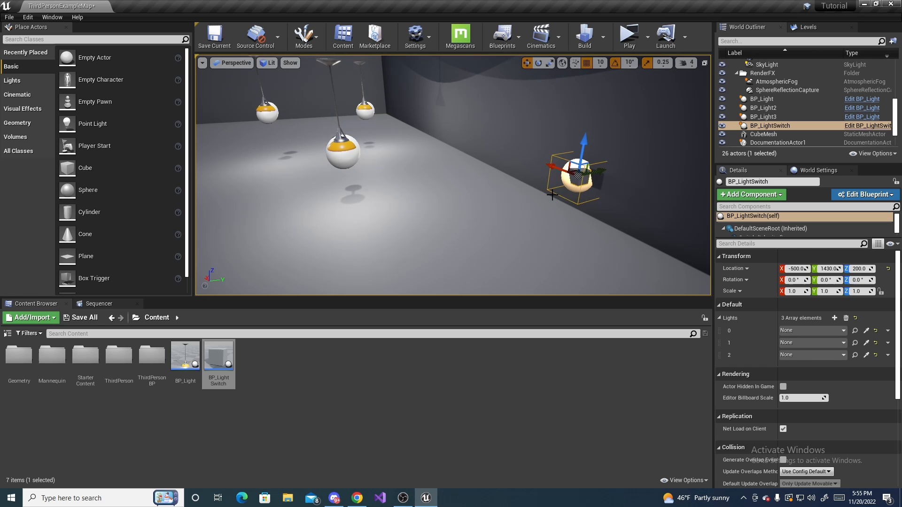
click(761, 98)
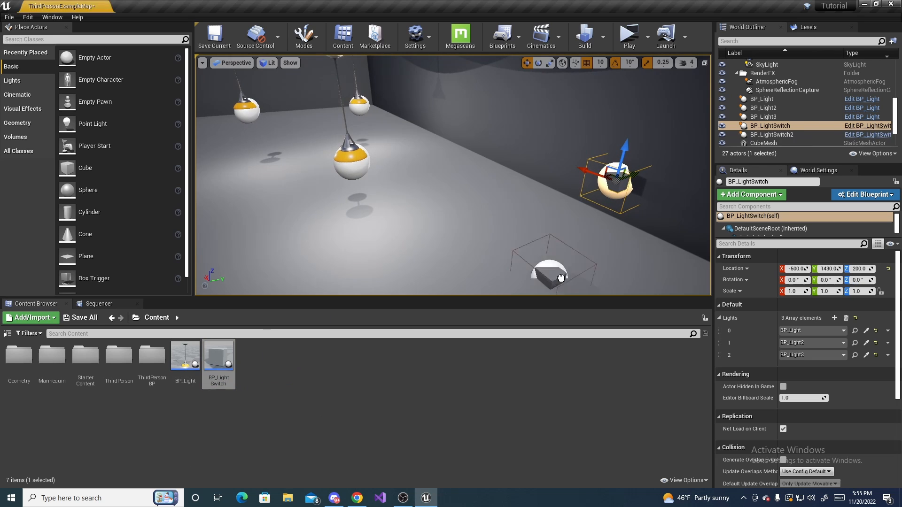
Add one empty Lights entry to BP_LightSwitch2 and open its lamp picker listing the three lamps.
click(772, 134)
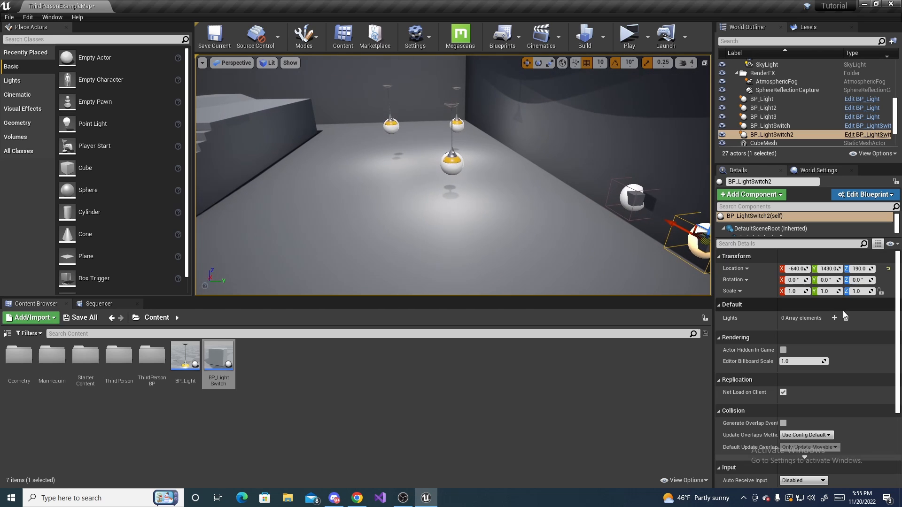
click(834, 317)
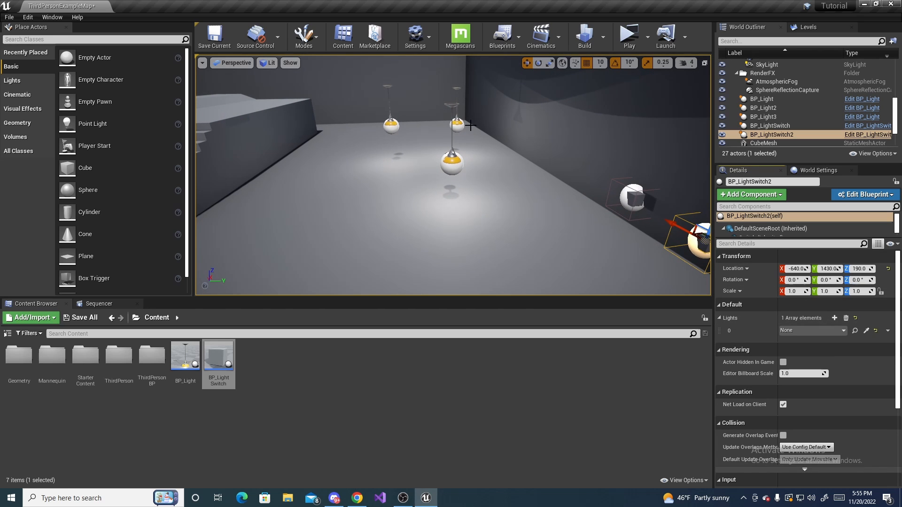
click(763, 108)
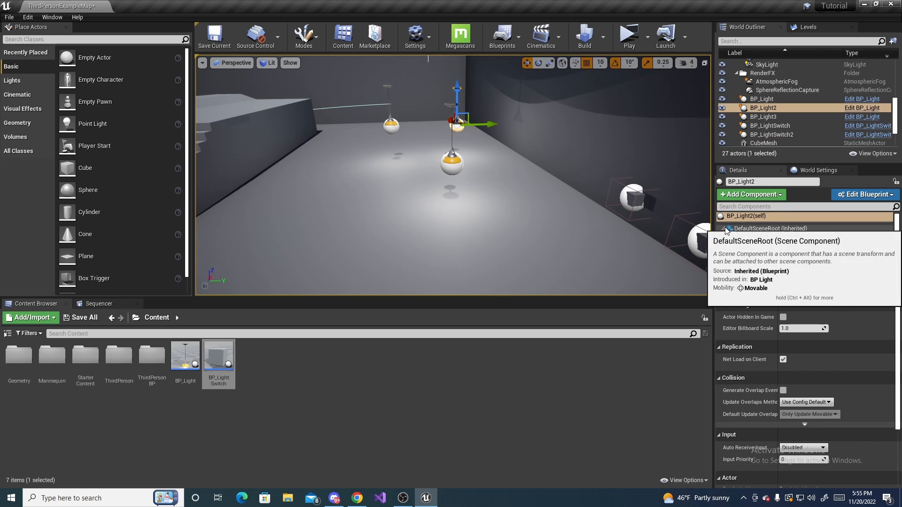
click(766, 228)
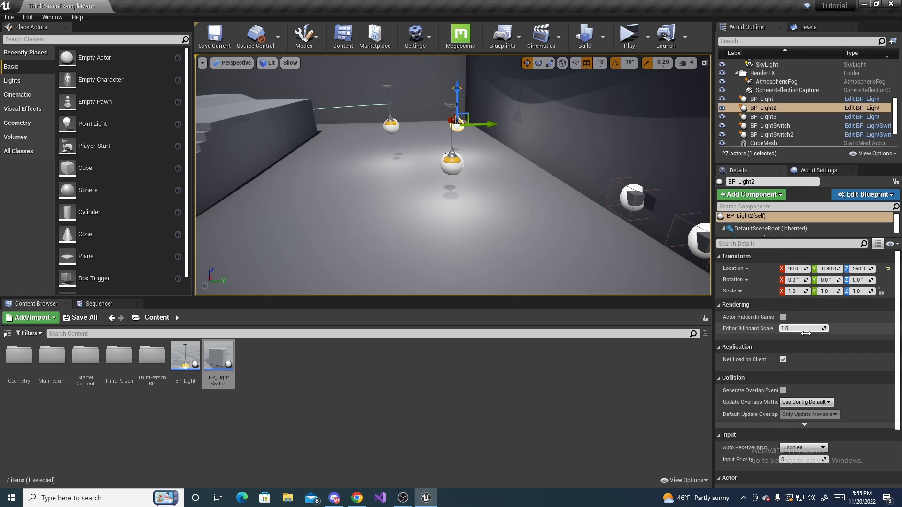
click(771, 133)
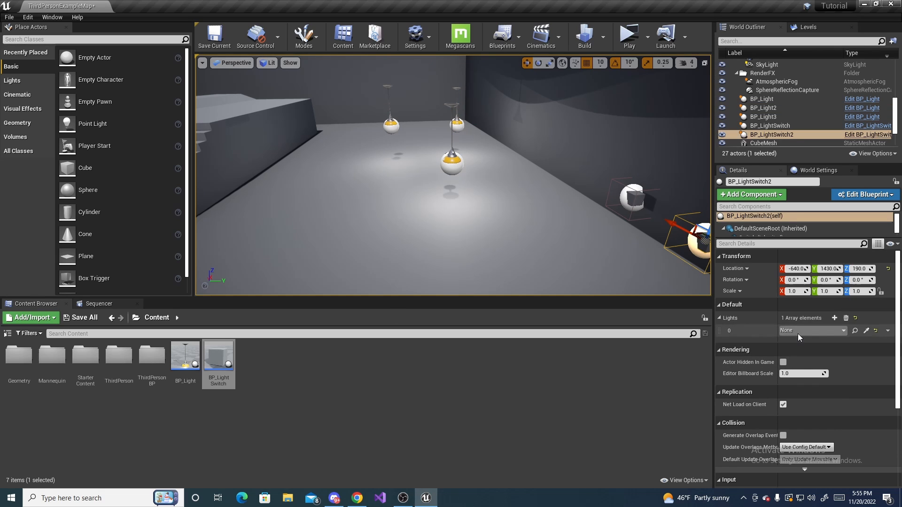
click(839, 331)
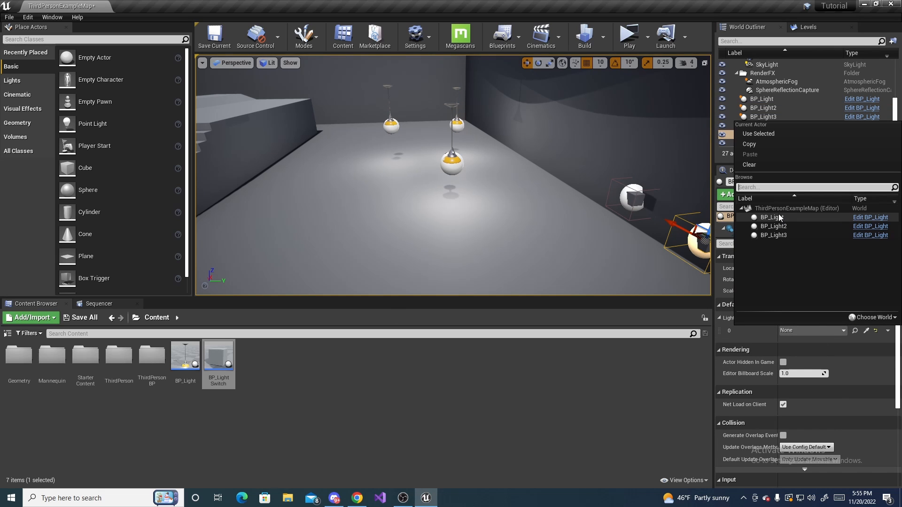
mouse_move(779, 218)
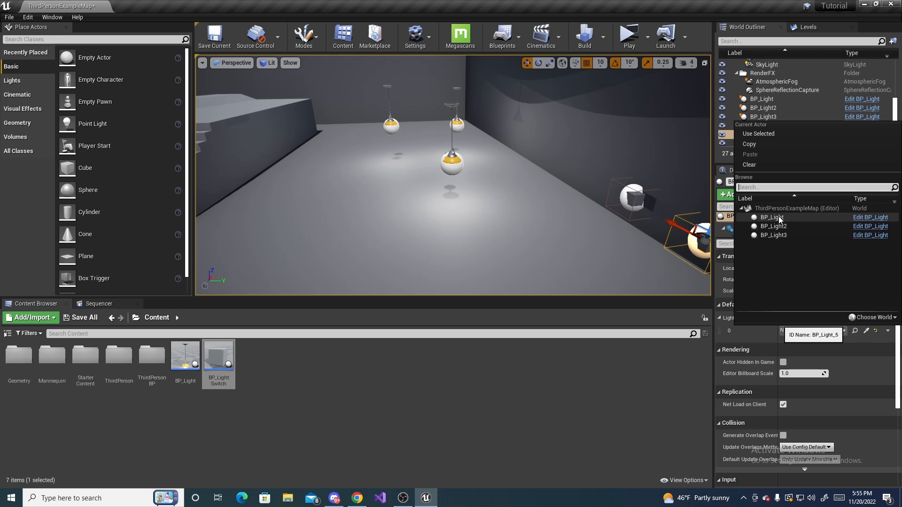